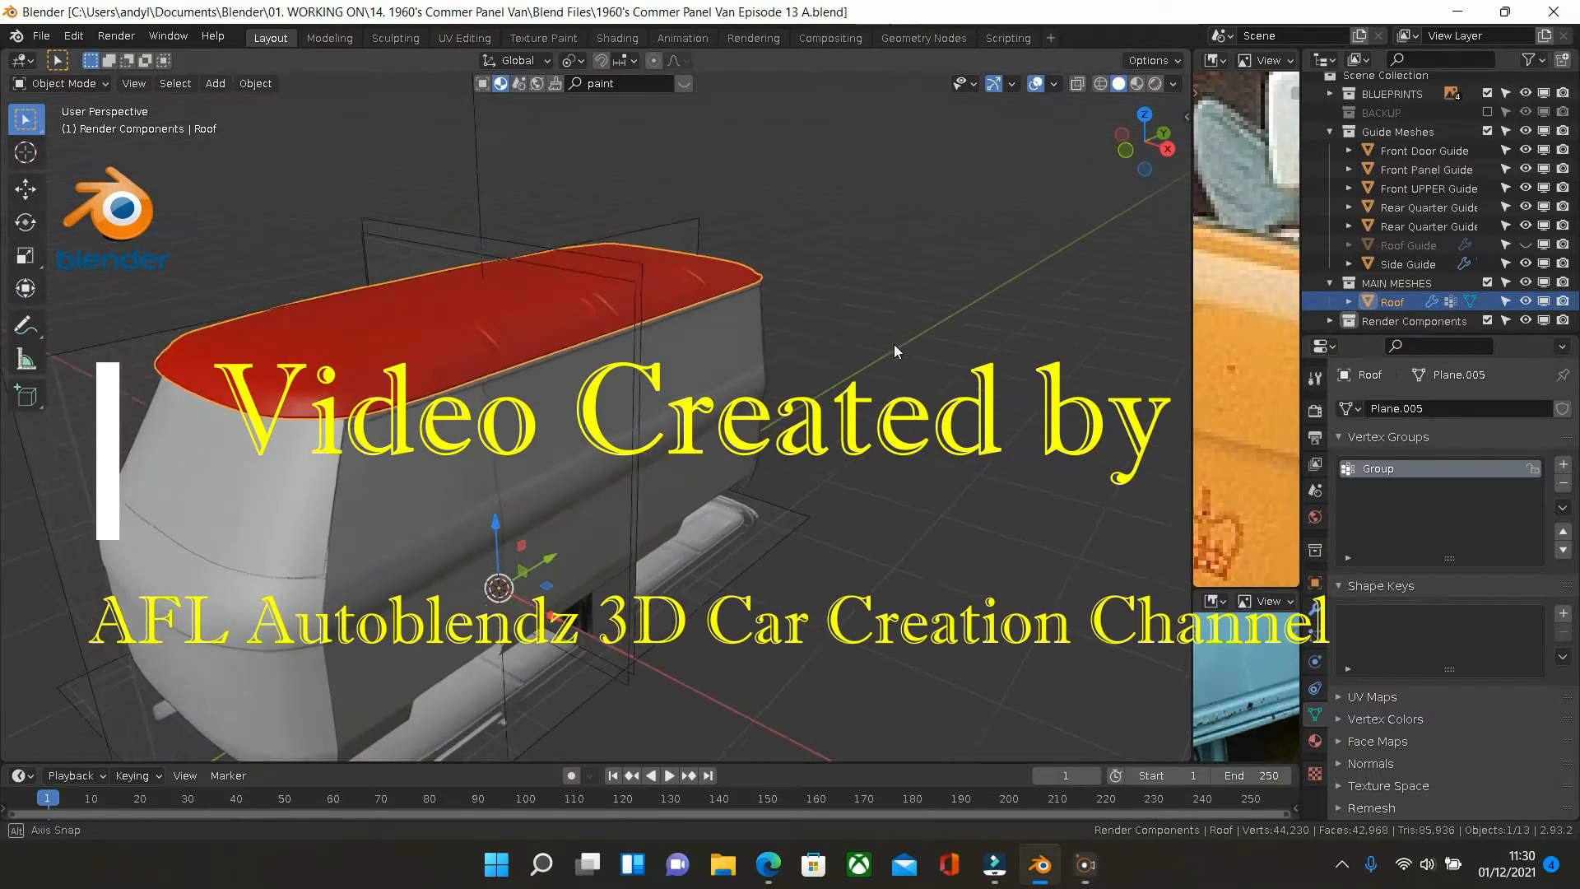
# Bring up the Open dialog and navigate up to the WORKING ON projects folder
pyautogui.moveTo(897, 352); pyautogui.dragTo(716, 329)
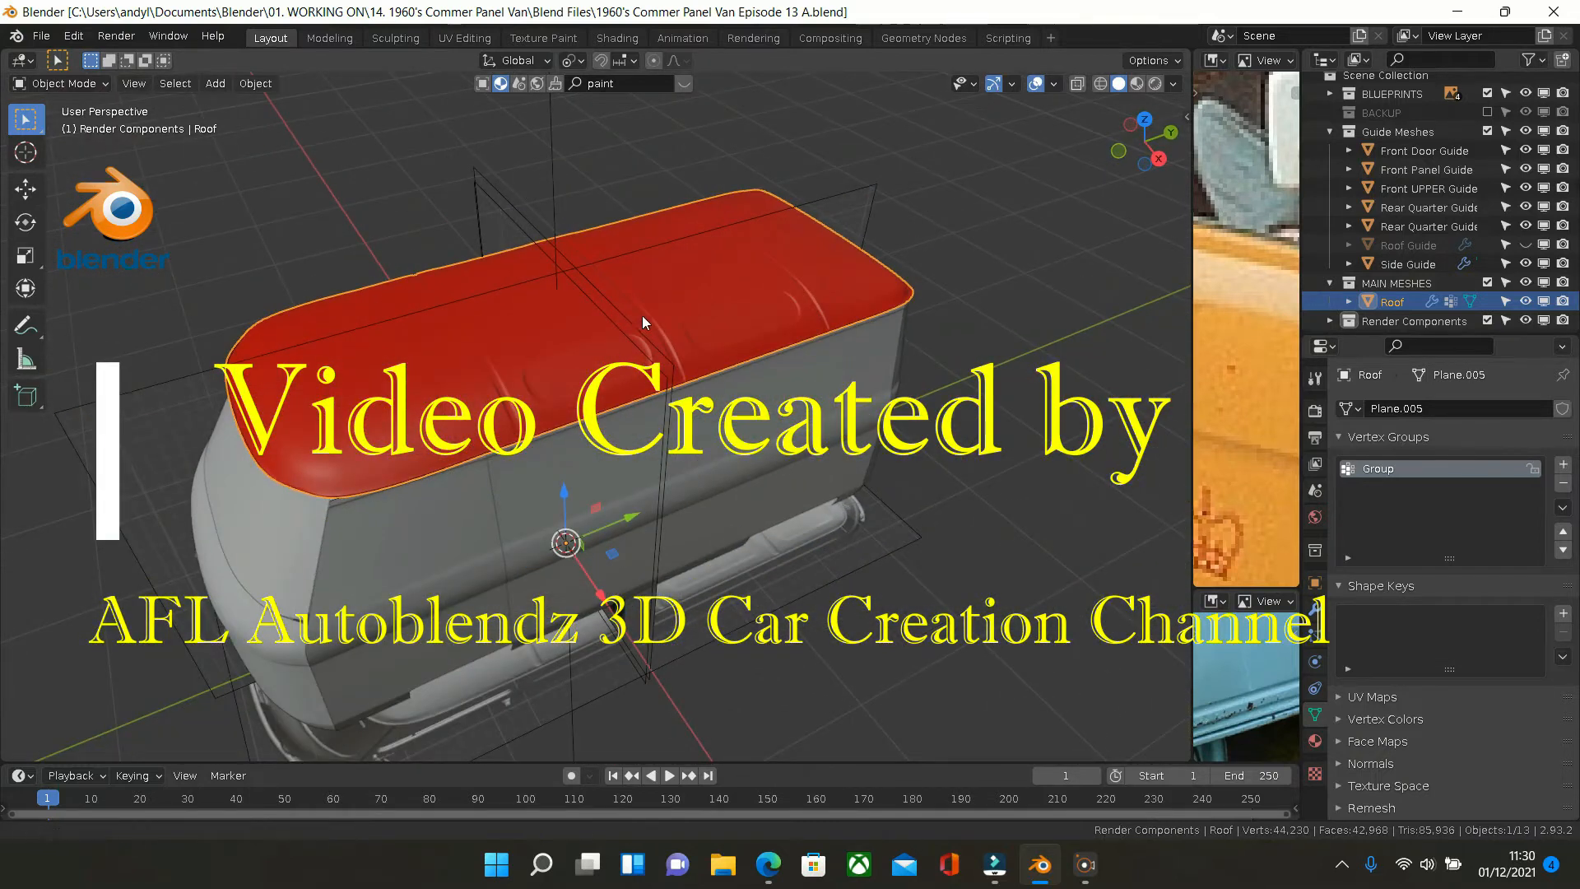
pyautogui.click(39, 36)
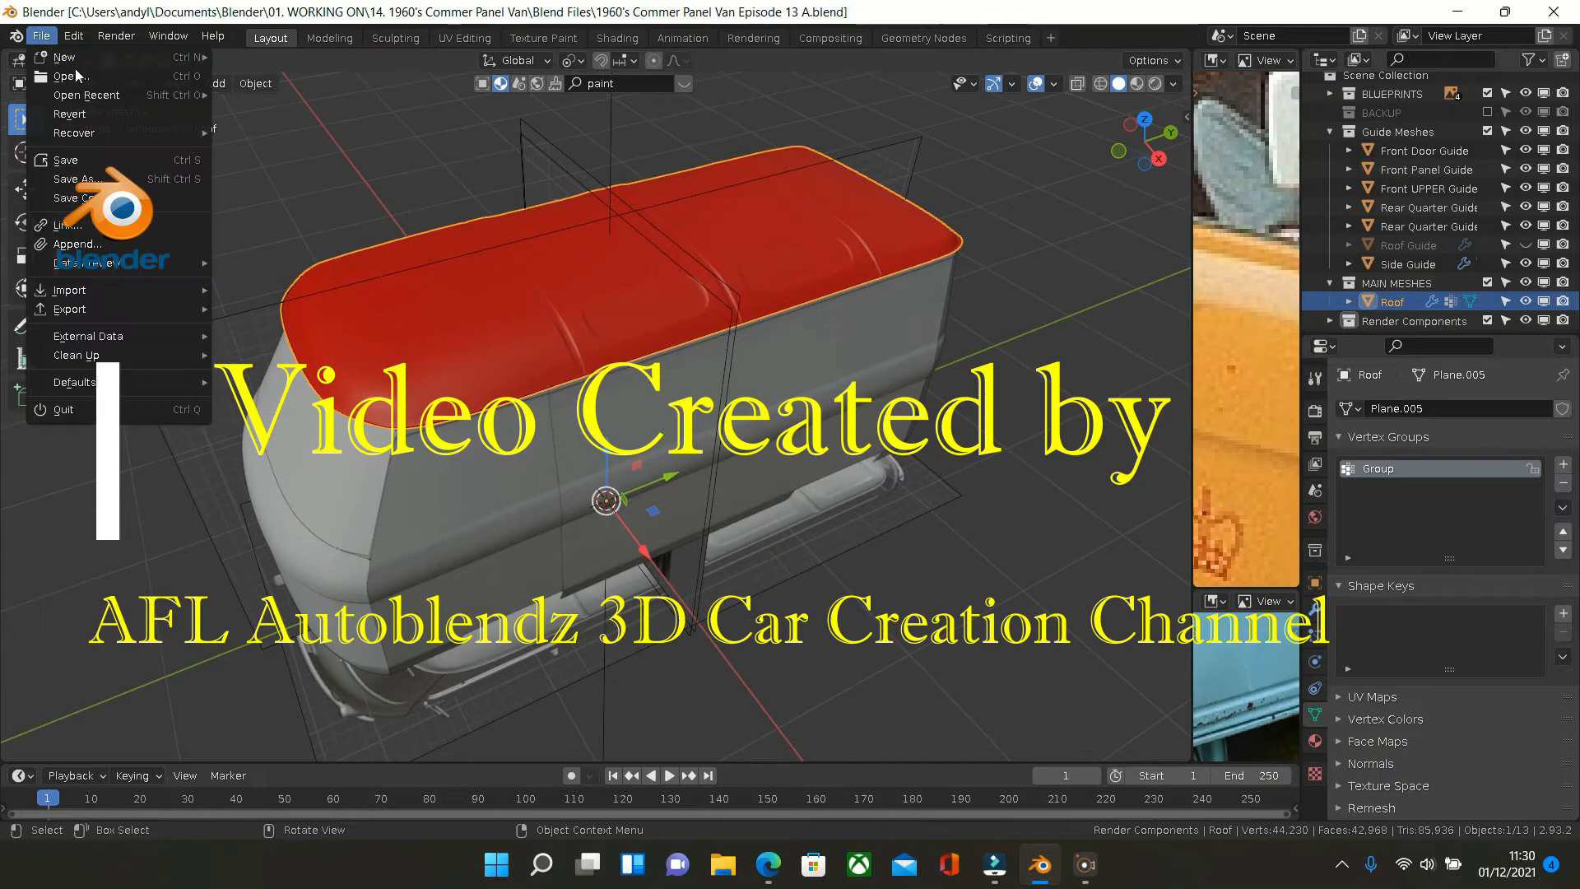
pyautogui.click(56, 76)
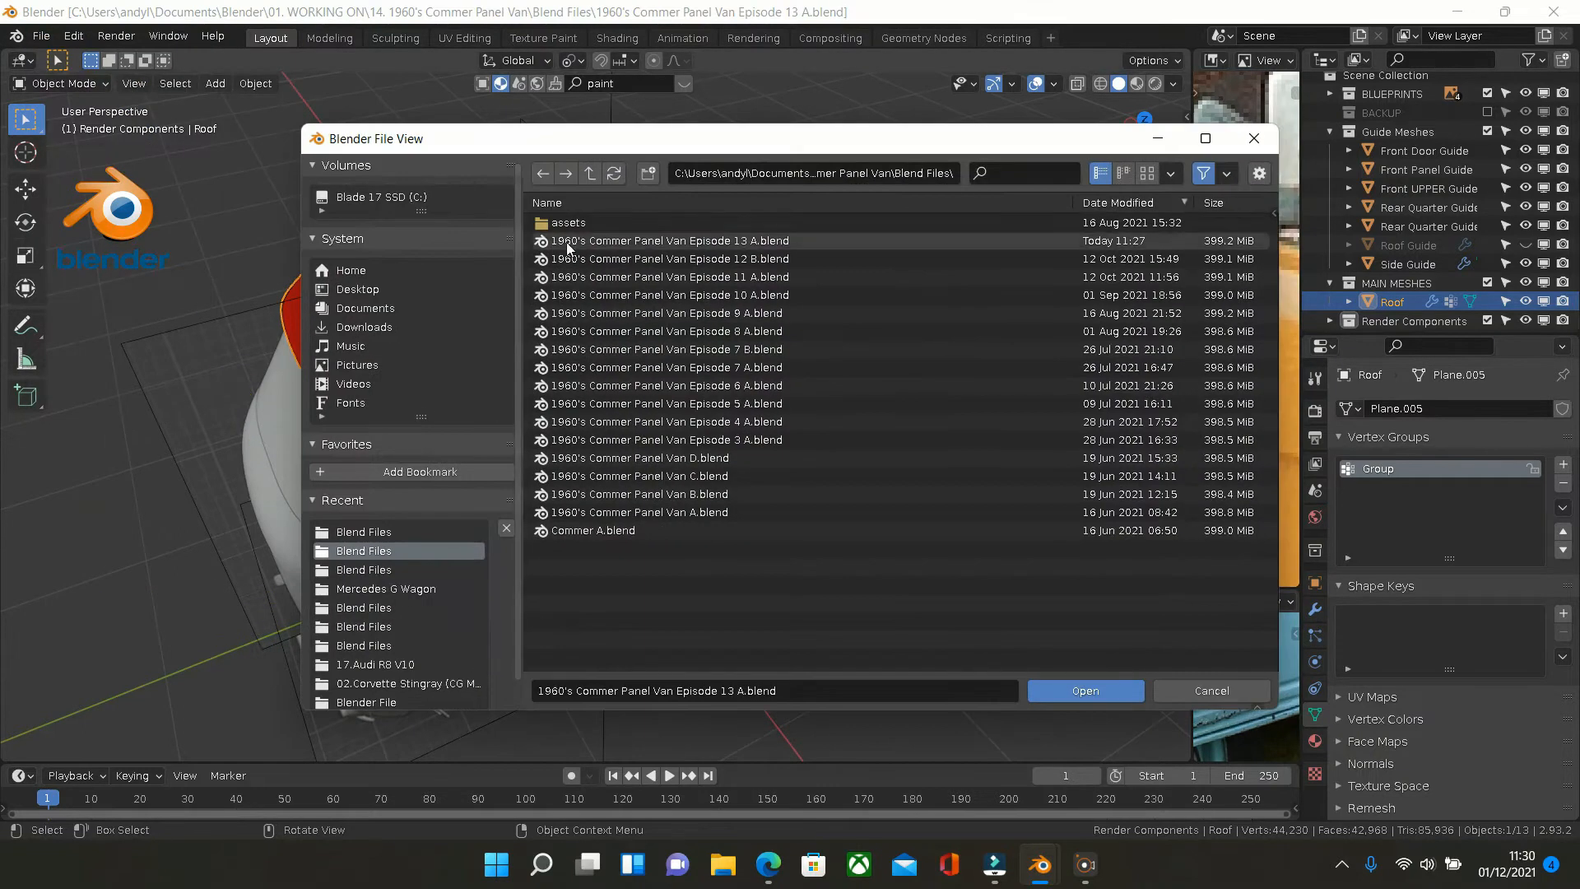
pyautogui.click(589, 174)
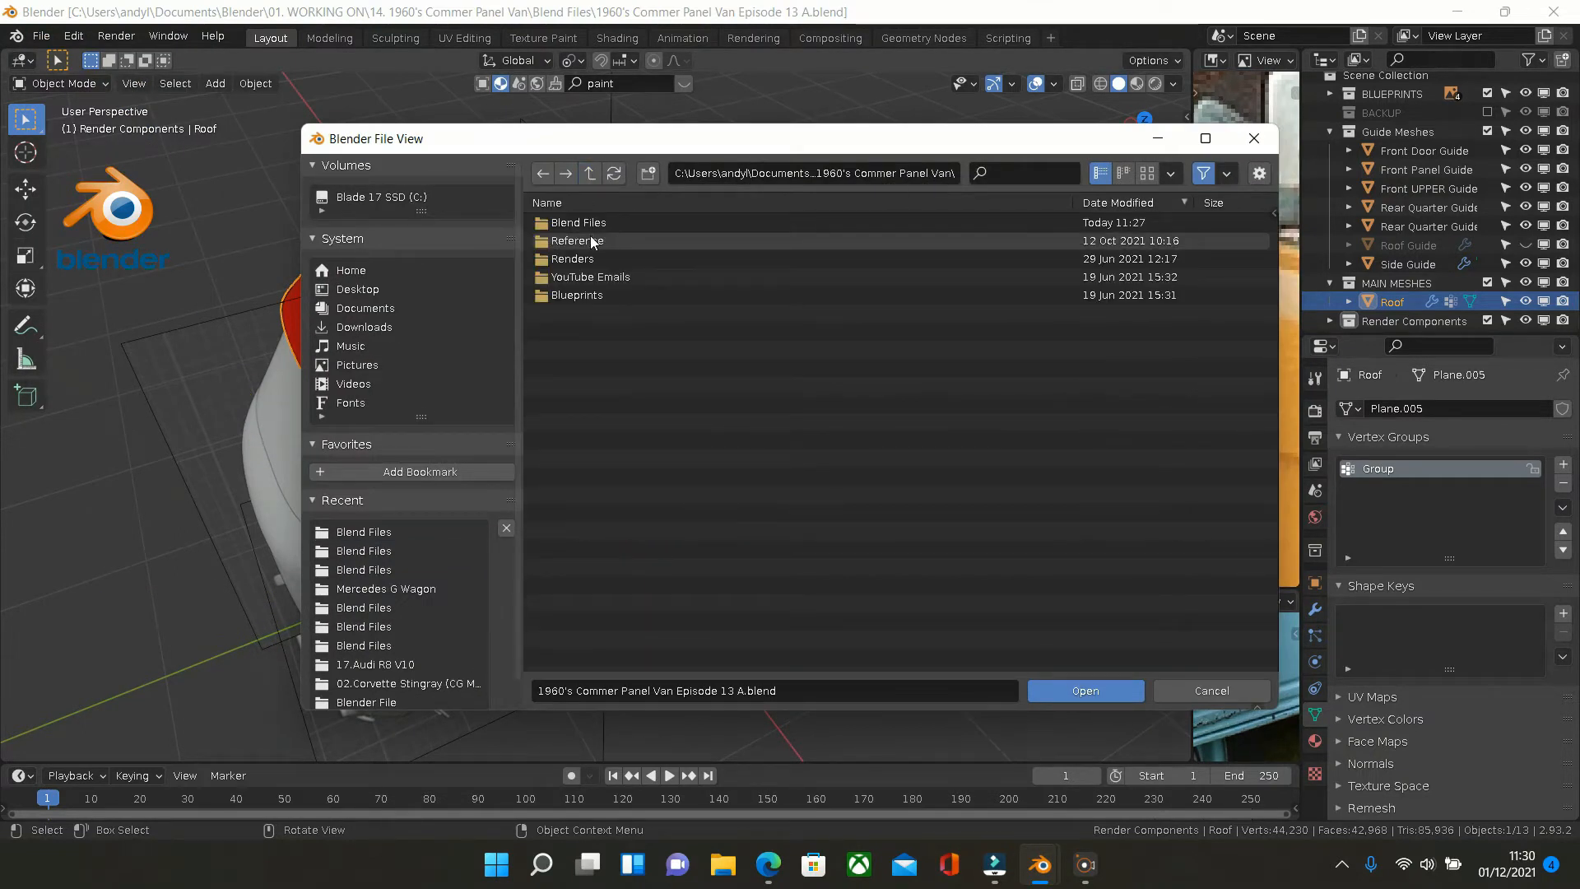
pyautogui.click(576, 222)
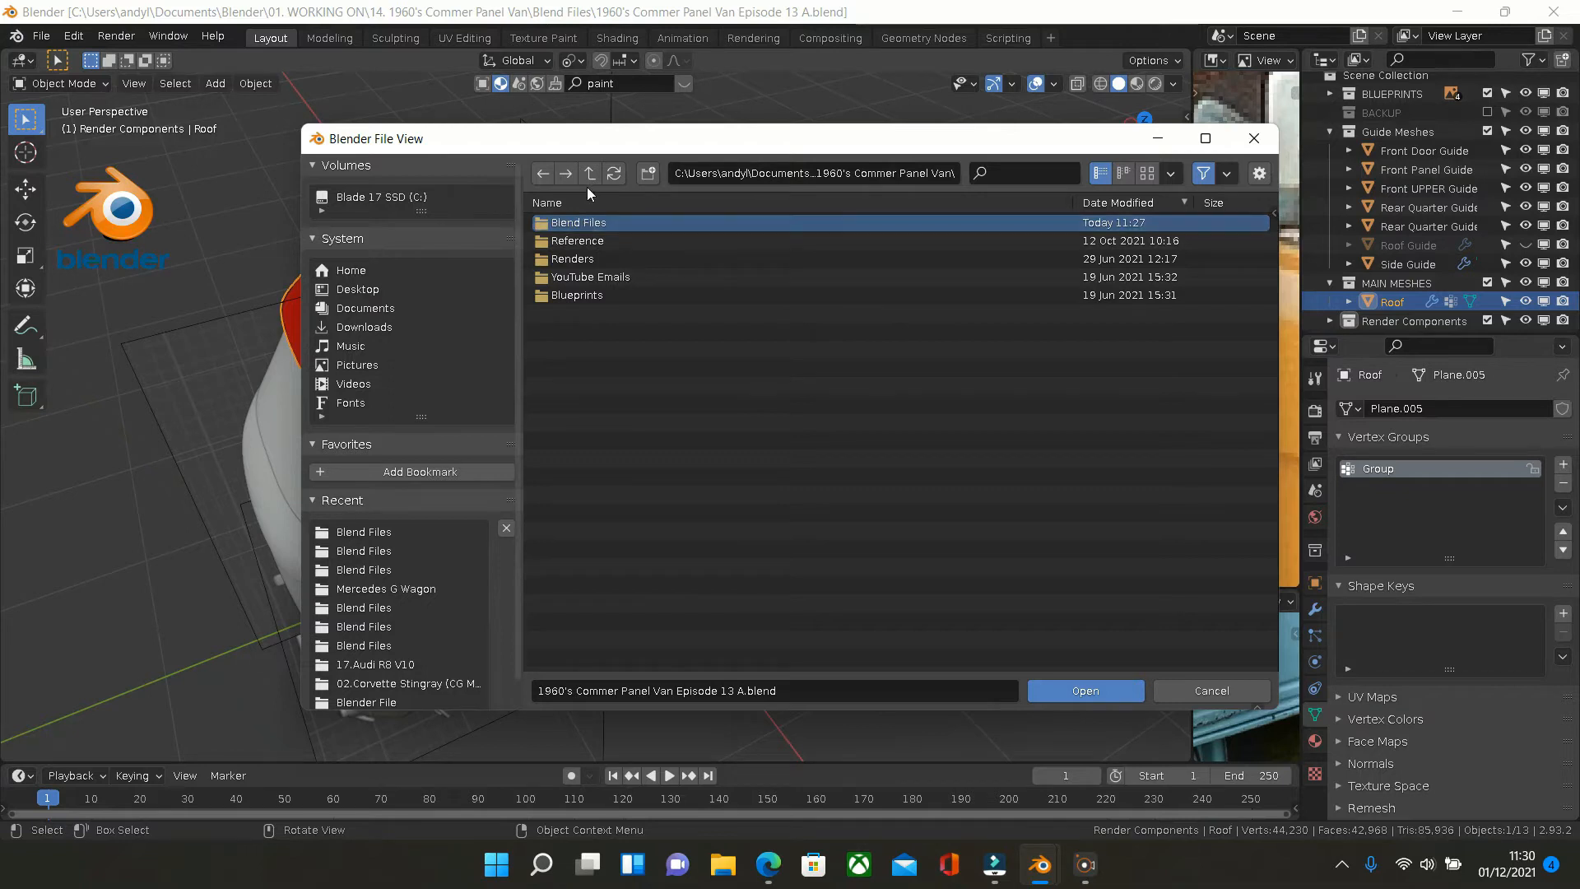
pyautogui.click(589, 173)
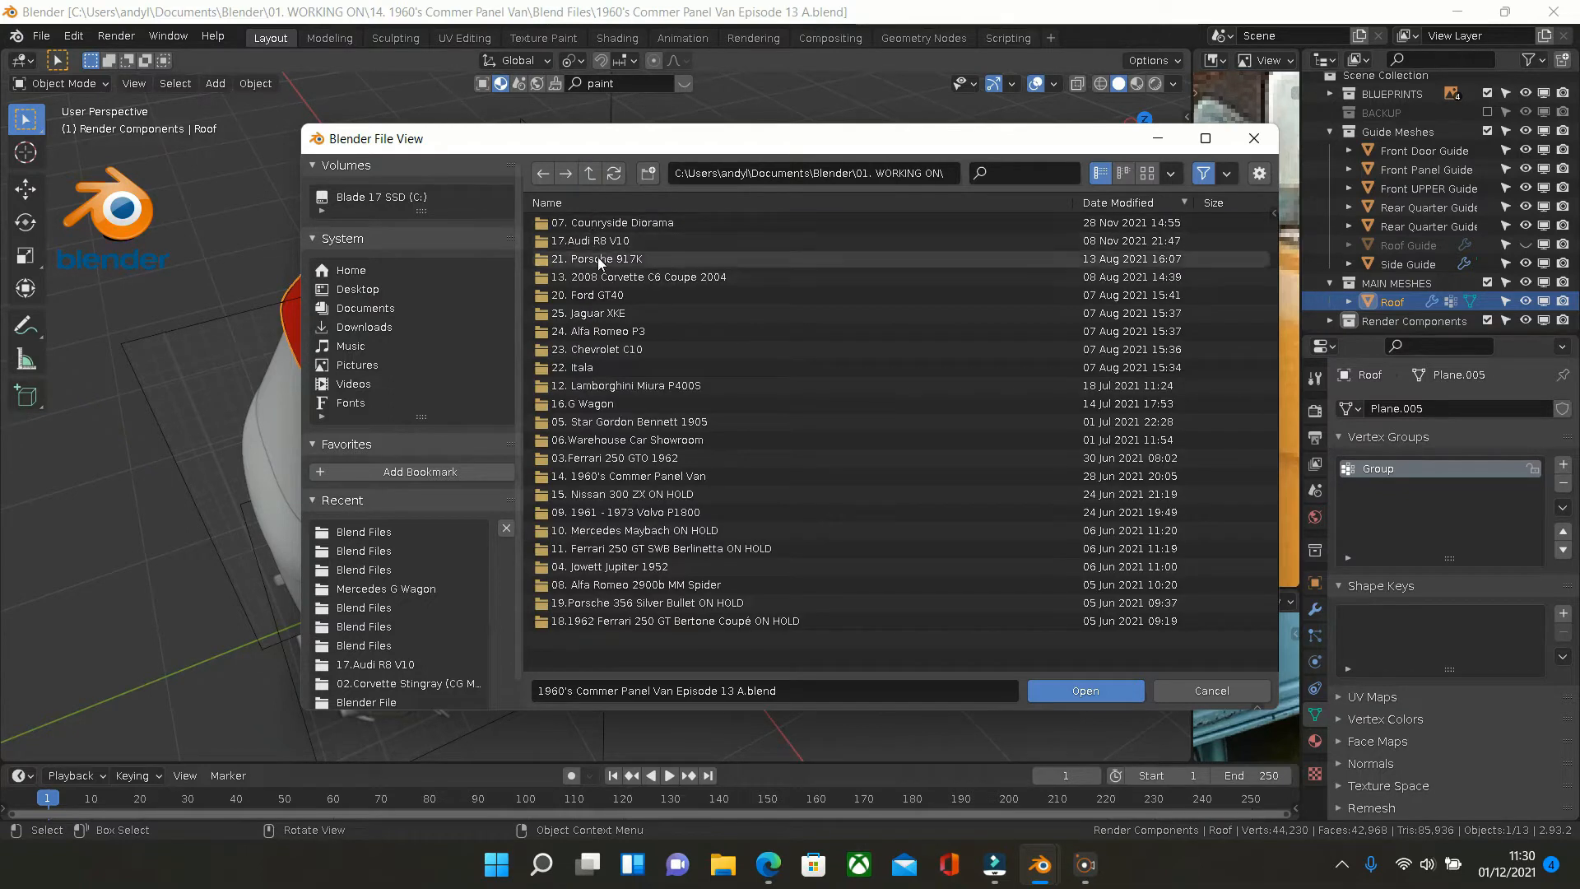
pyautogui.moveTo(603, 379)
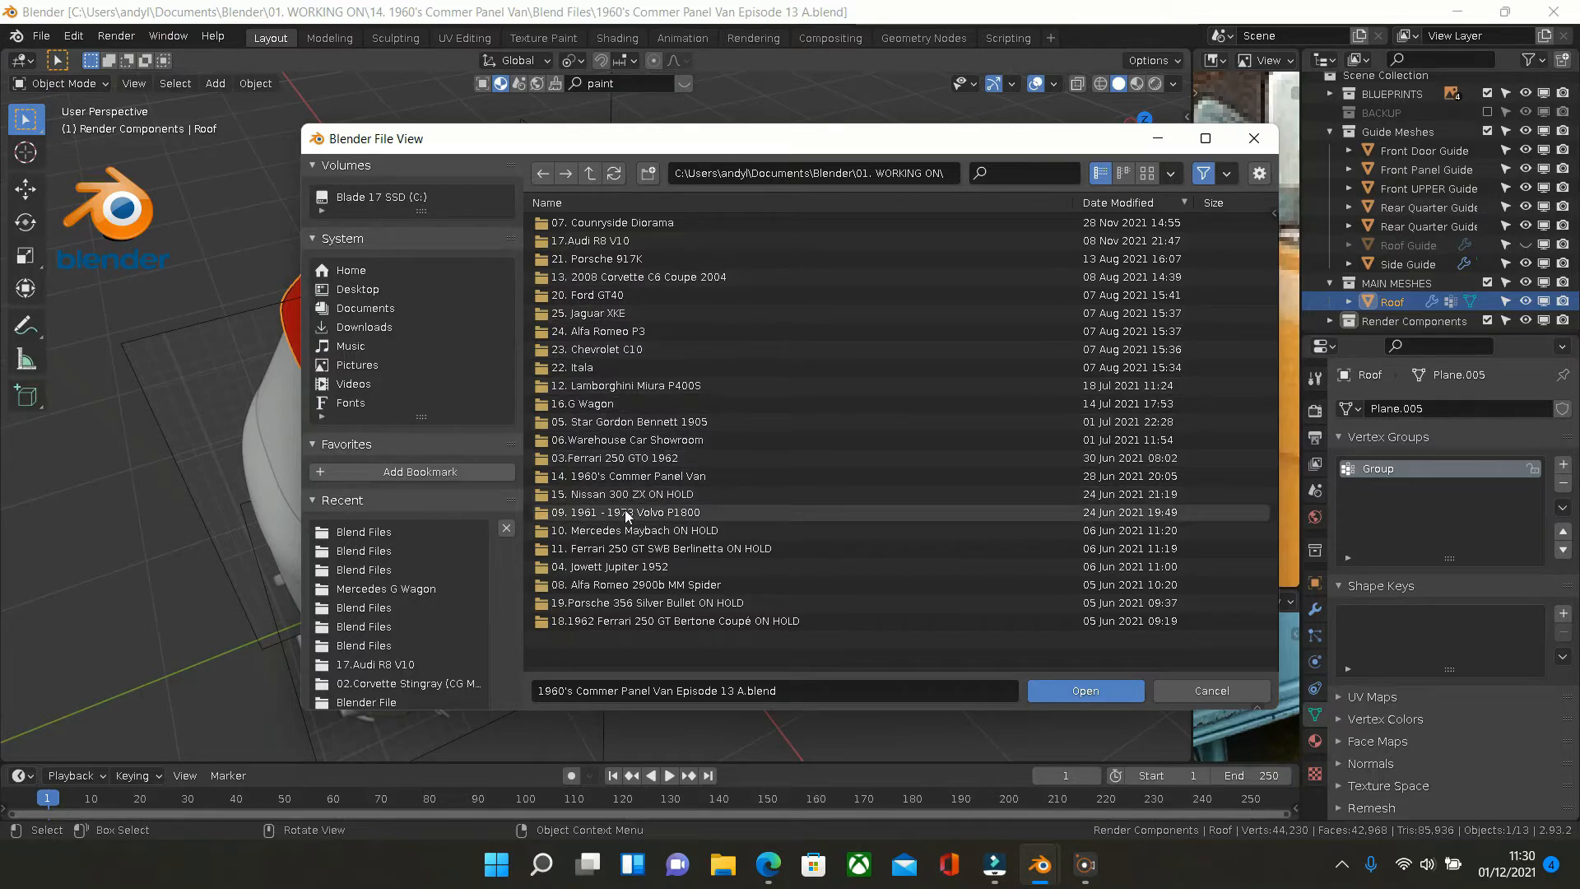
# Enter the 1961-1973 Volvo P1800 folder and its Blend Files to reach Section 30 A
pyautogui.doubleClick(625, 512)
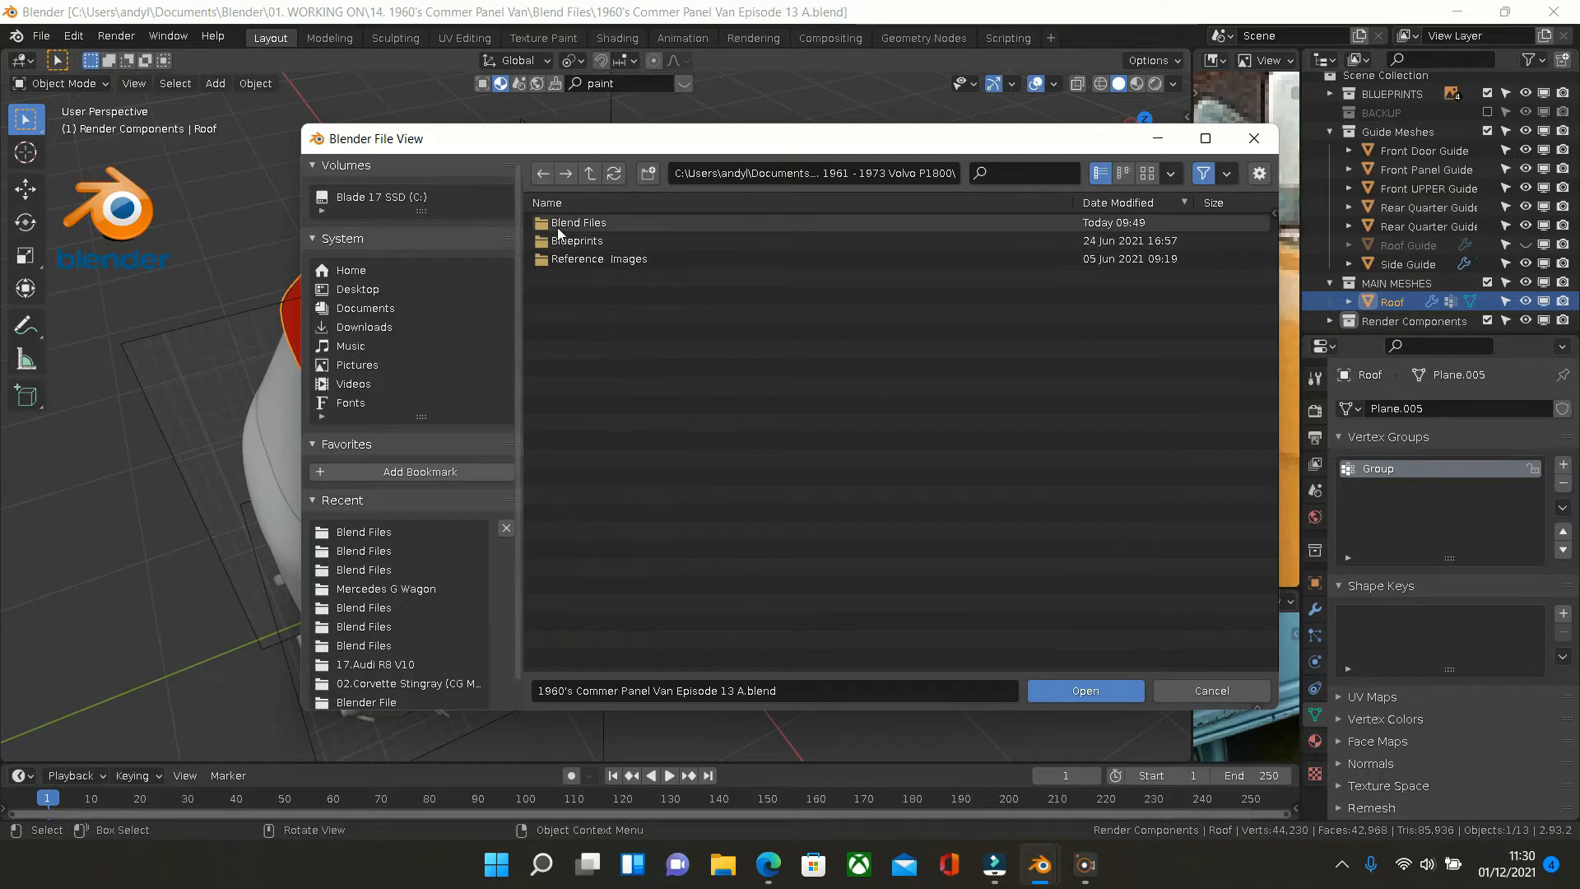
pyautogui.click(1087, 690)
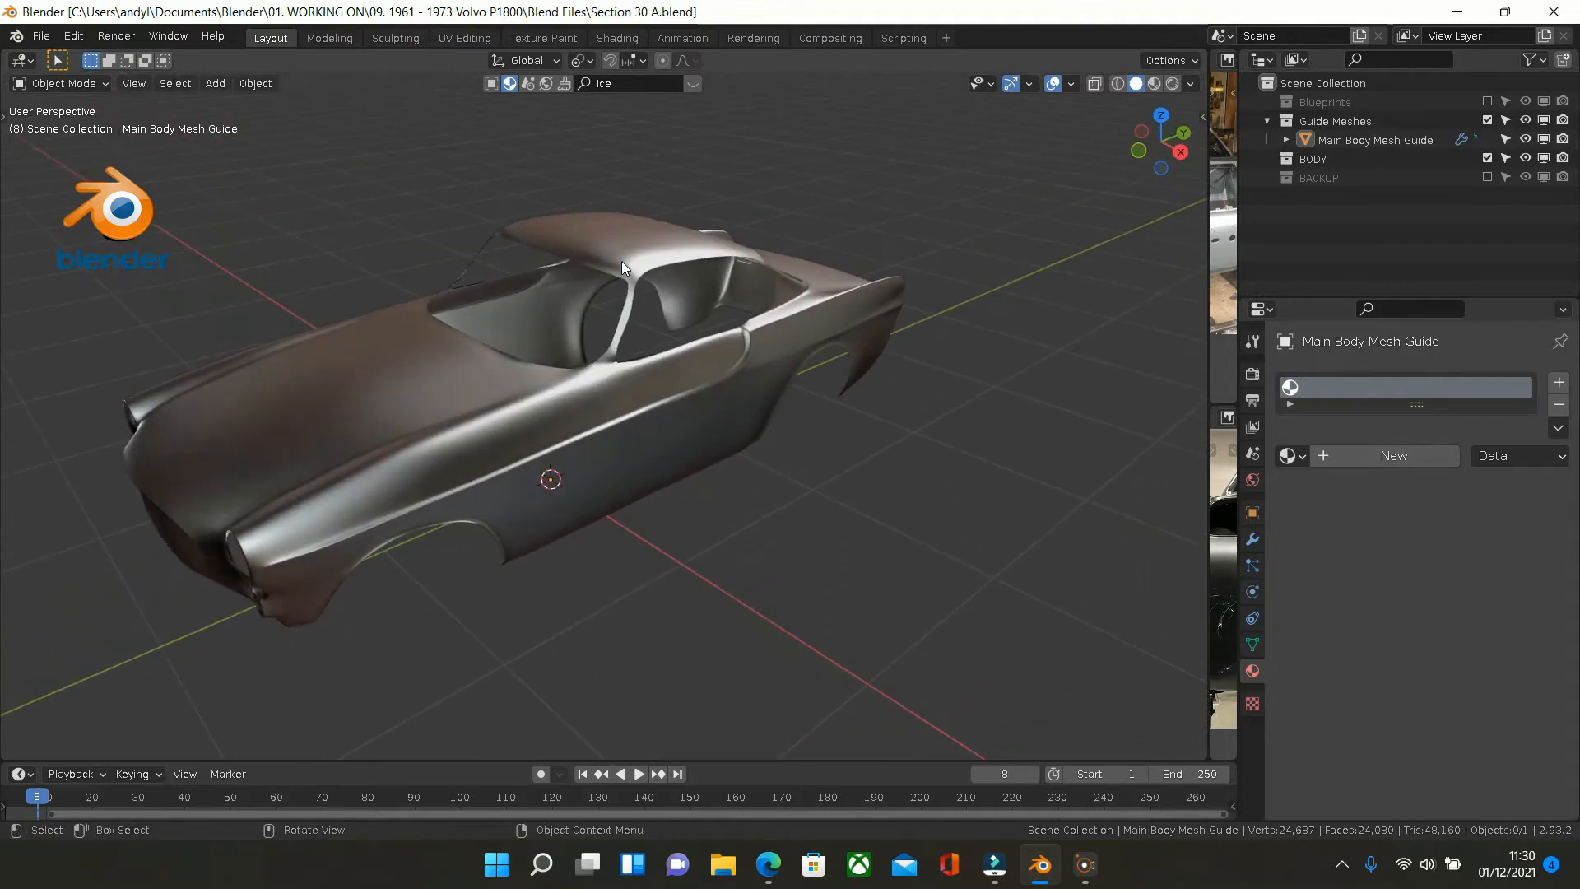
pyautogui.moveTo(625, 266); pyautogui.dragTo(646, 265)
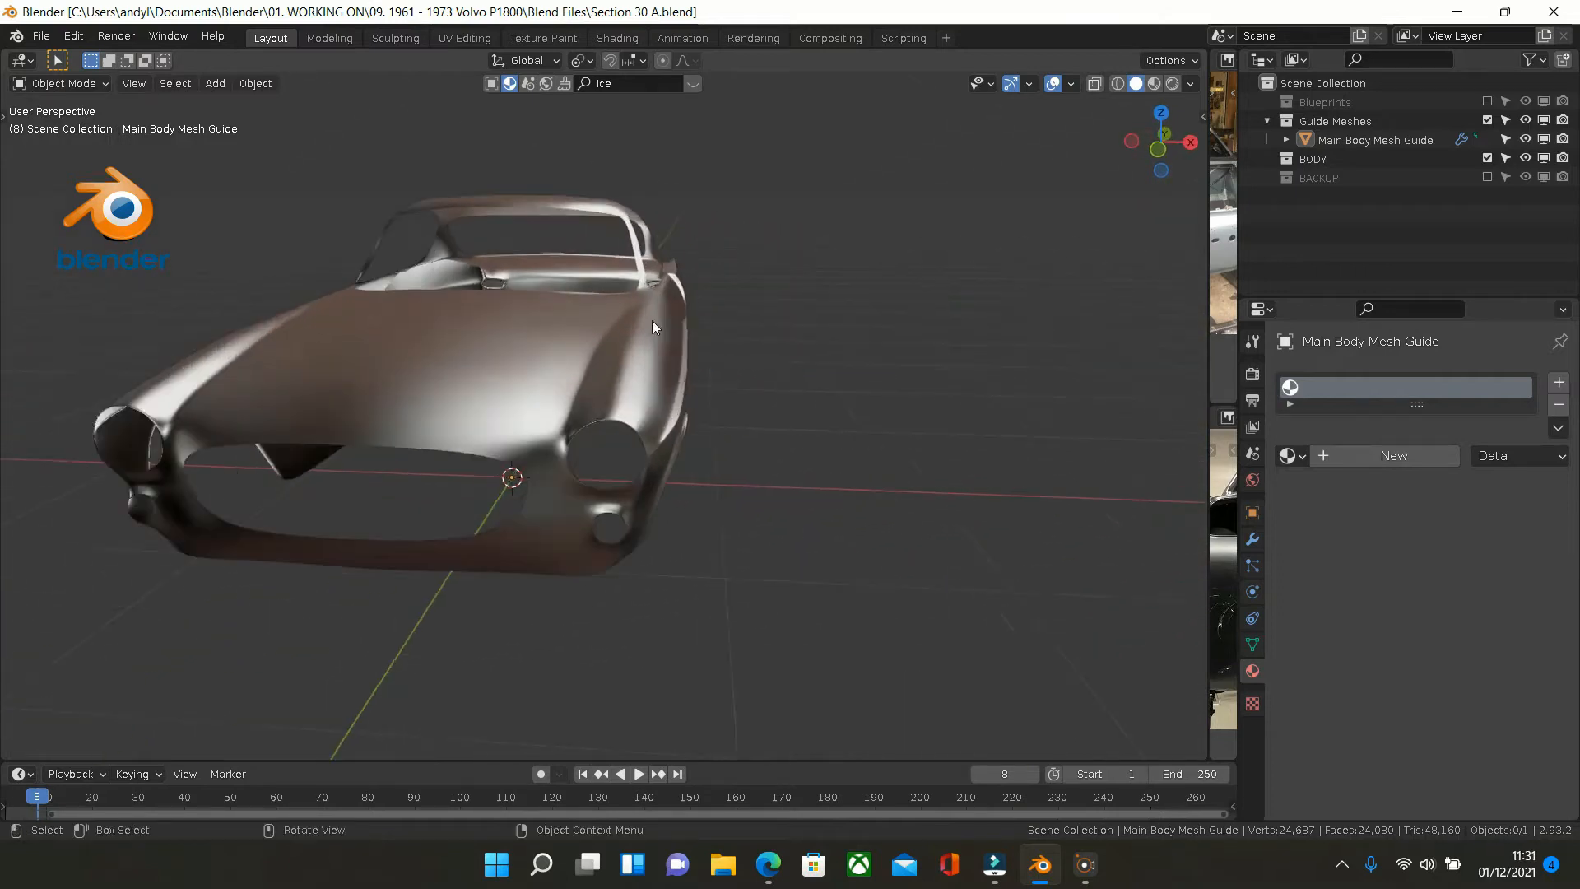
pyautogui.moveTo(655, 327); pyautogui.dragTo(685, 333)
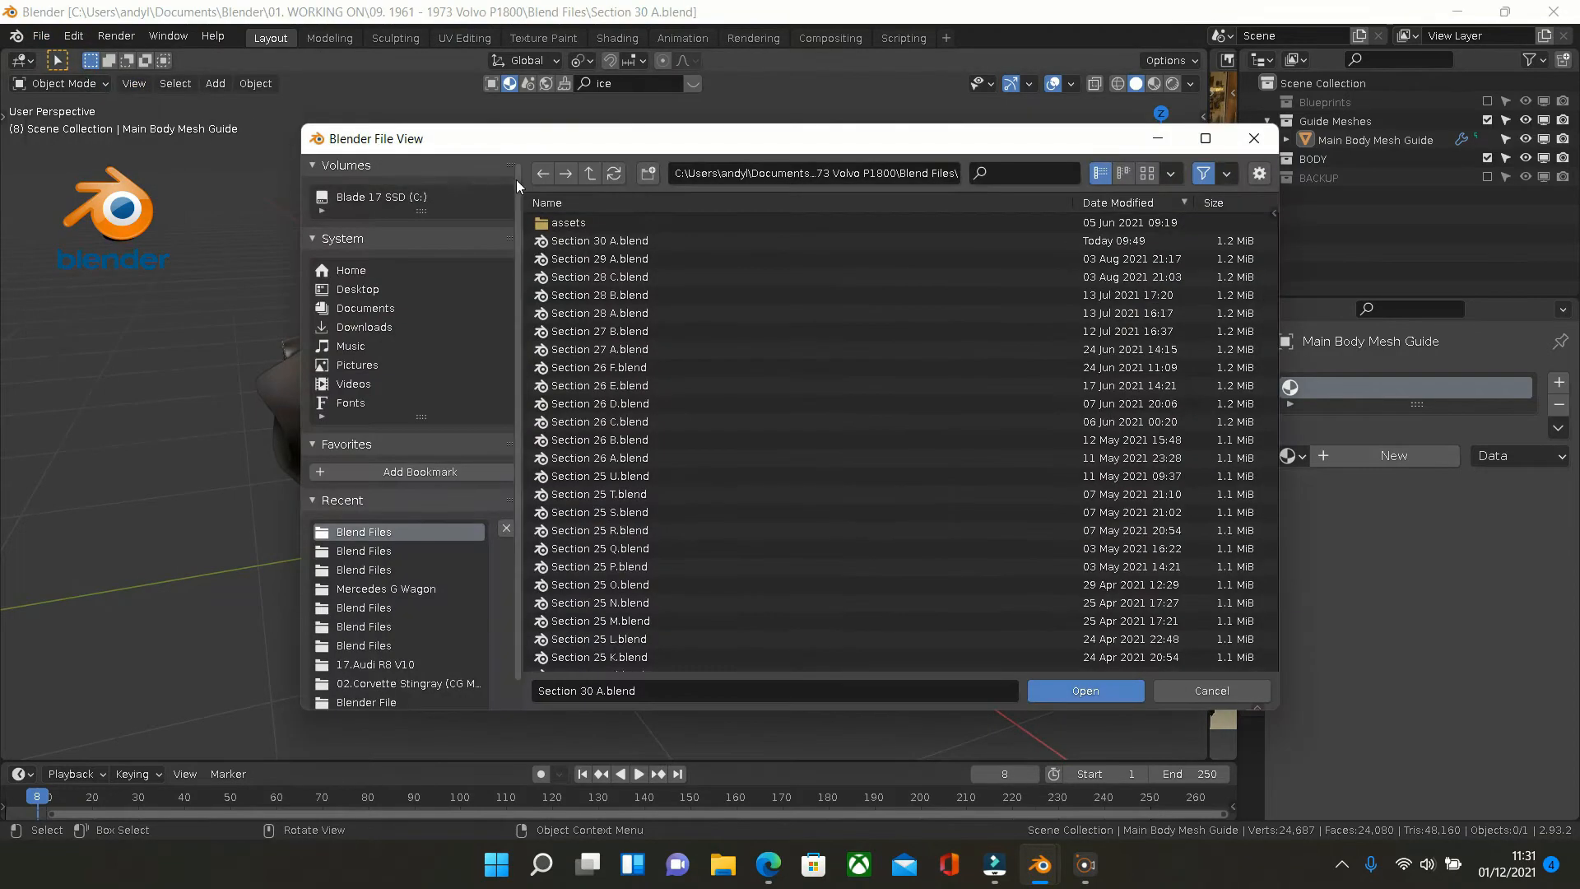
pyautogui.moveTo(599, 194)
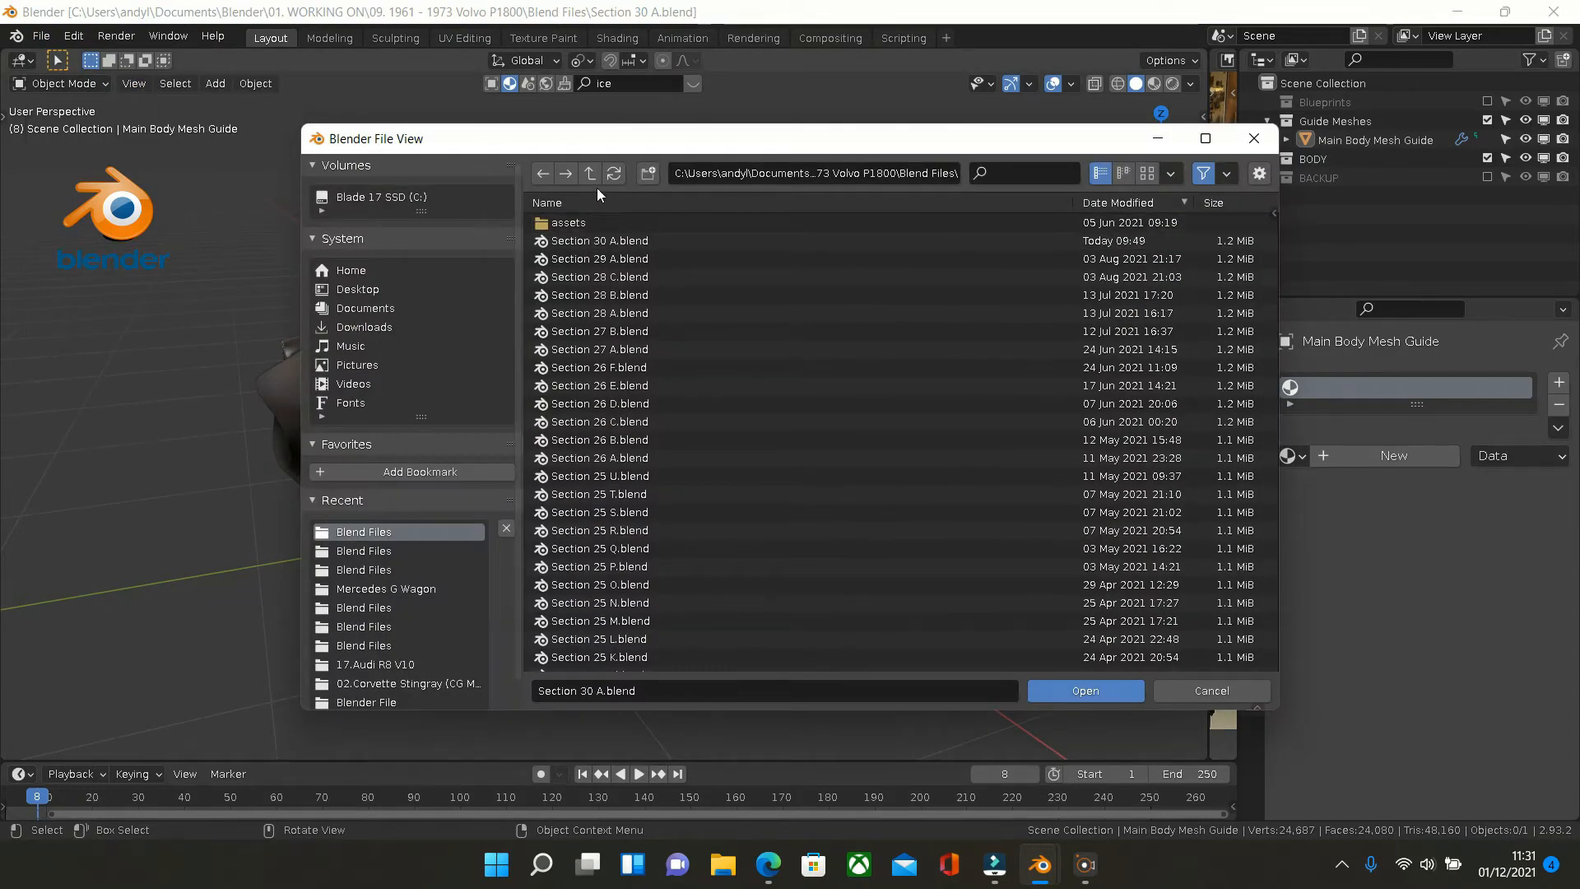
# Navigate to Jowett Jupiter 1952 Blend Files and load Part 100 Create Blueprints L.blend
pyautogui.click(590, 172)
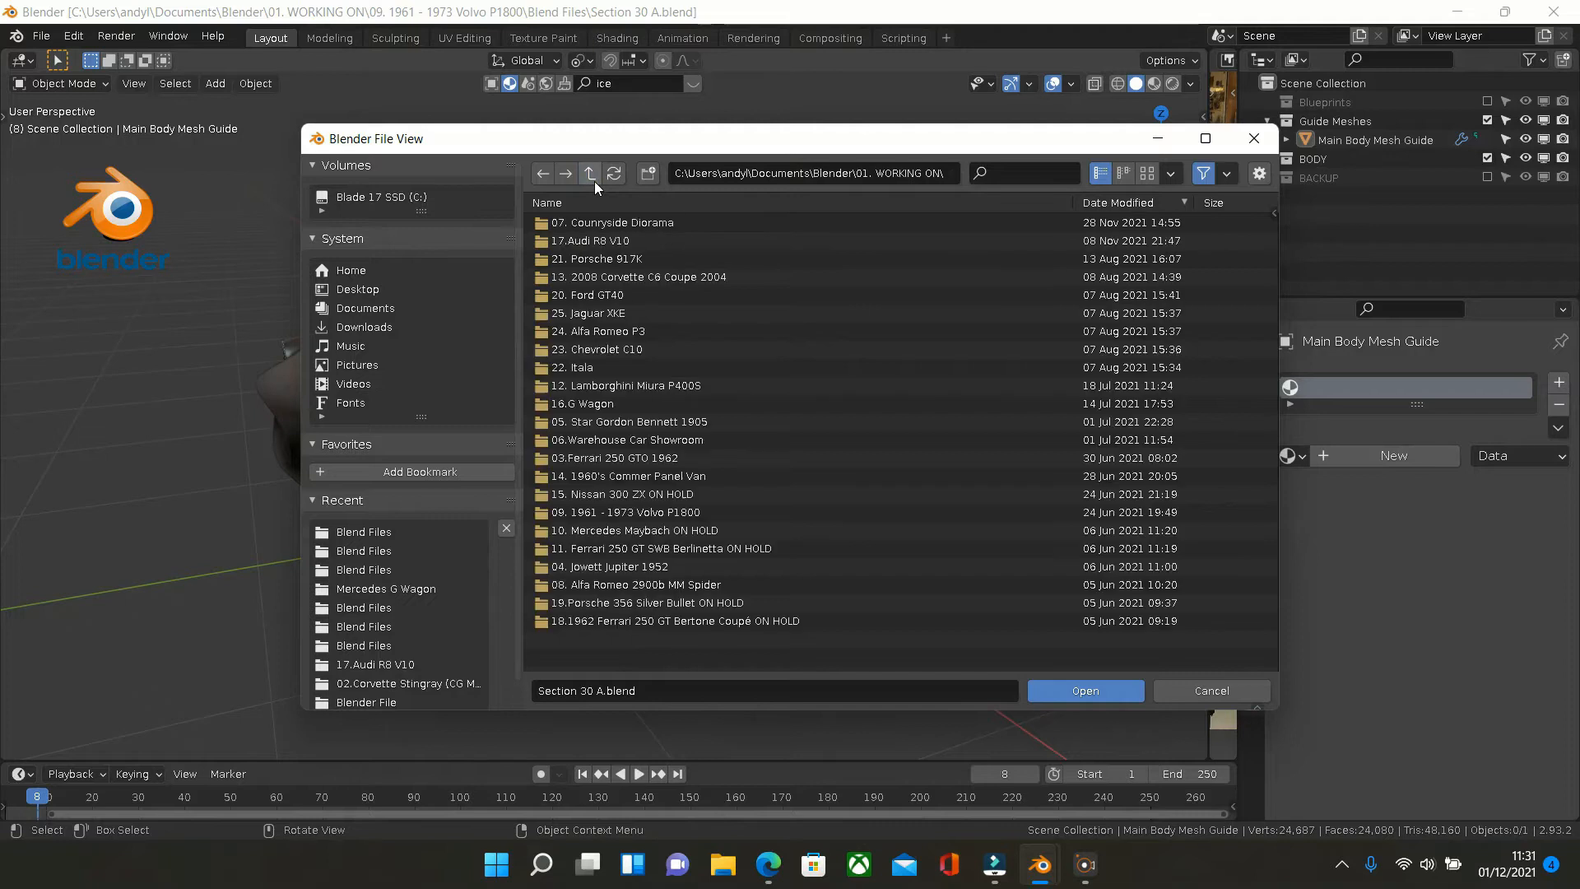
pyautogui.moveTo(634, 504)
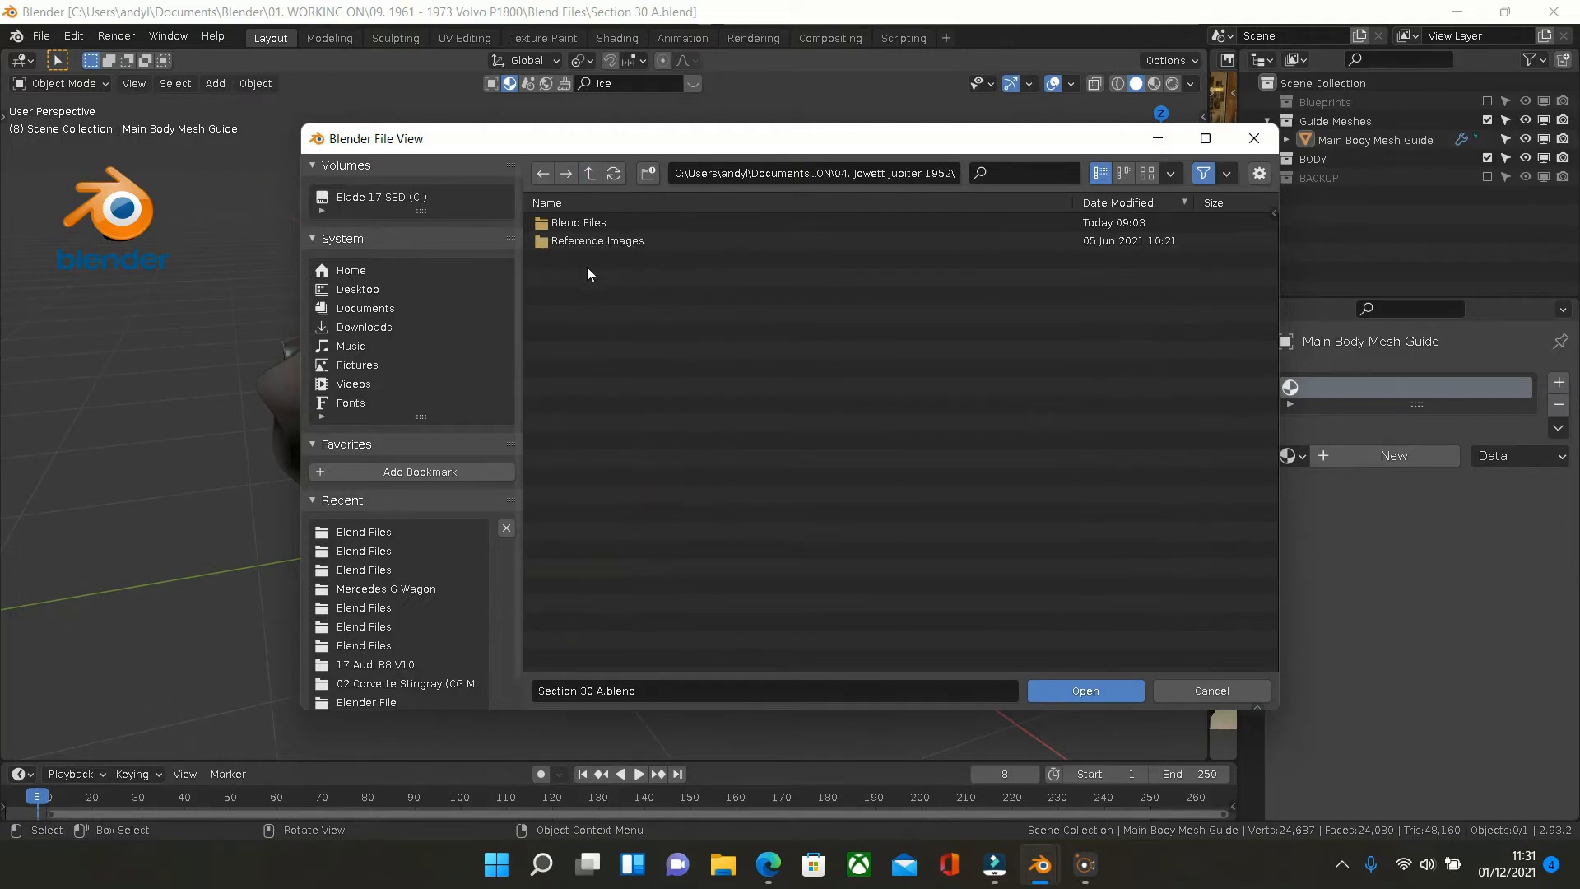
pyautogui.doubleClick(579, 222)
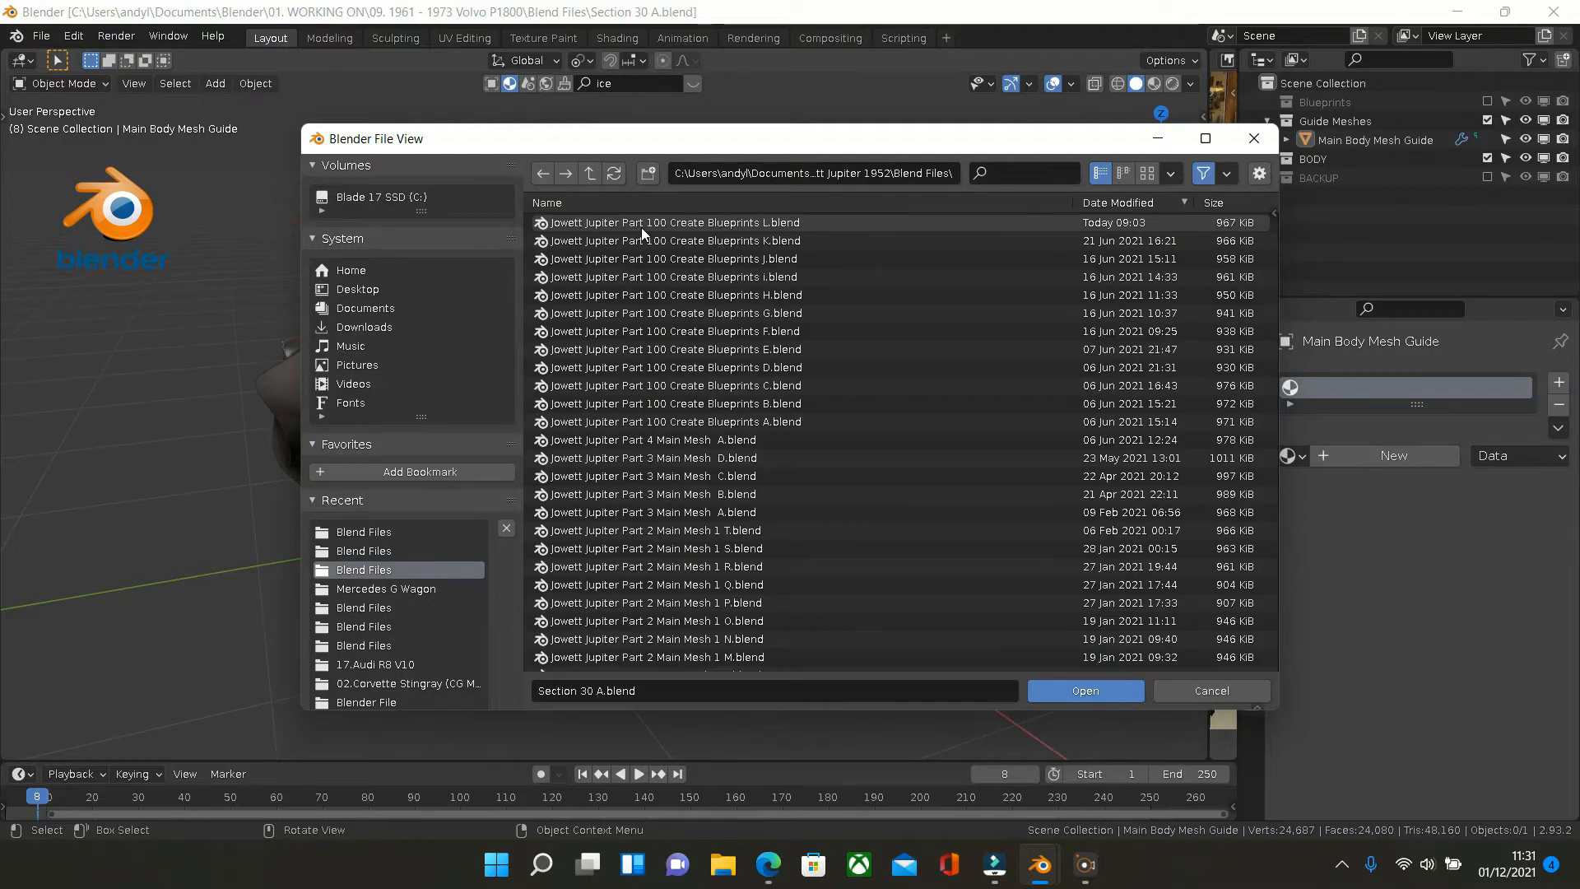
pyautogui.moveTo(701, 247)
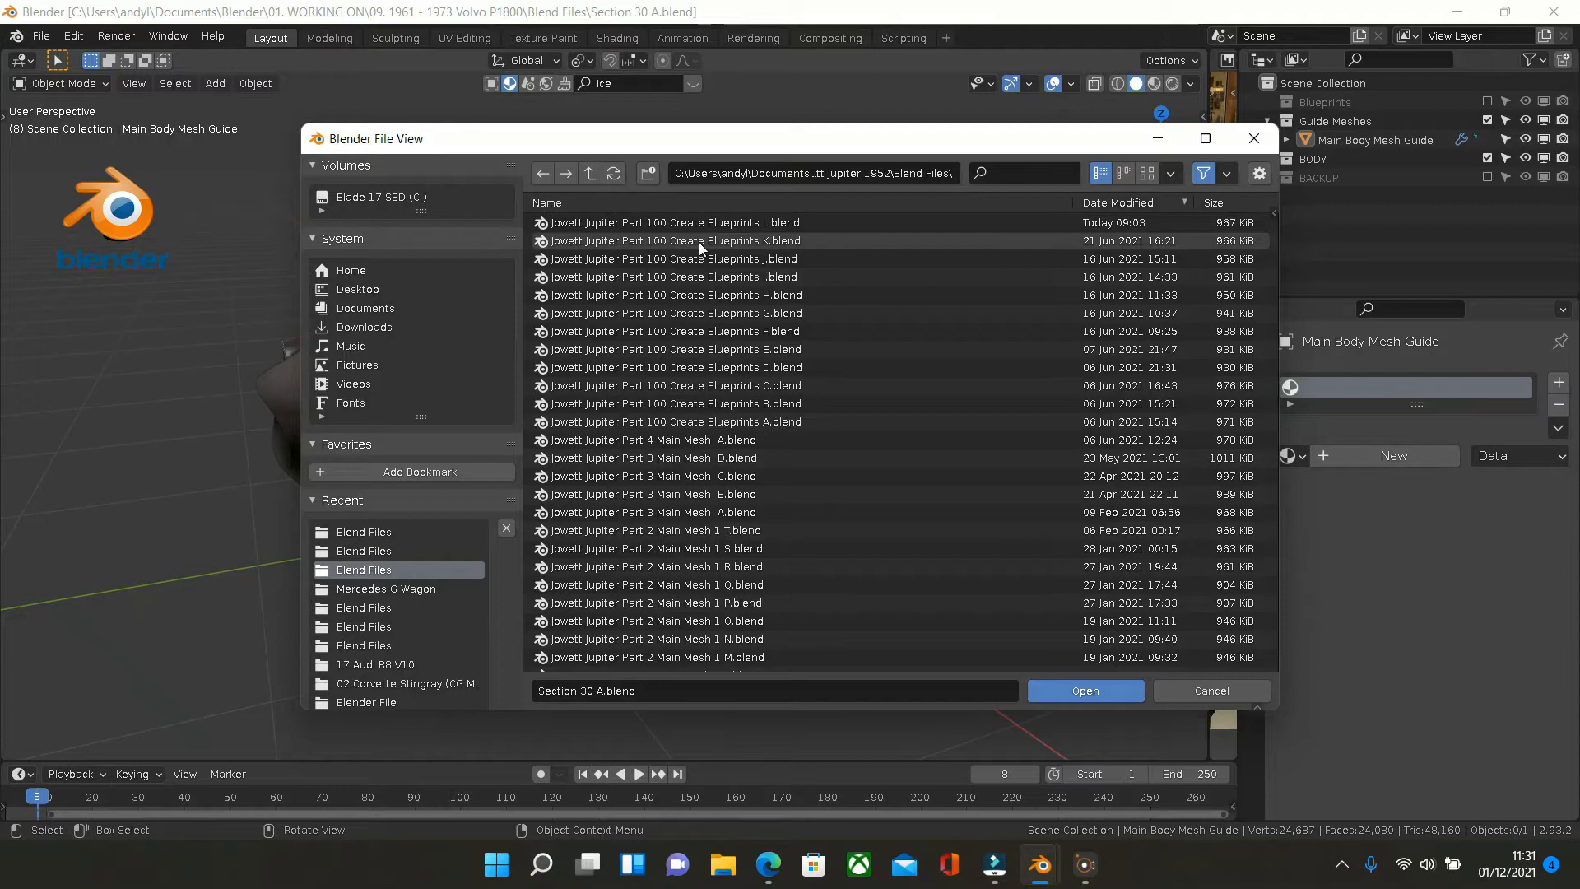
pyautogui.moveTo(968, 258)
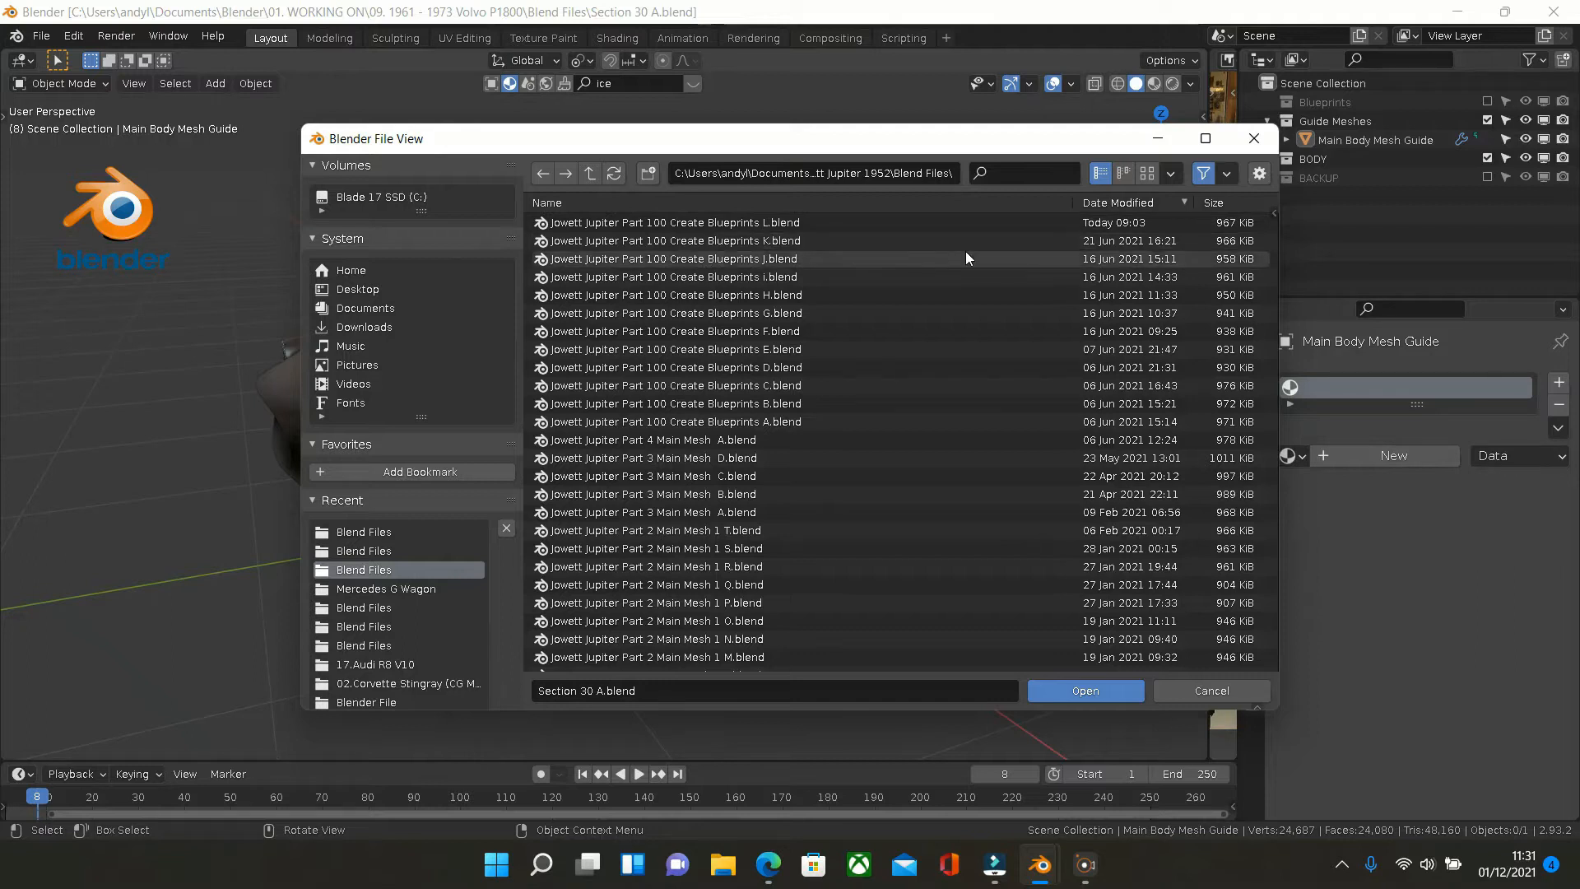
pyautogui.click(705, 224)
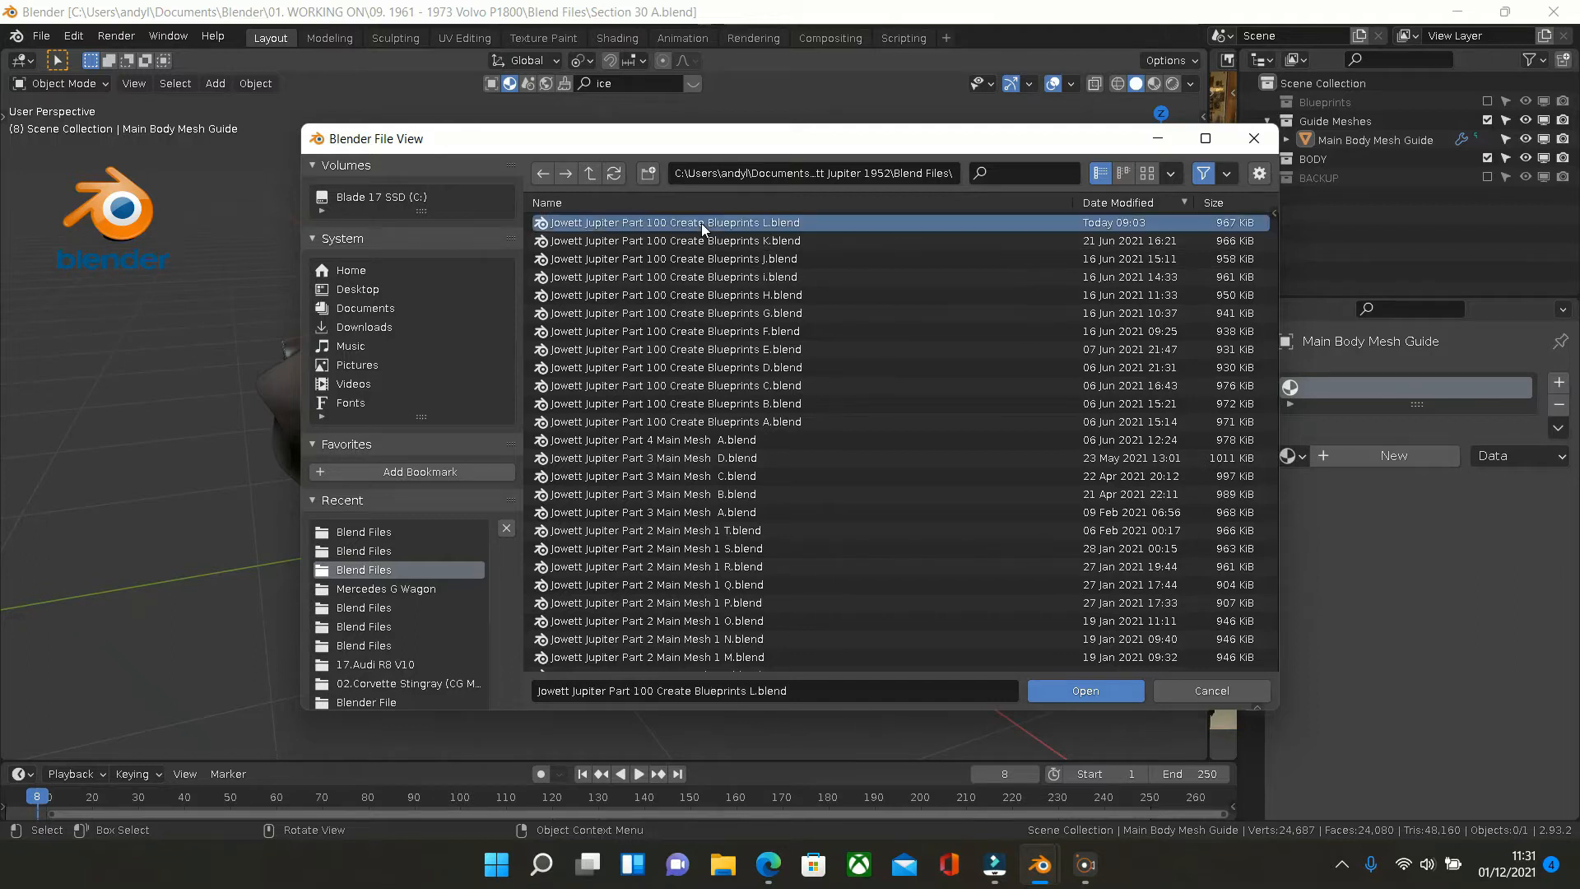
pyautogui.click(1087, 689)
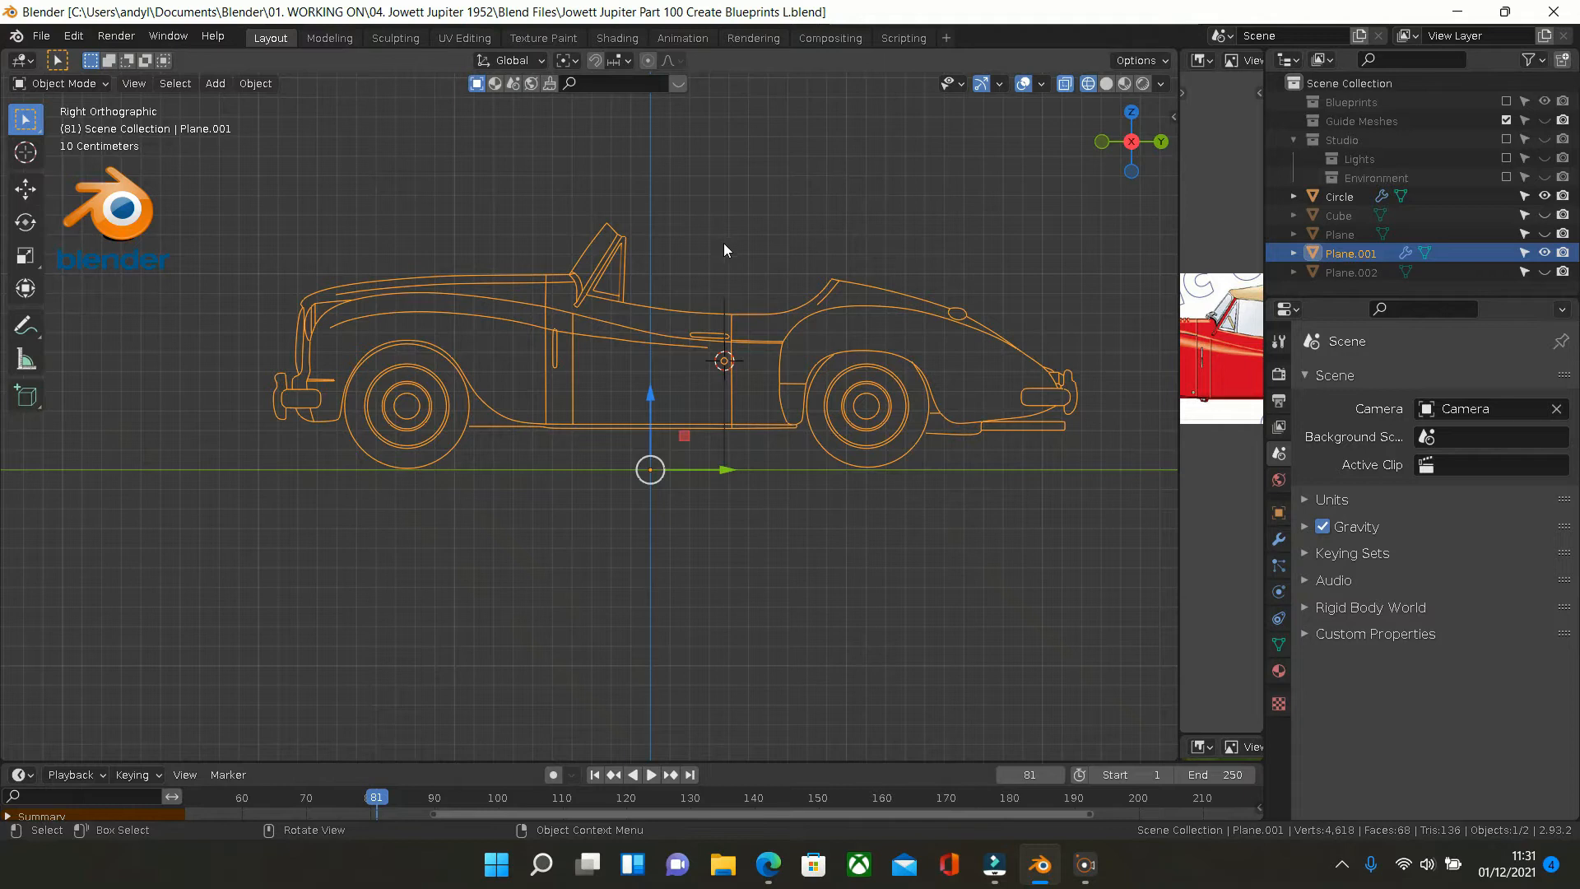
pyautogui.moveTo(671, 261)
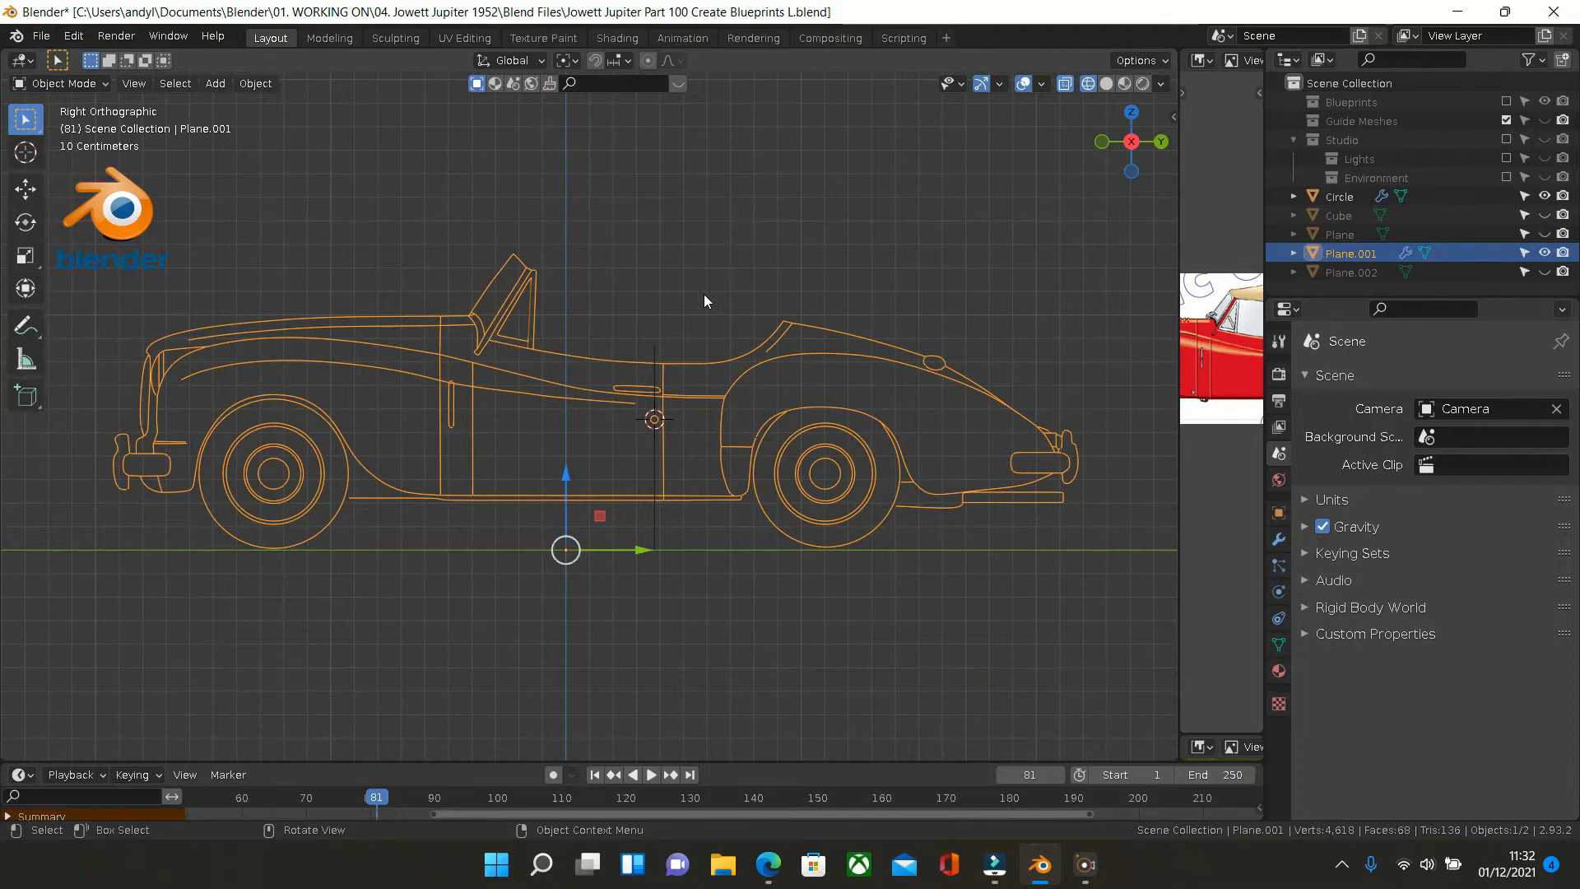
# View the car from the front, enable the Blueprints collection, then switch to the back view
pyautogui.press('KP_1')
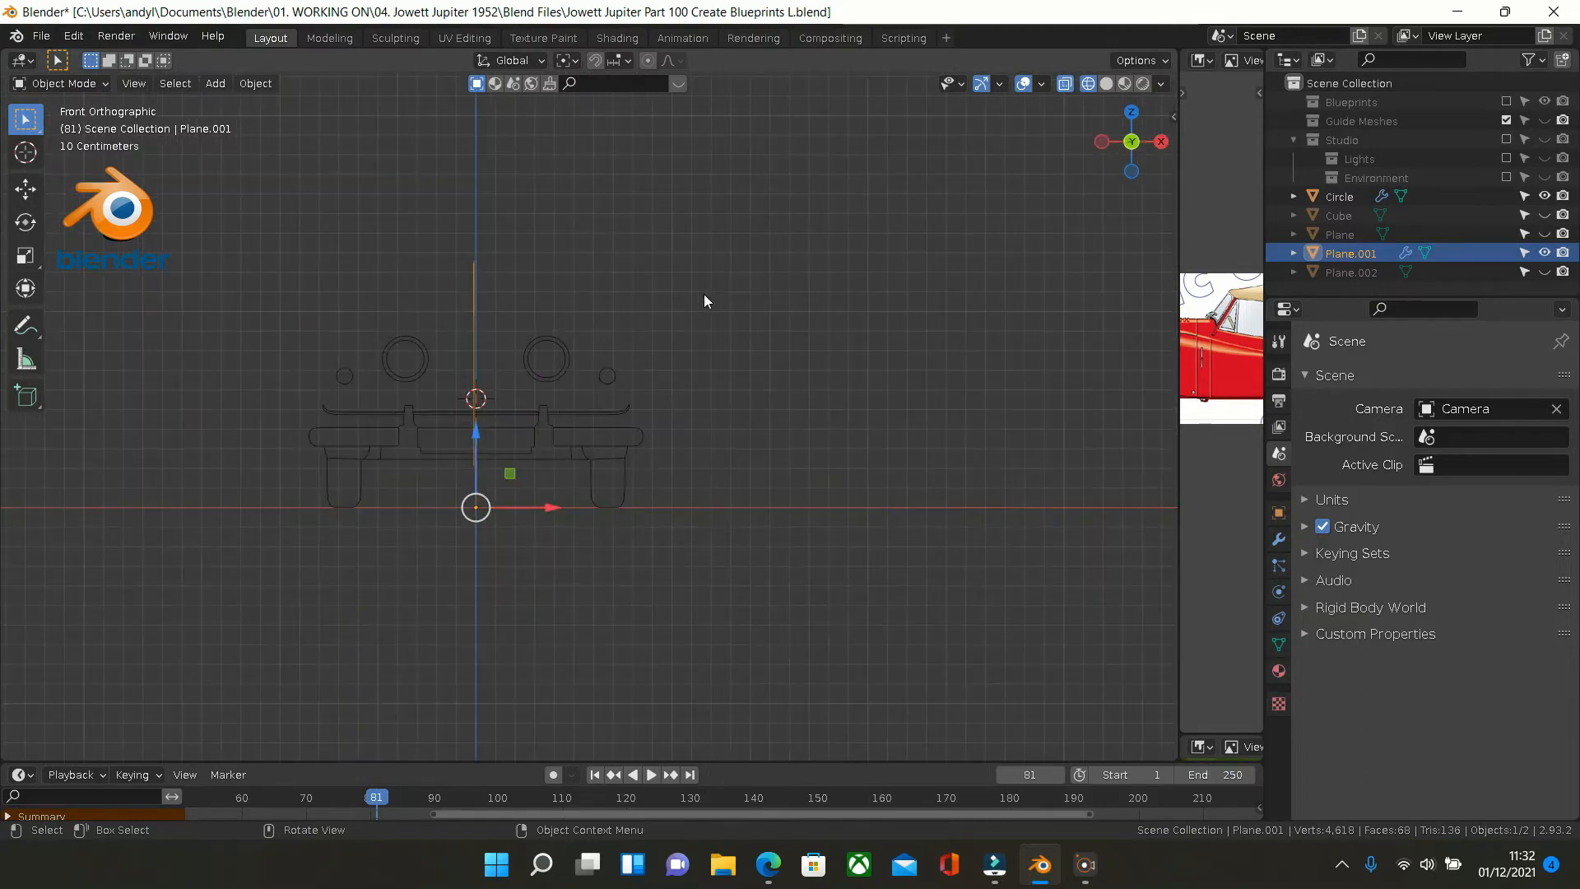
pyautogui.click(1340, 197)
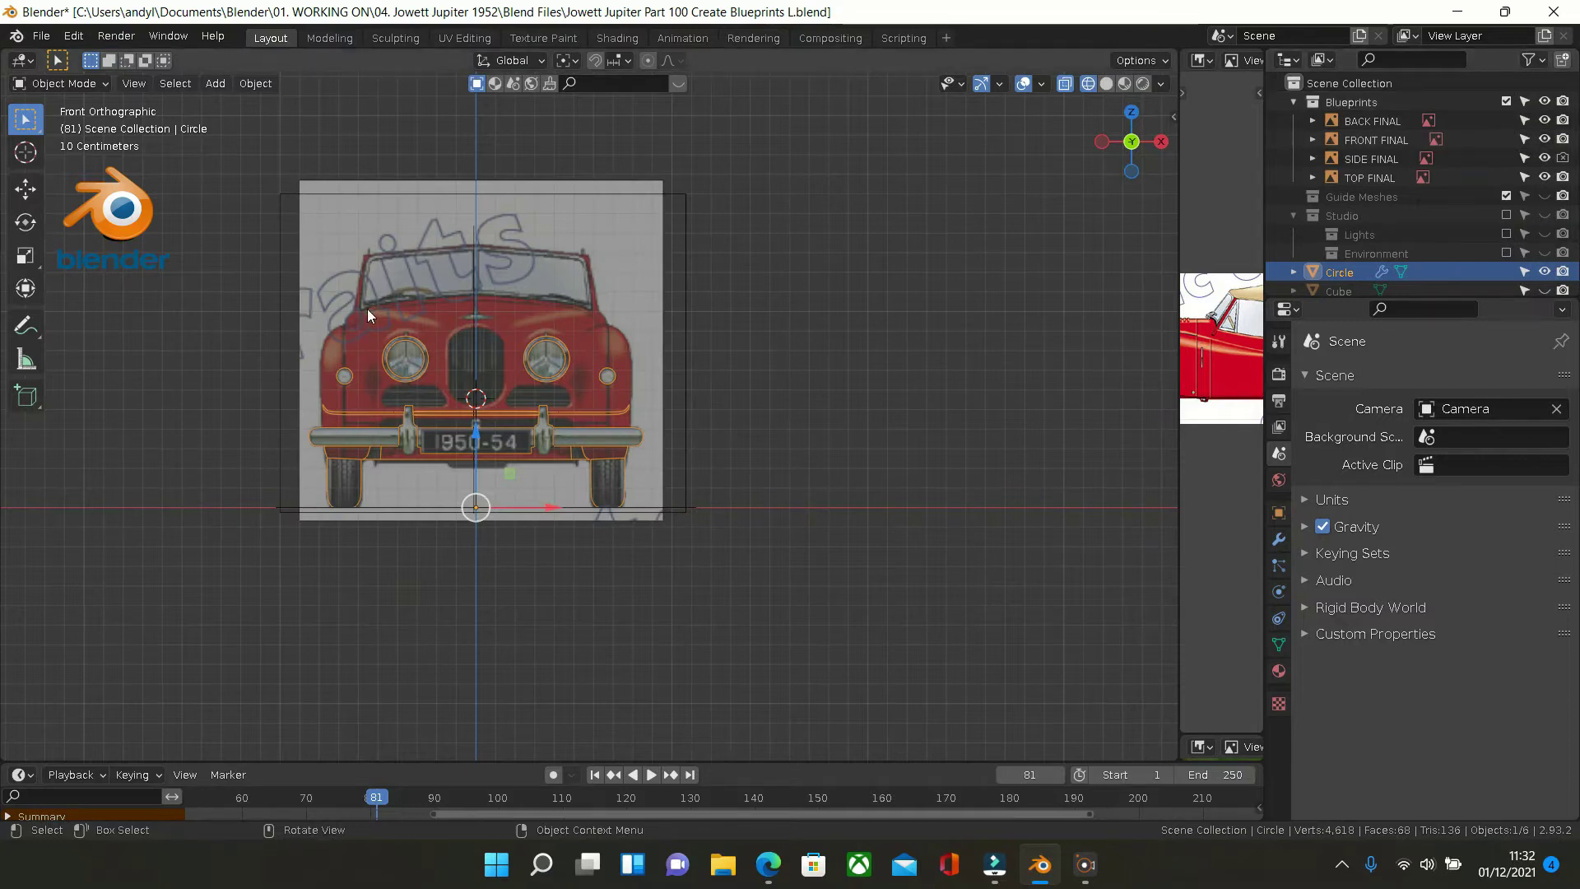
pyautogui.moveTo(736, 290)
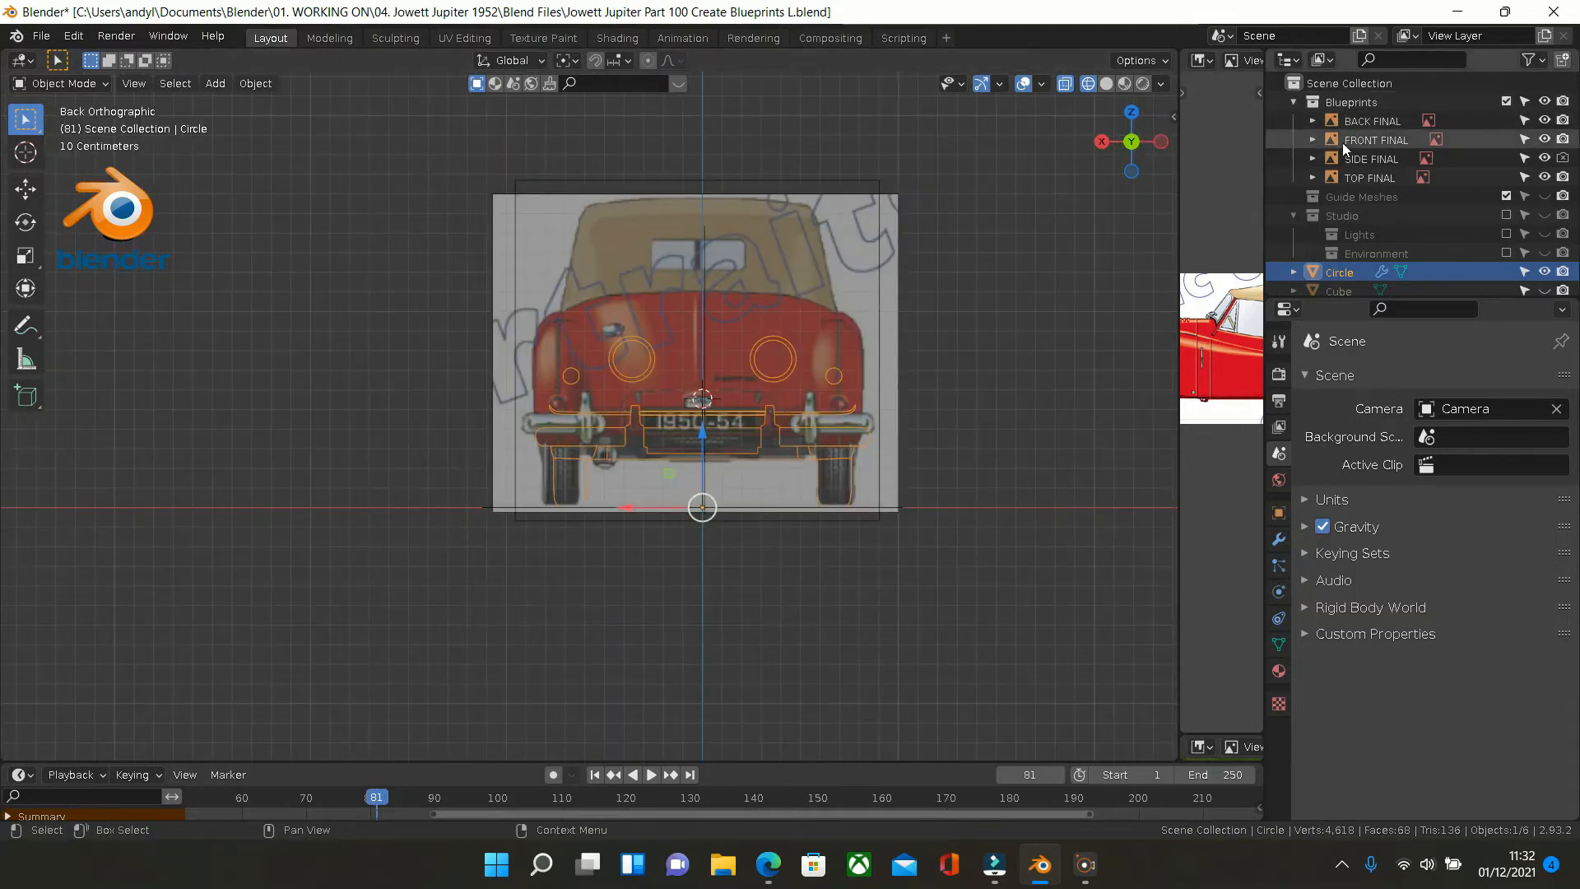
pyautogui.click(1373, 121)
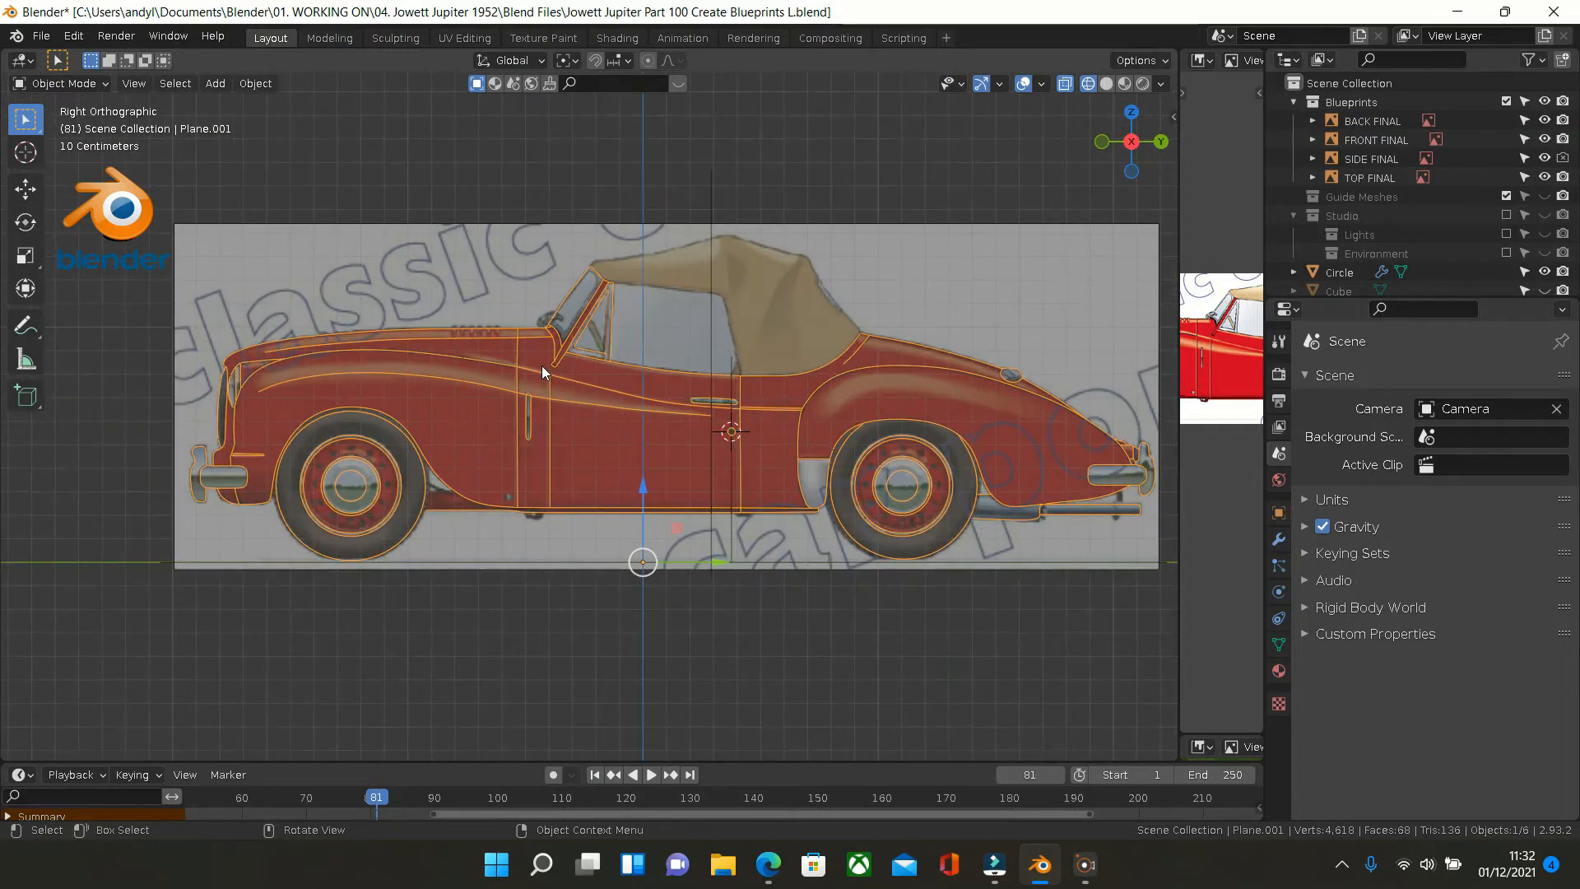
pyautogui.moveTo(586, 271)
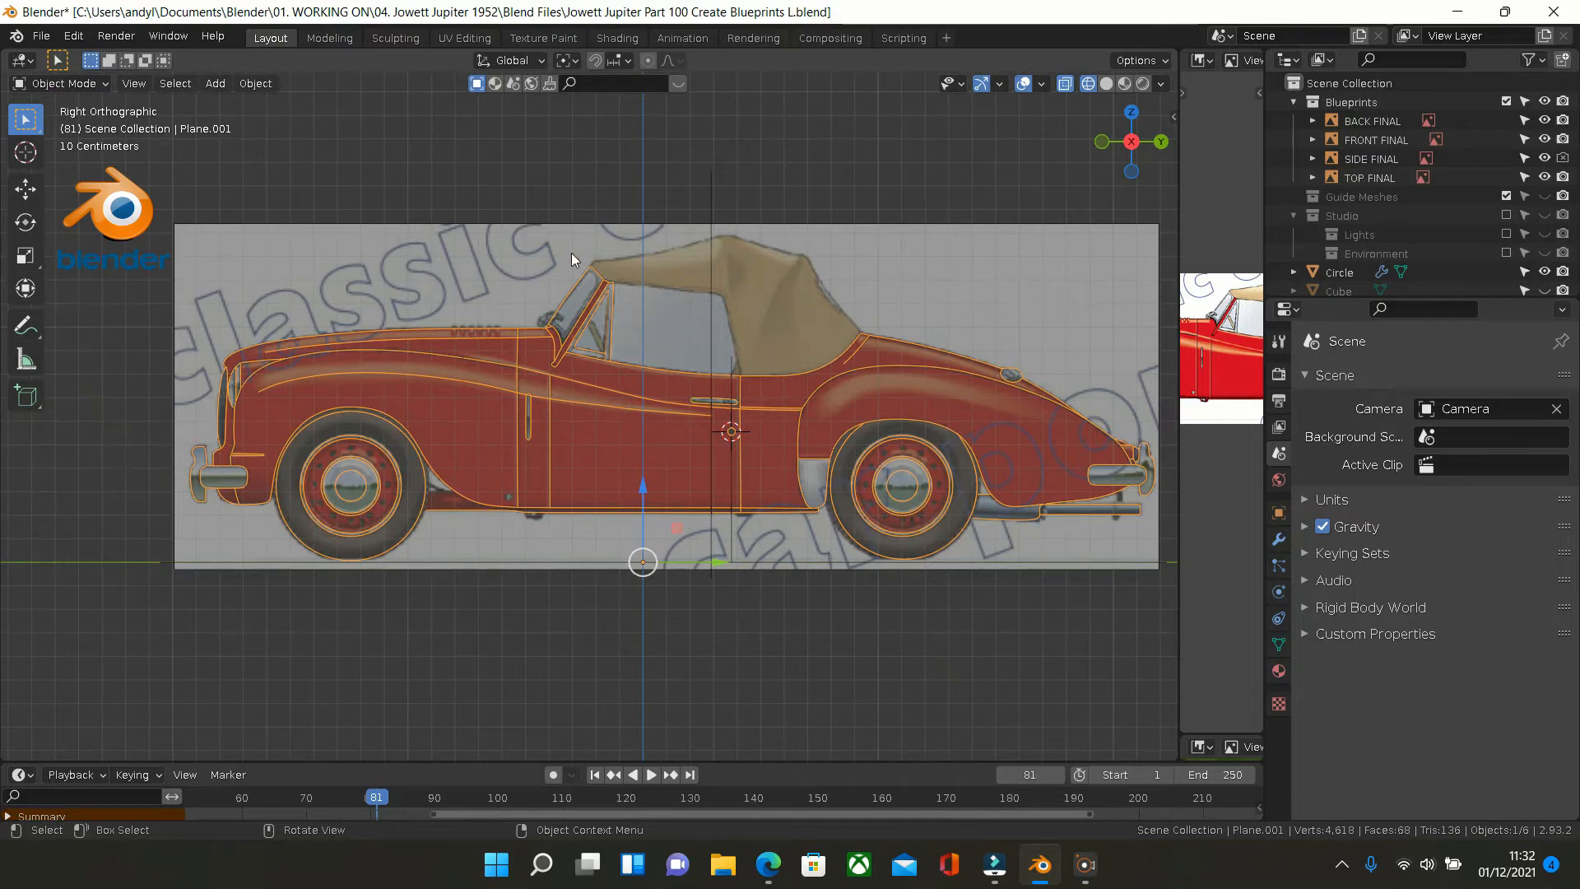
pyautogui.moveTo(504, 278)
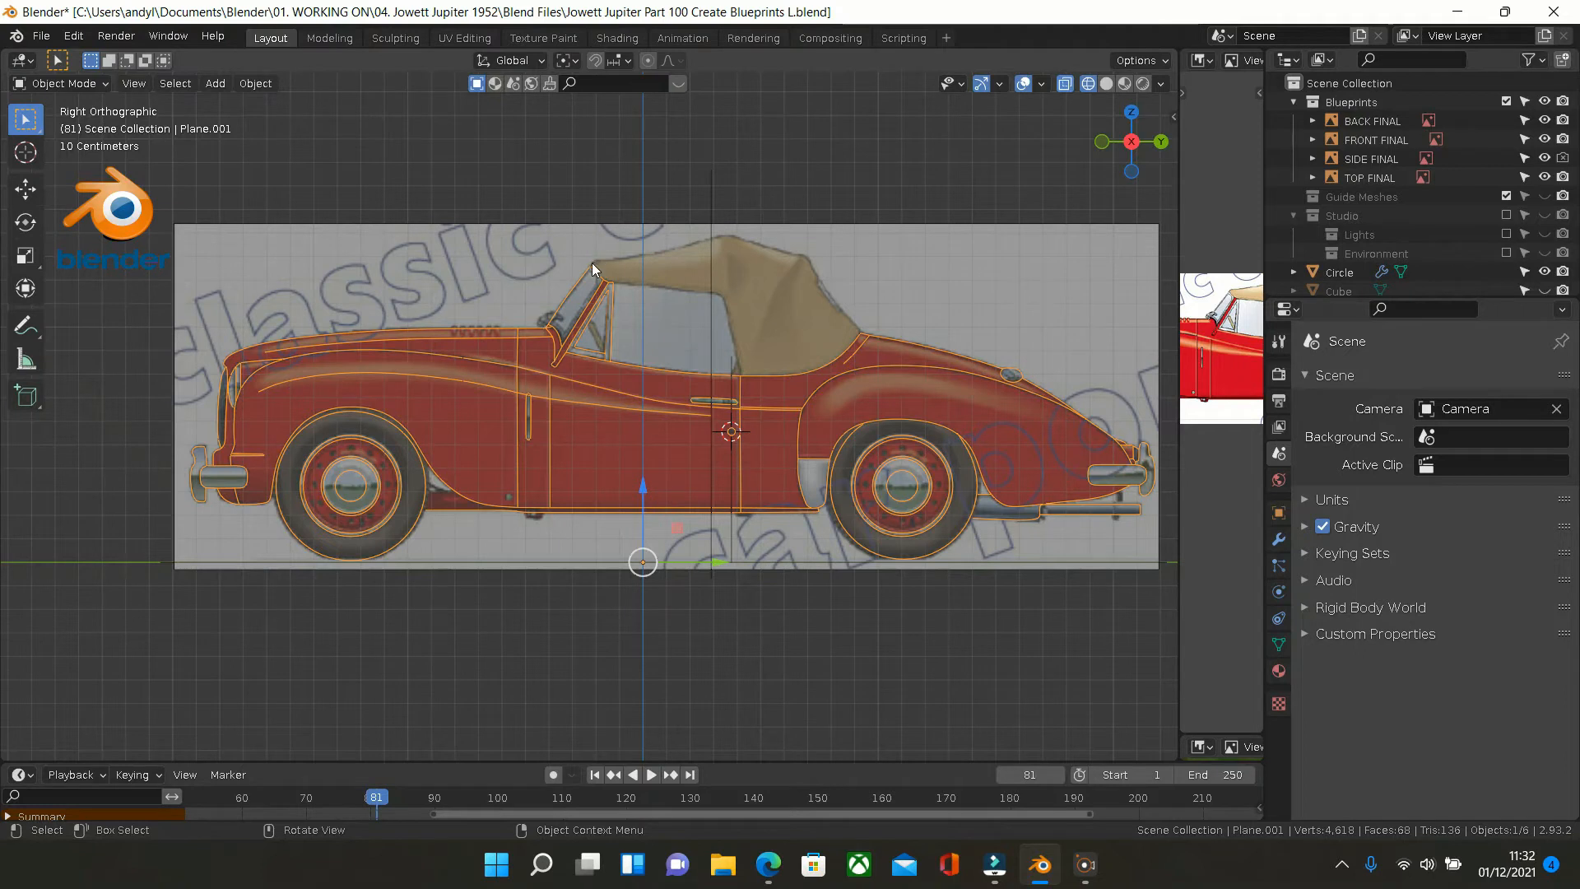
pyautogui.moveTo(323, 268)
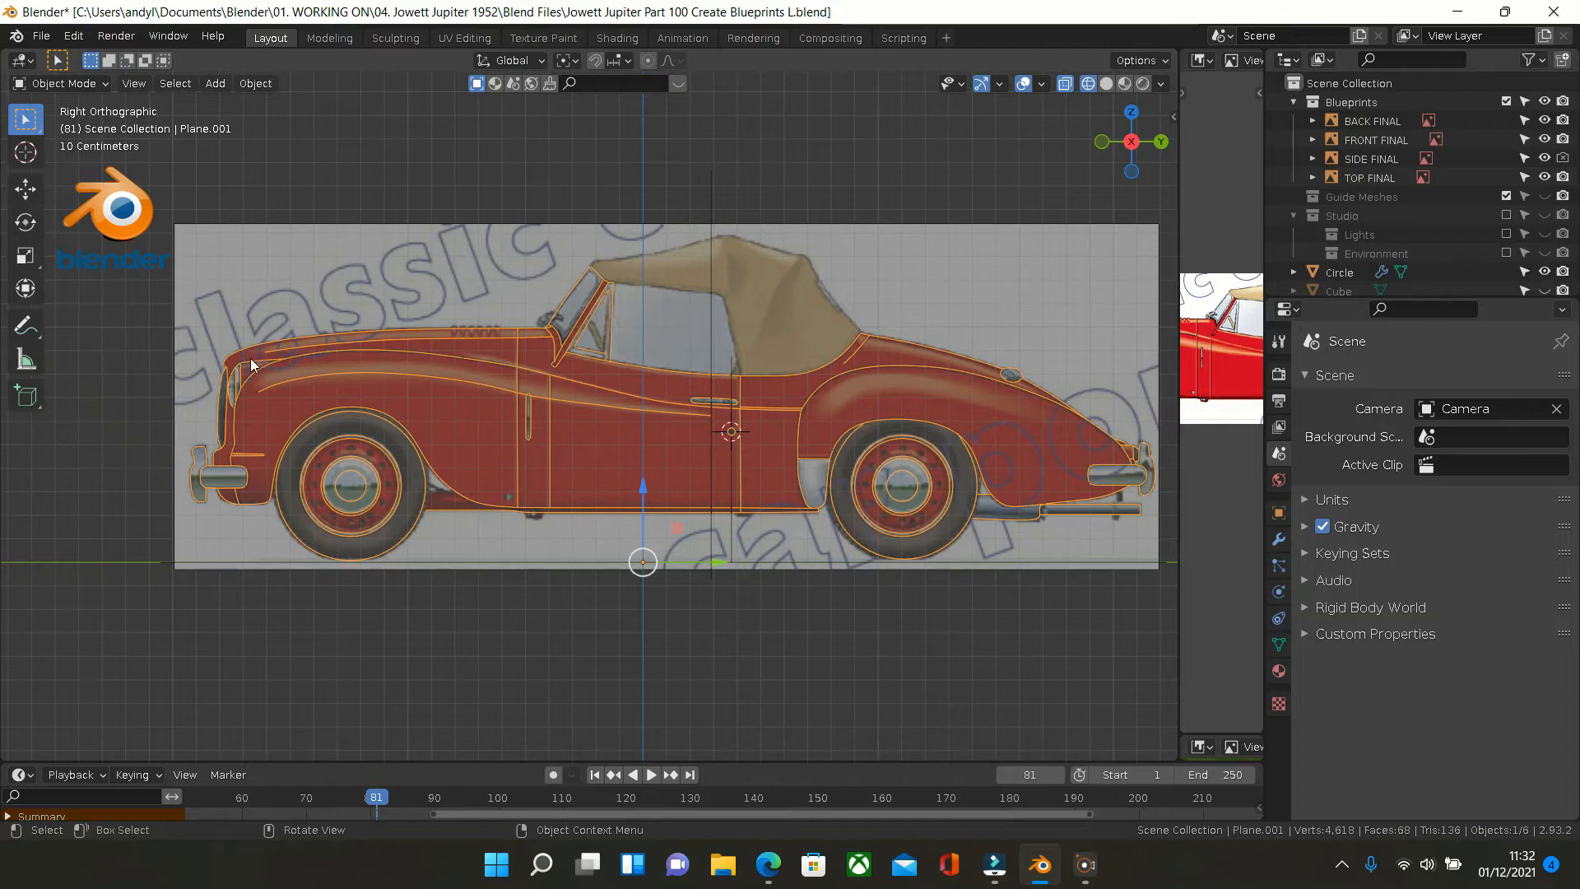
pyautogui.moveTo(140, 366)
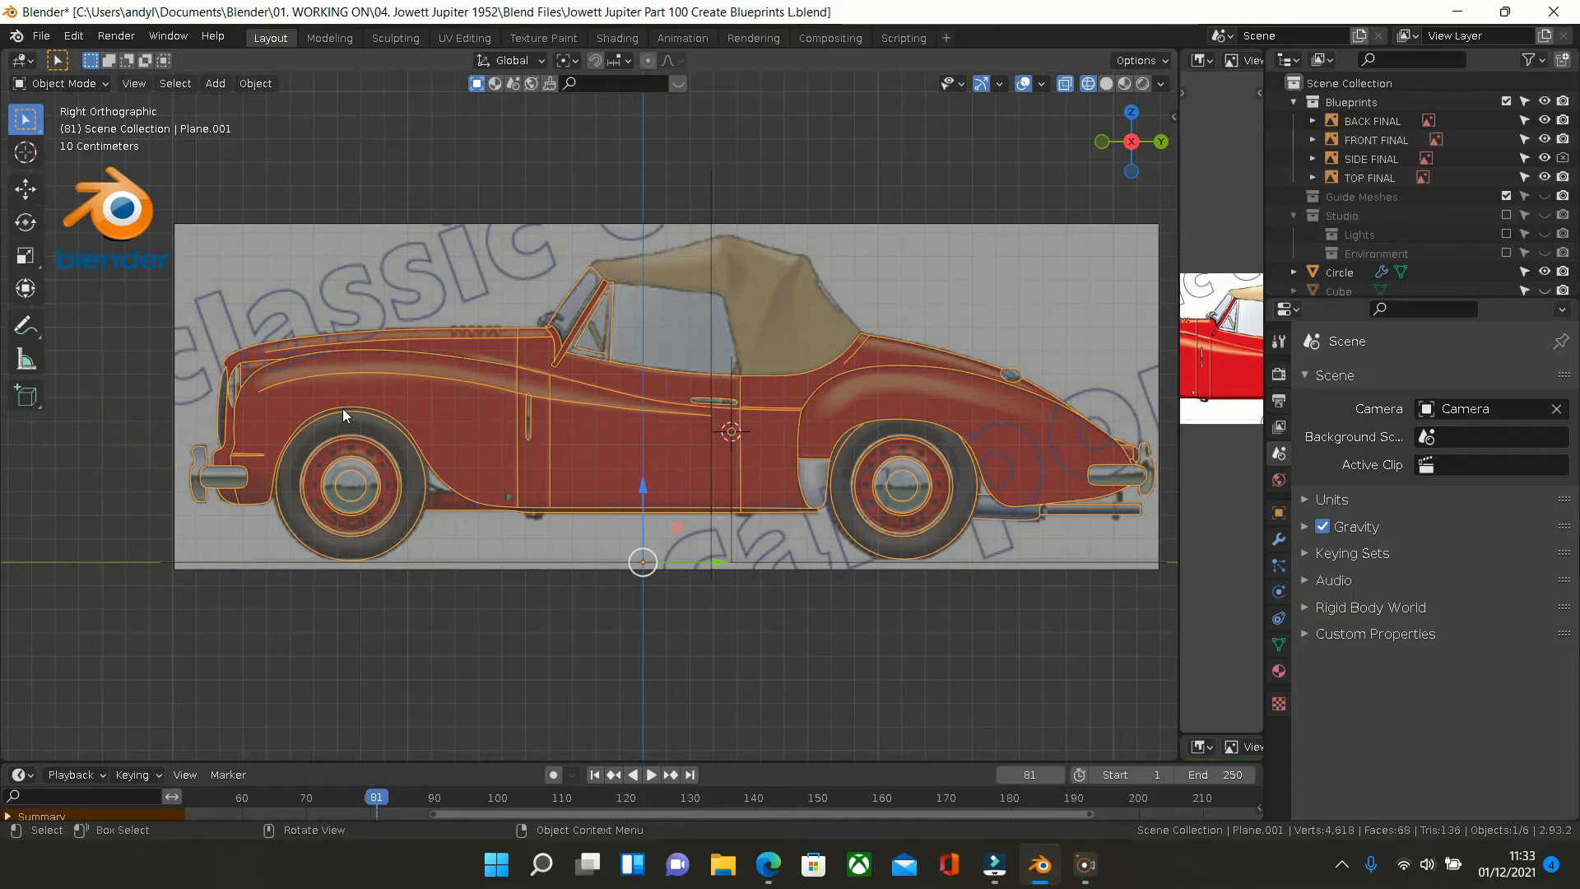
pyautogui.moveTo(263, 411)
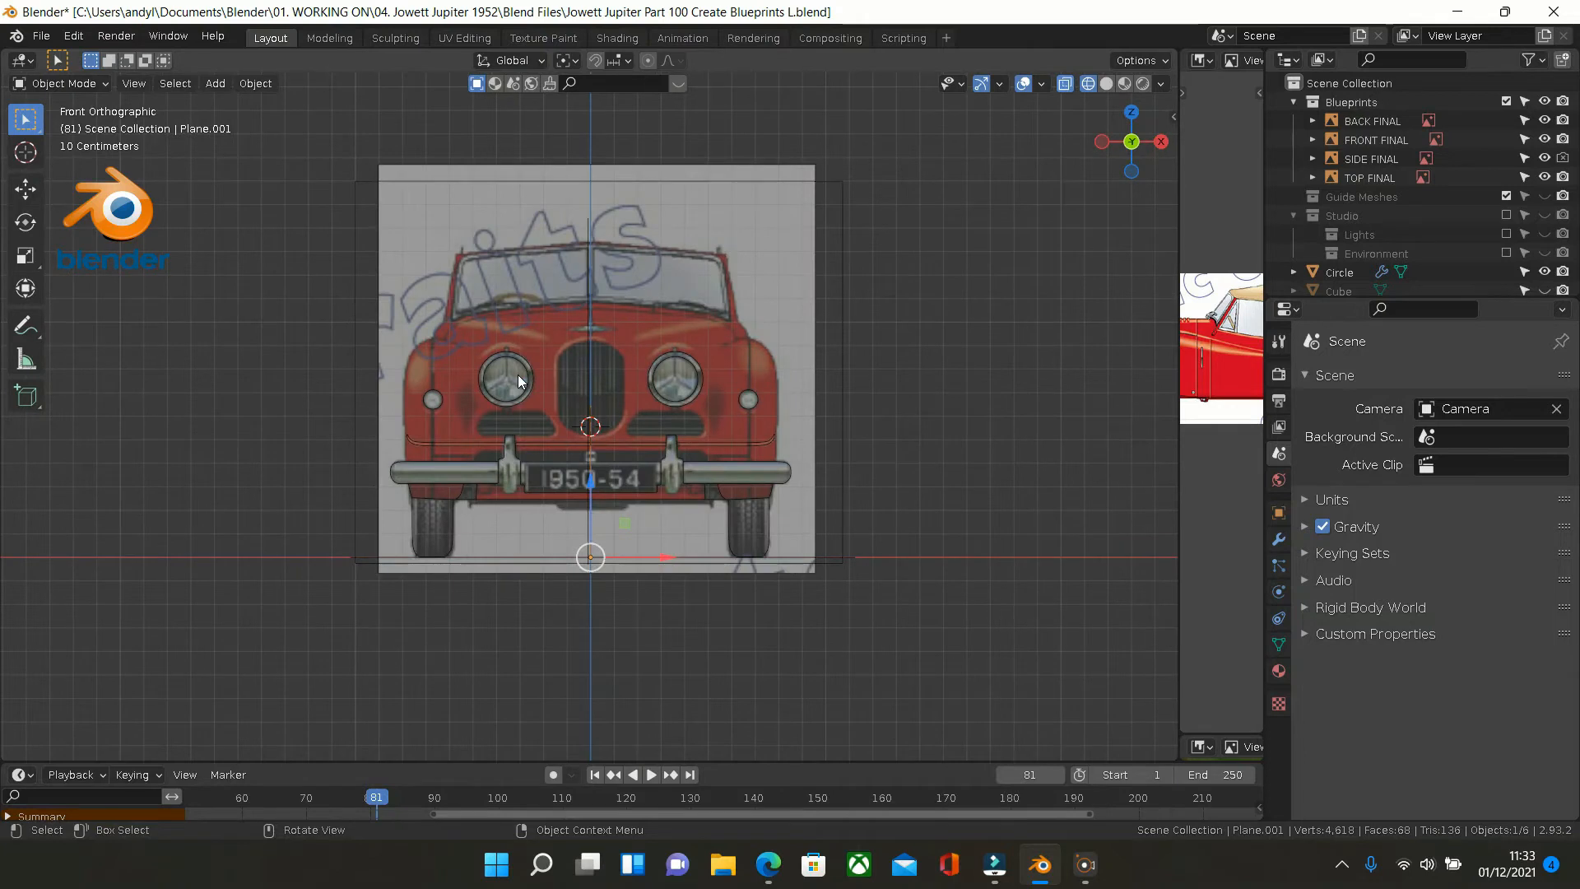
pyautogui.moveTo(537, 328)
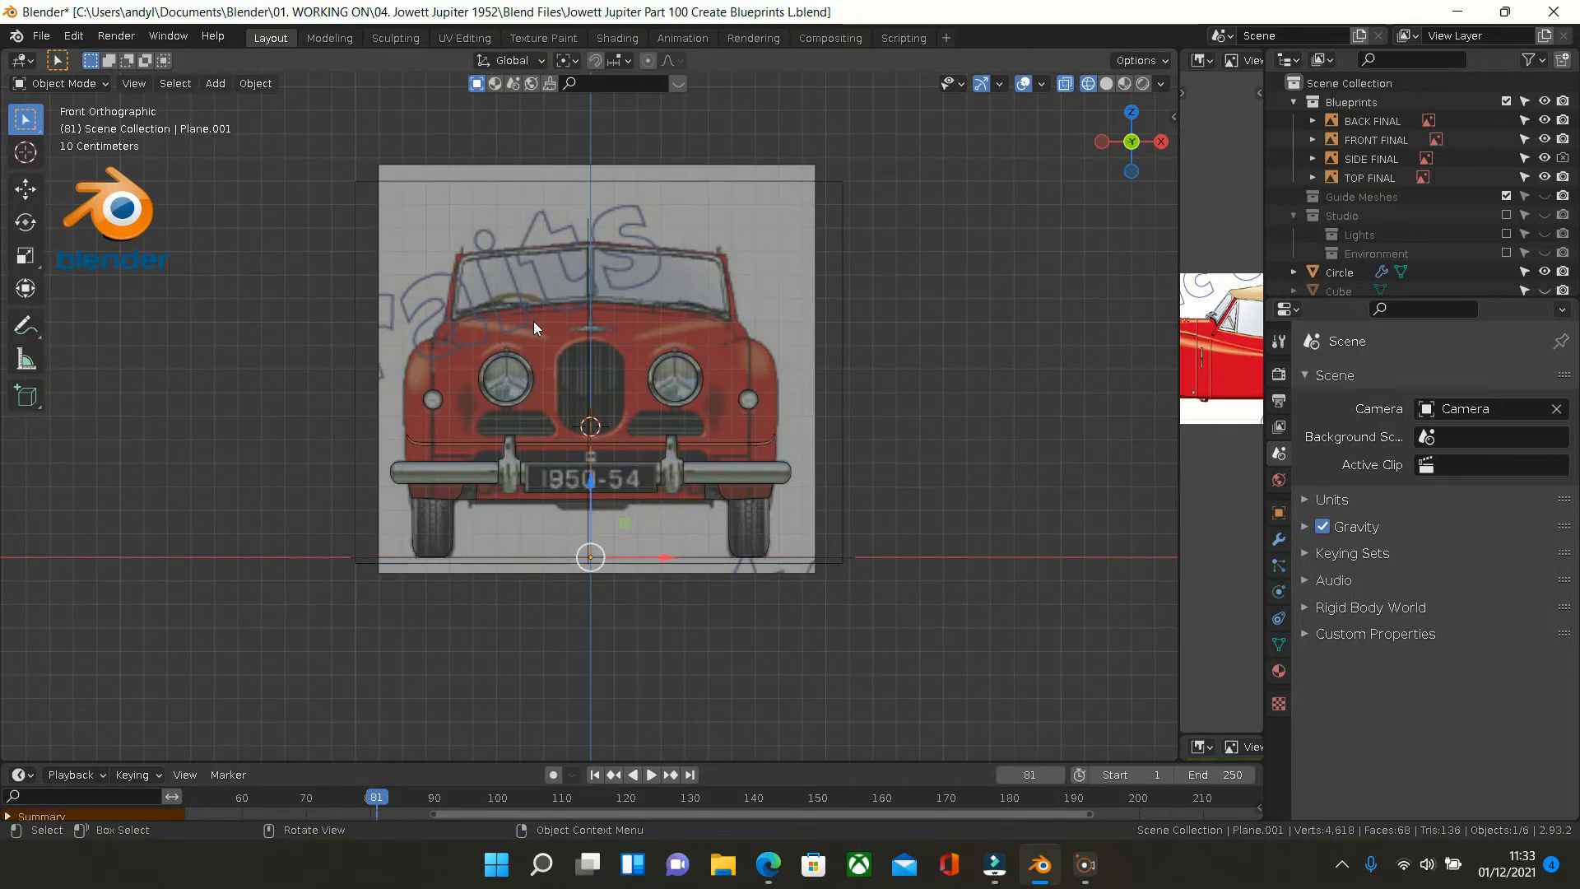
pyautogui.moveTo(613, 336)
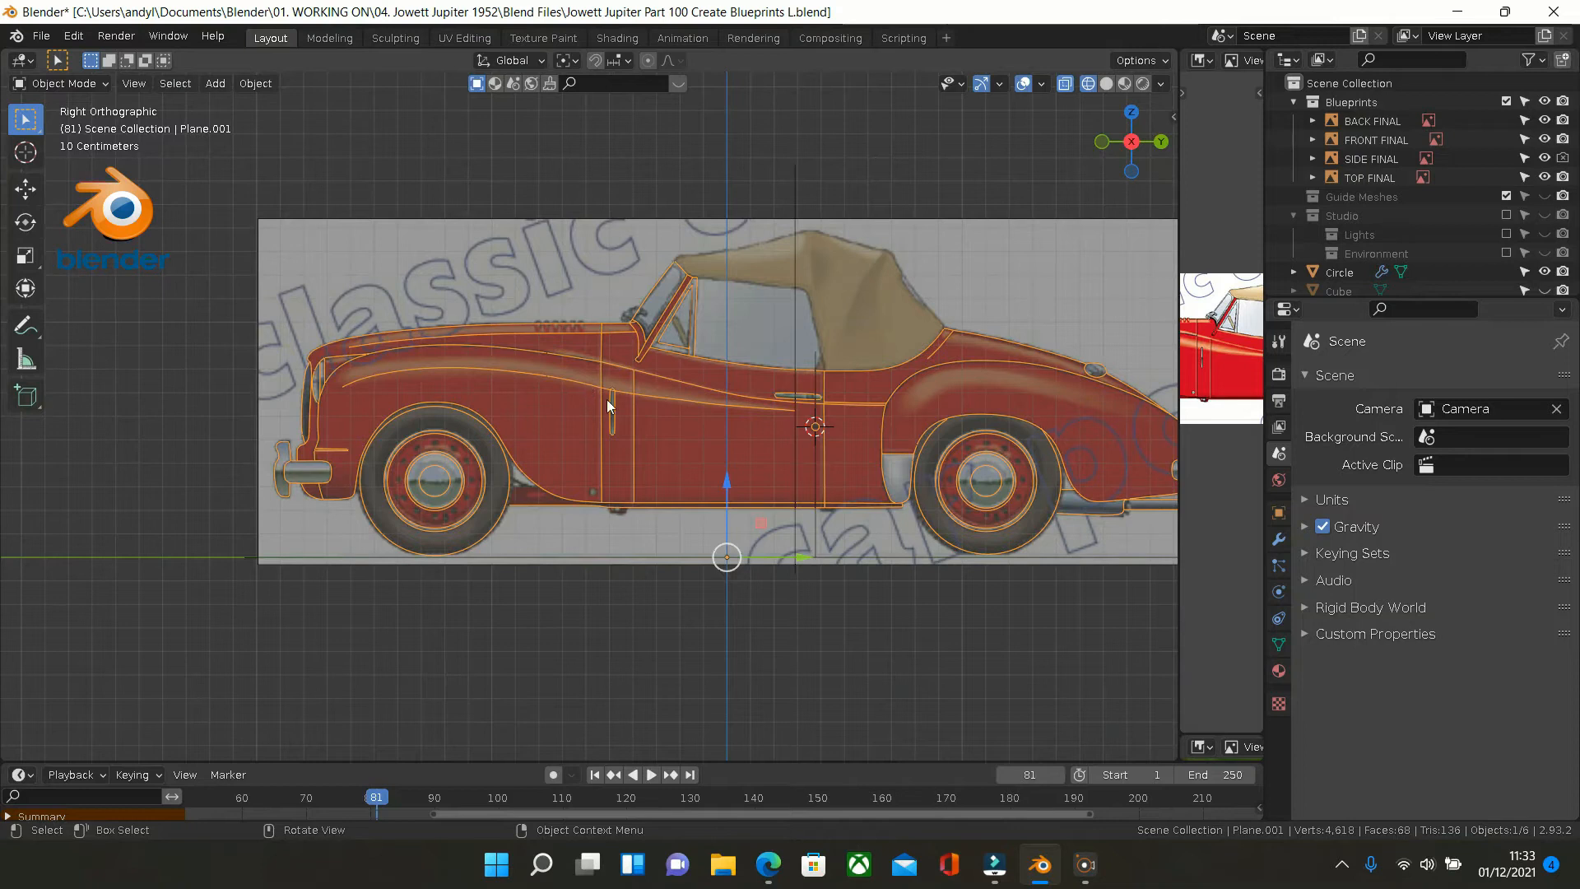
pyautogui.moveTo(533, 372)
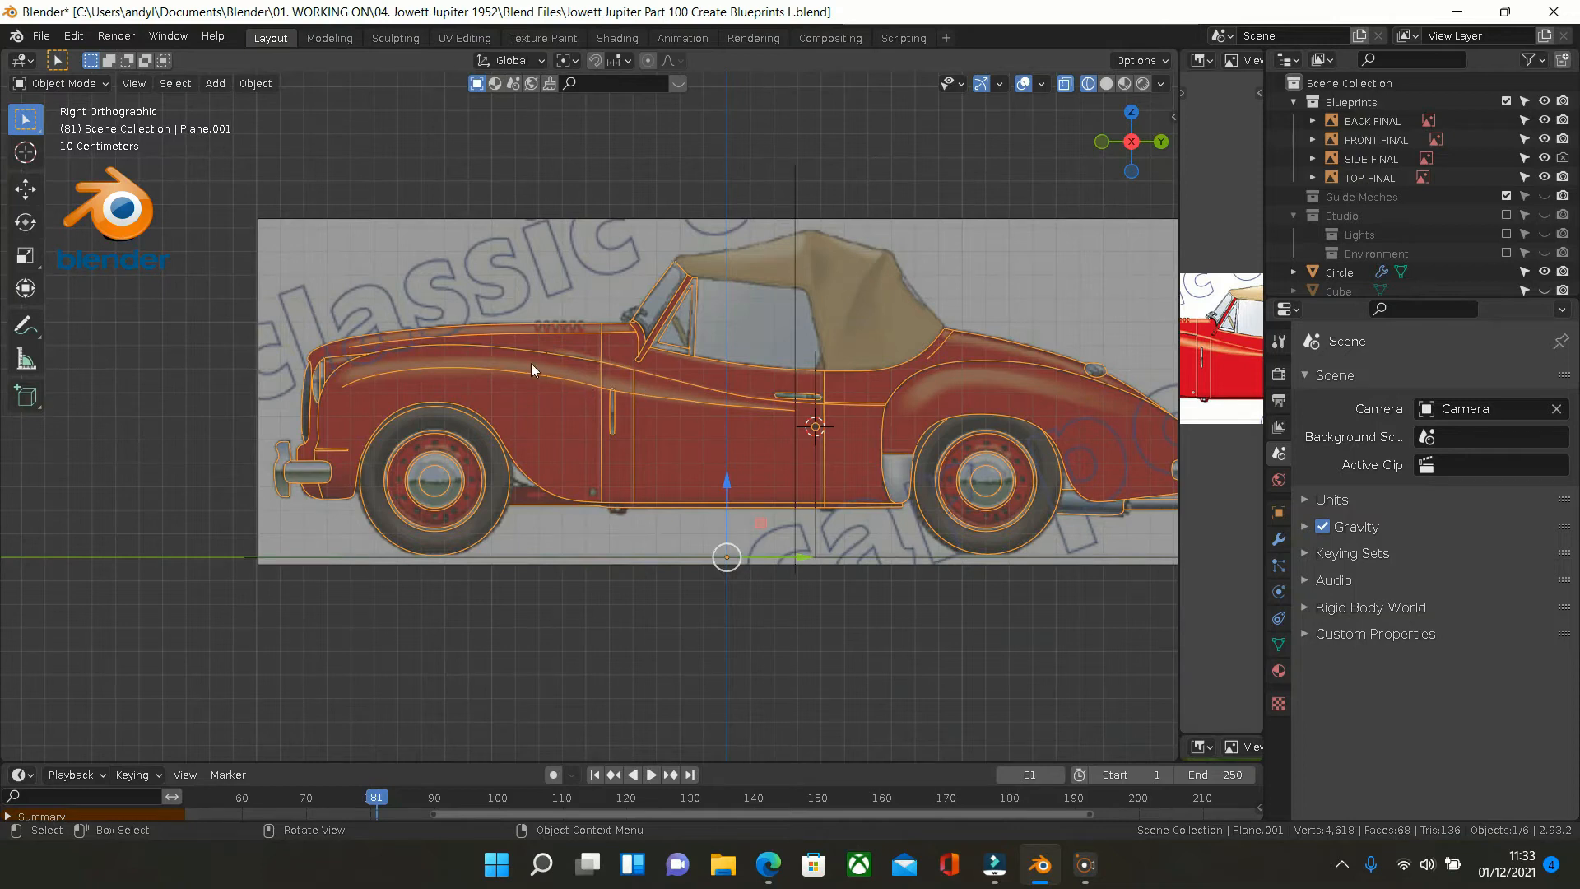
pyautogui.moveTo(632, 377)
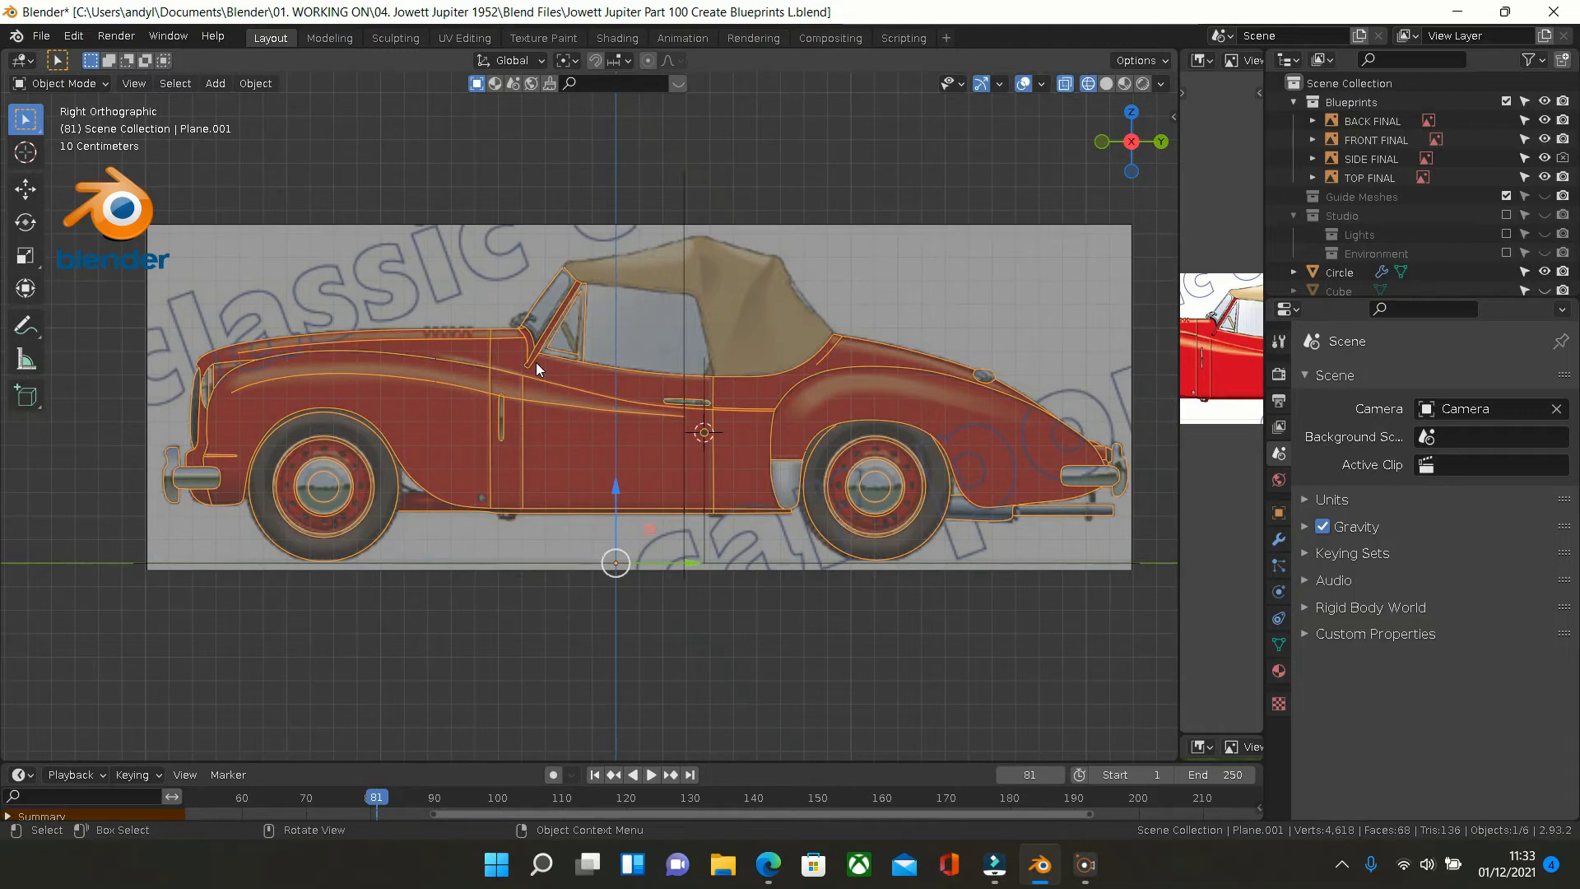
pyautogui.moveTo(481, 309)
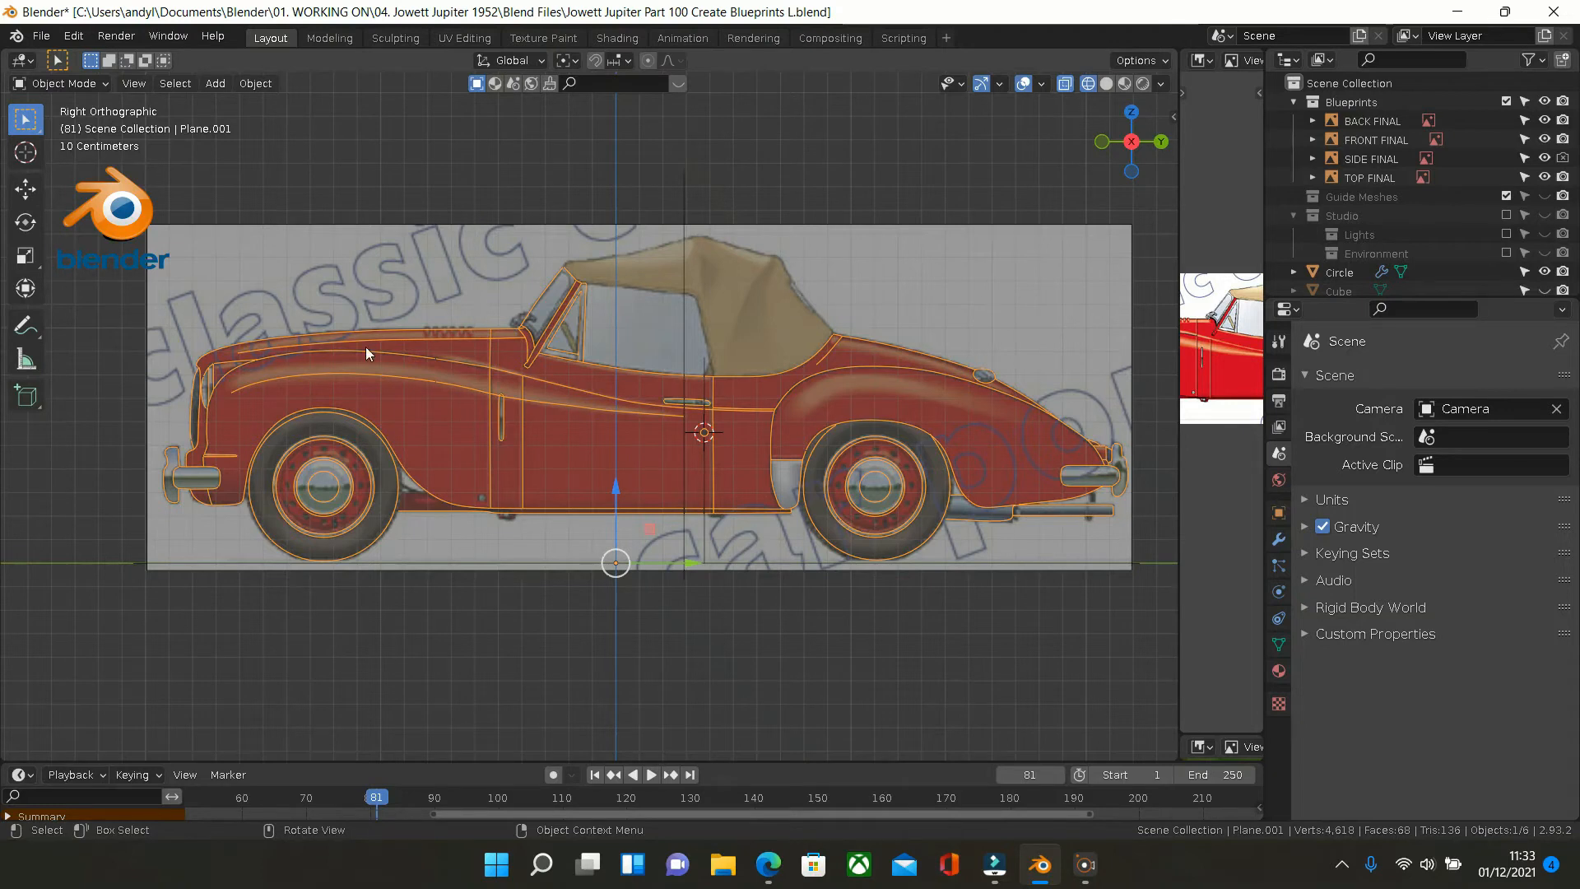
pyautogui.moveTo(583, 381)
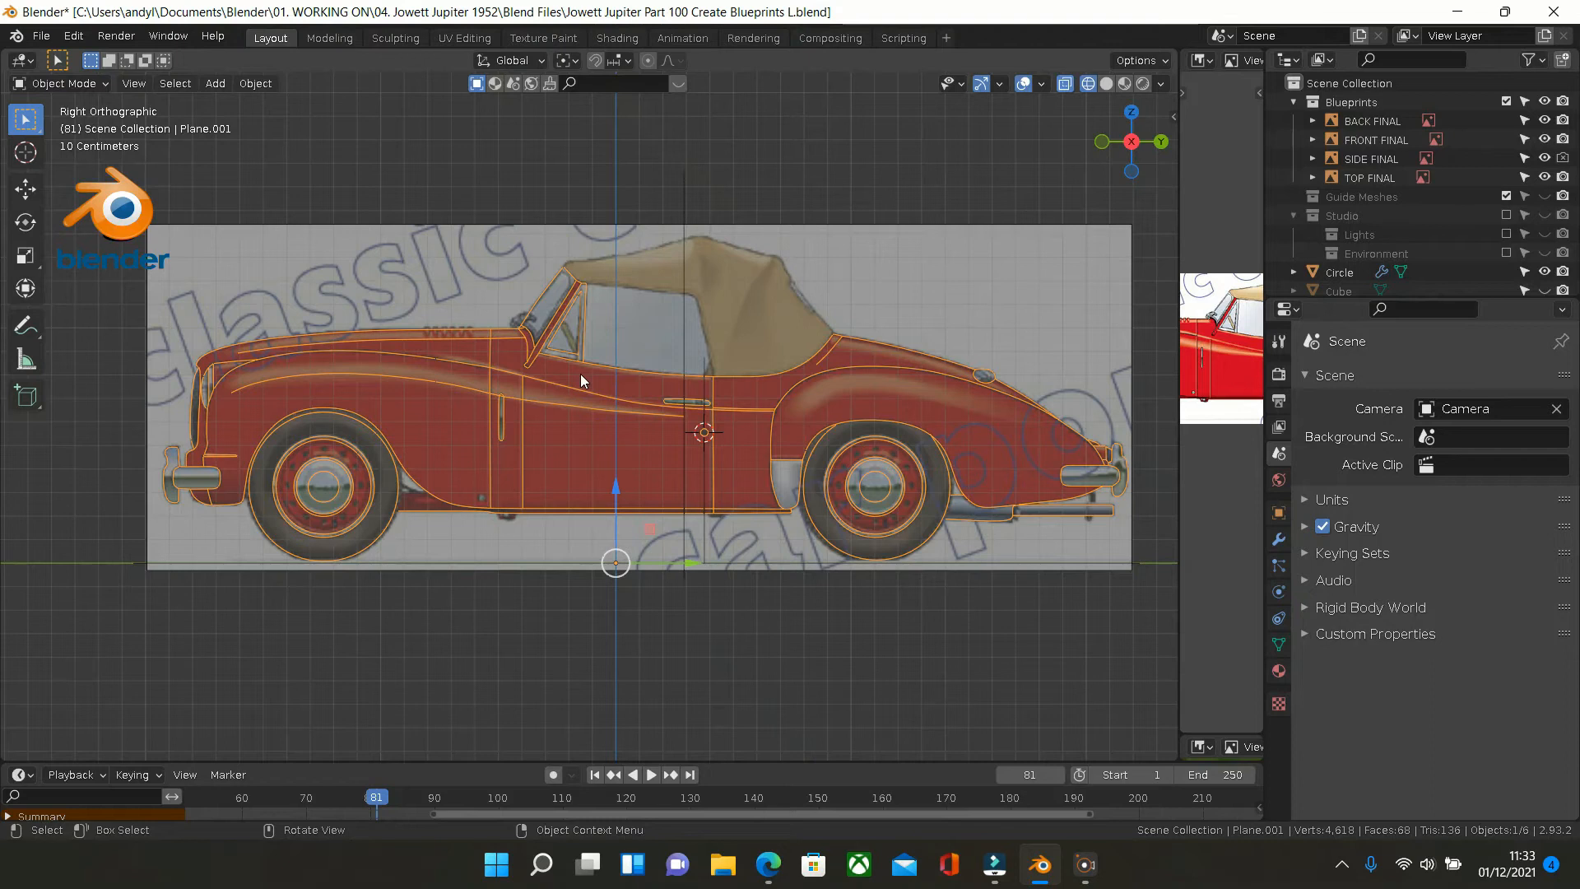
pyautogui.moveTo(355, 376)
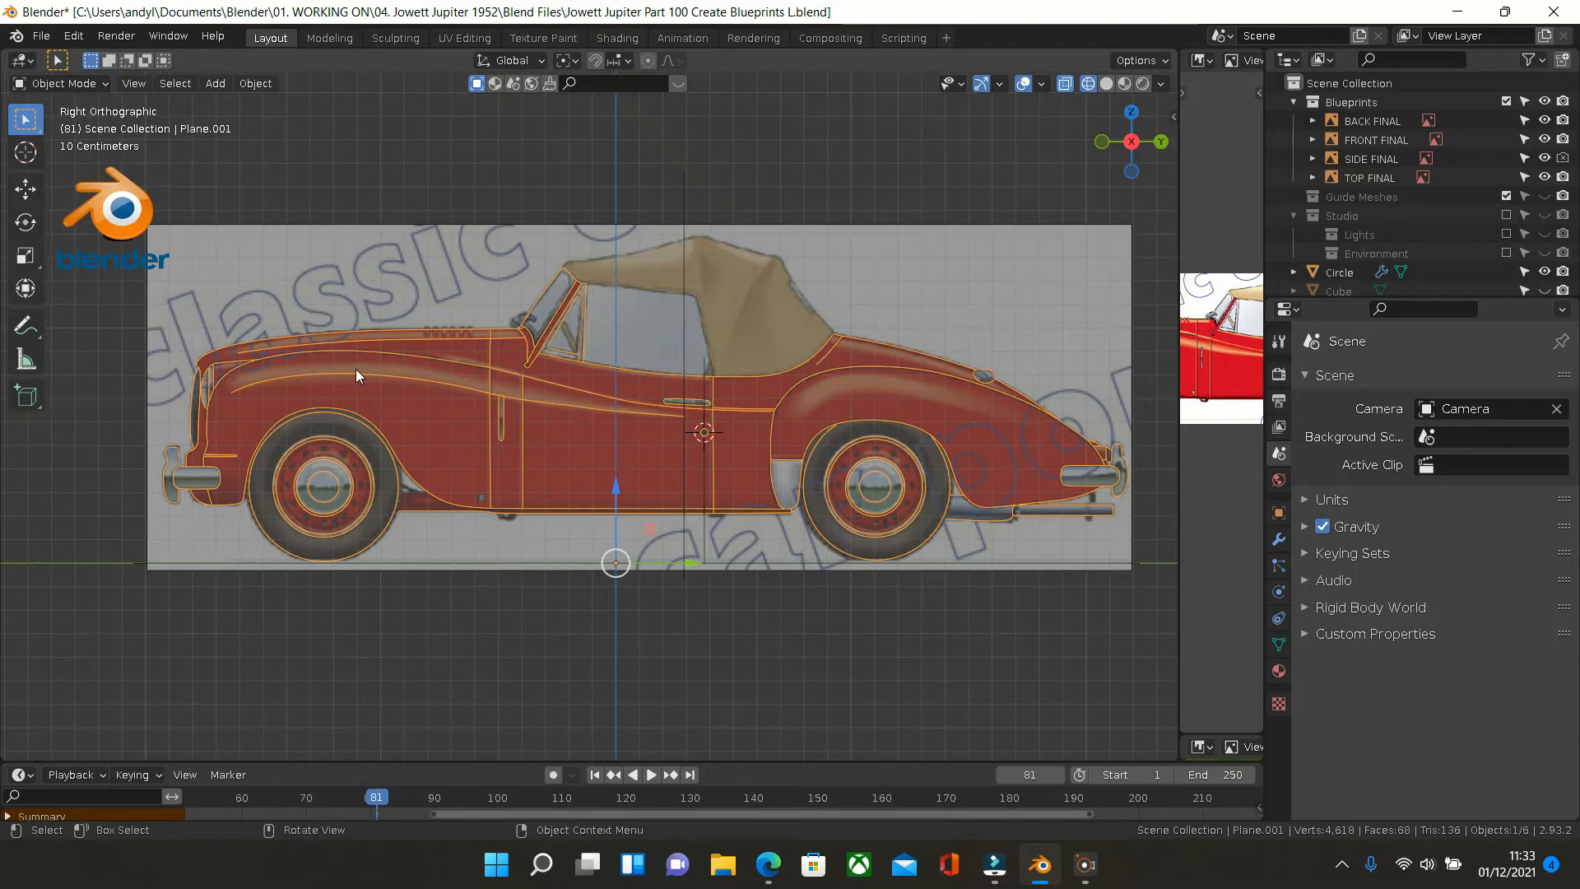
pyautogui.moveTo(357, 310)
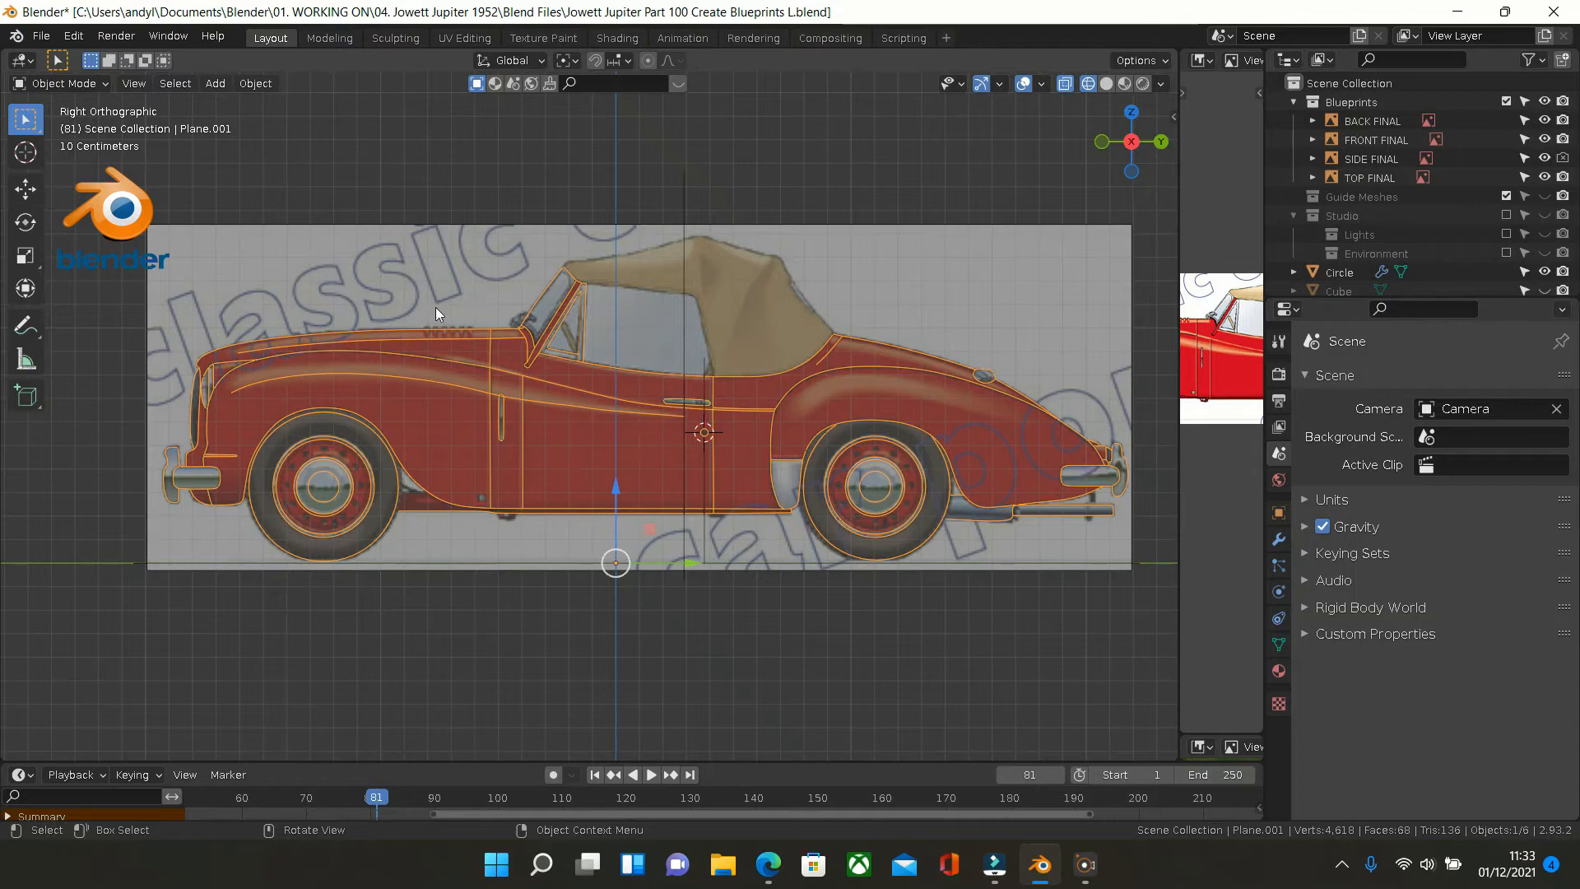
pyautogui.moveTo(357, 161)
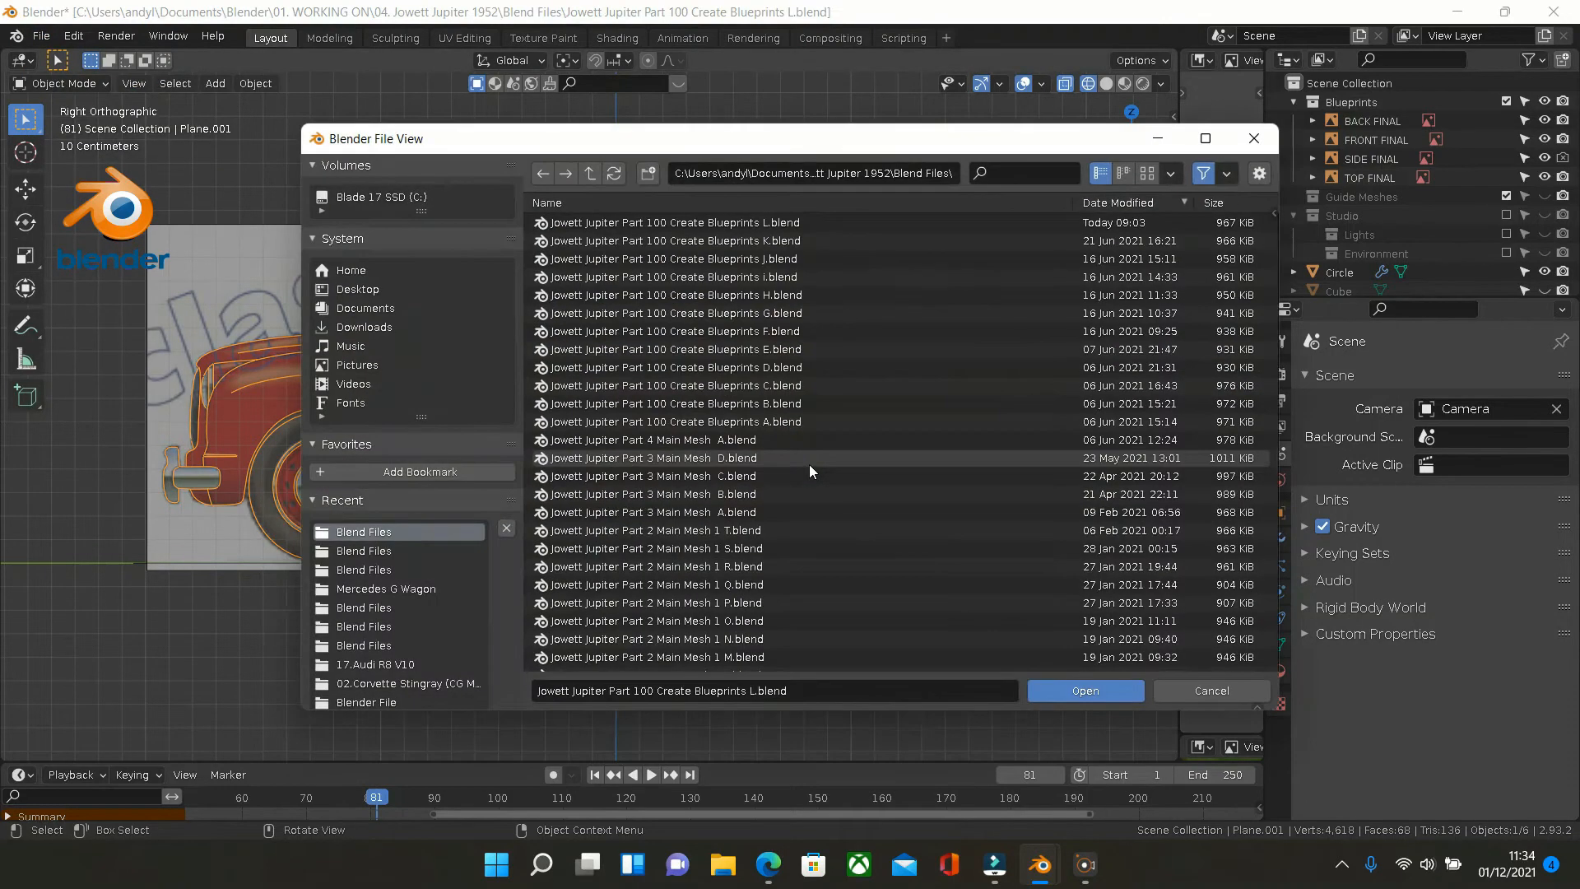
# Go to the 17.Audi R8 V10 folder and load the Part 8 Rear Bumper file
pyautogui.click(590, 175)
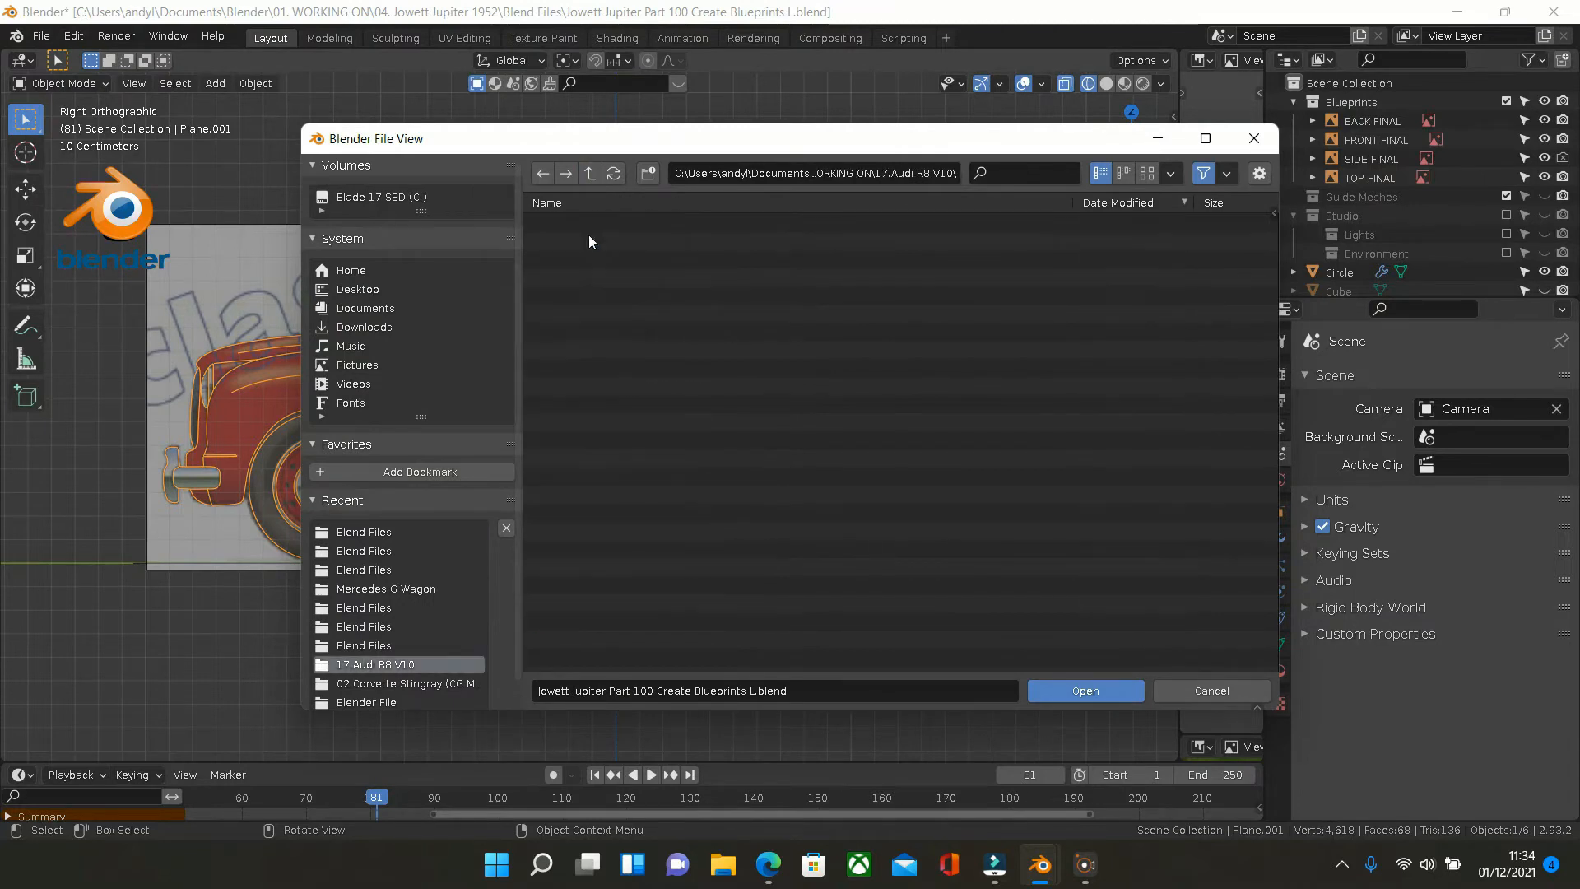
pyautogui.click(1087, 690)
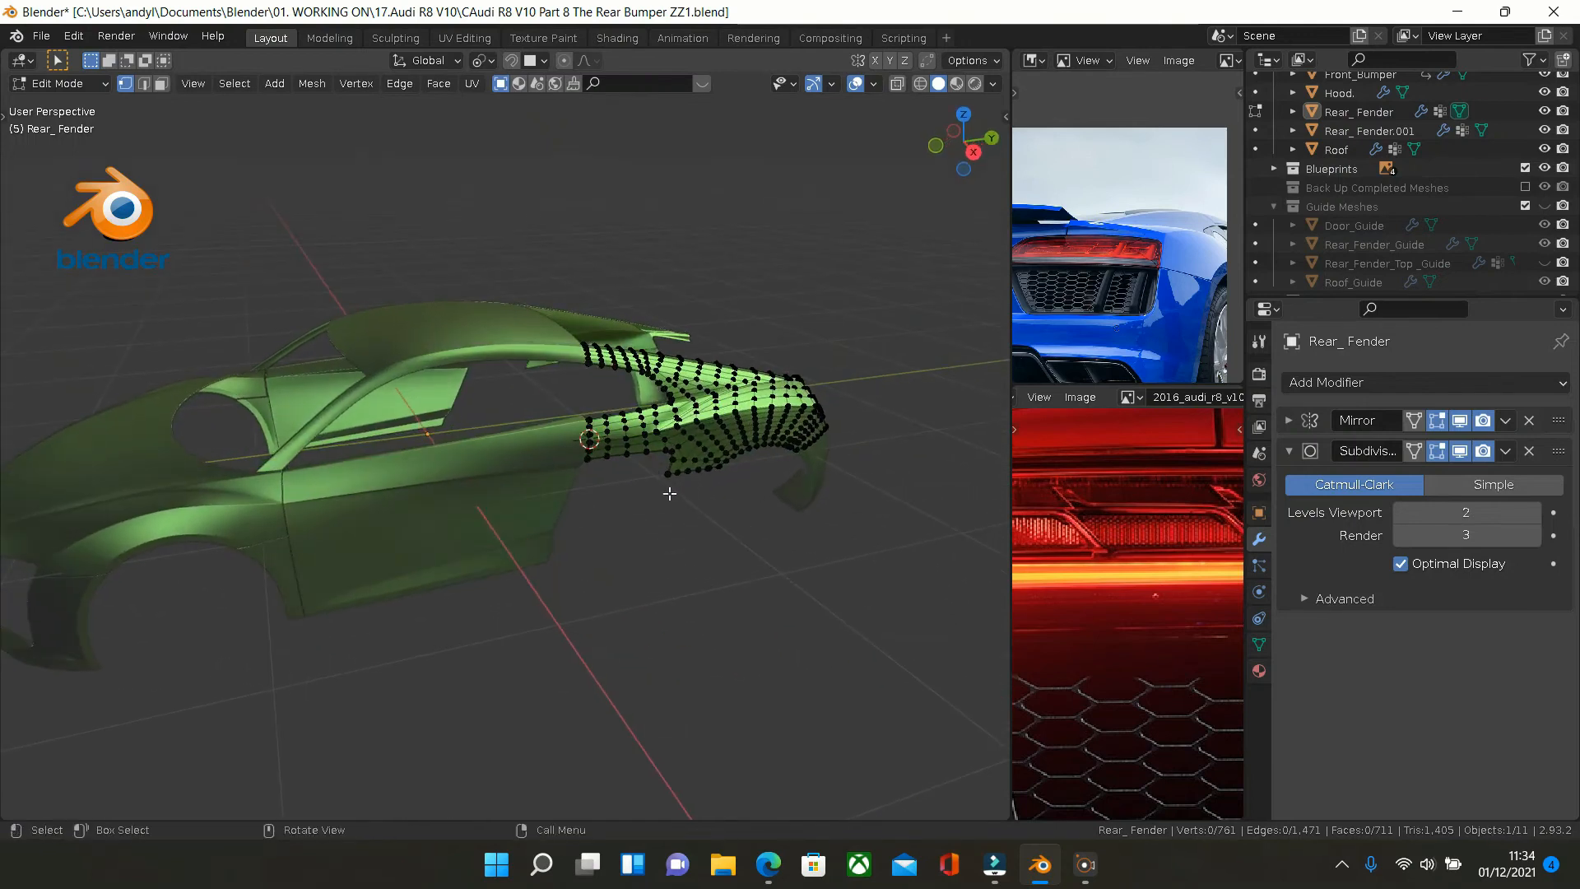
# Leave Edit Mode on the rear fender and orbit around the Audi R8 body from all sides
pyautogui.press('Tab')
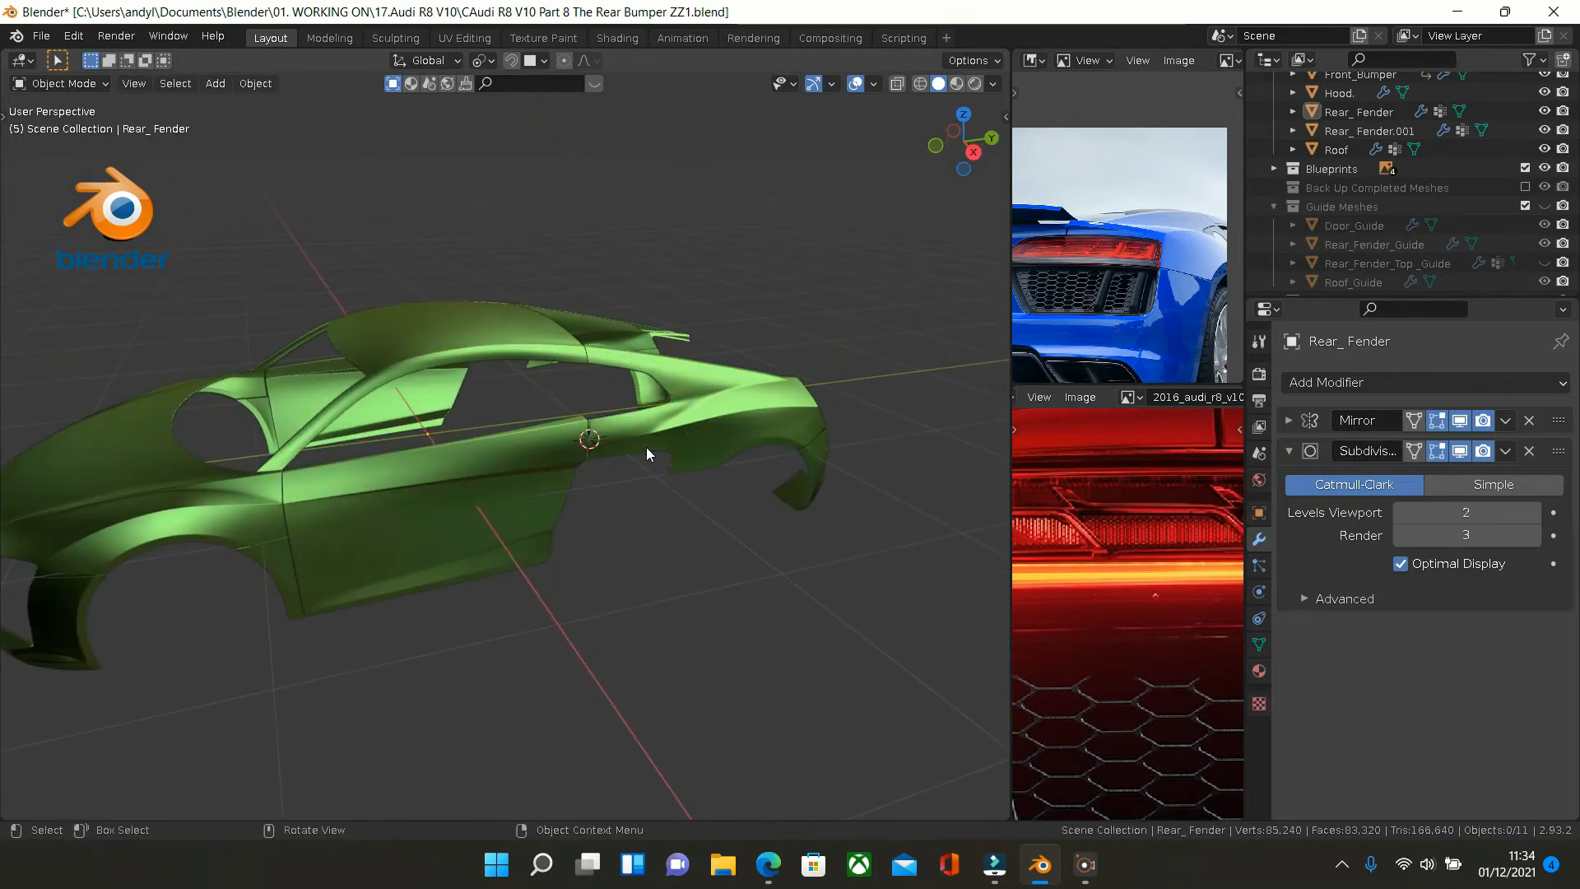
pyautogui.moveTo(645, 454); pyautogui.dragTo(431, 476)
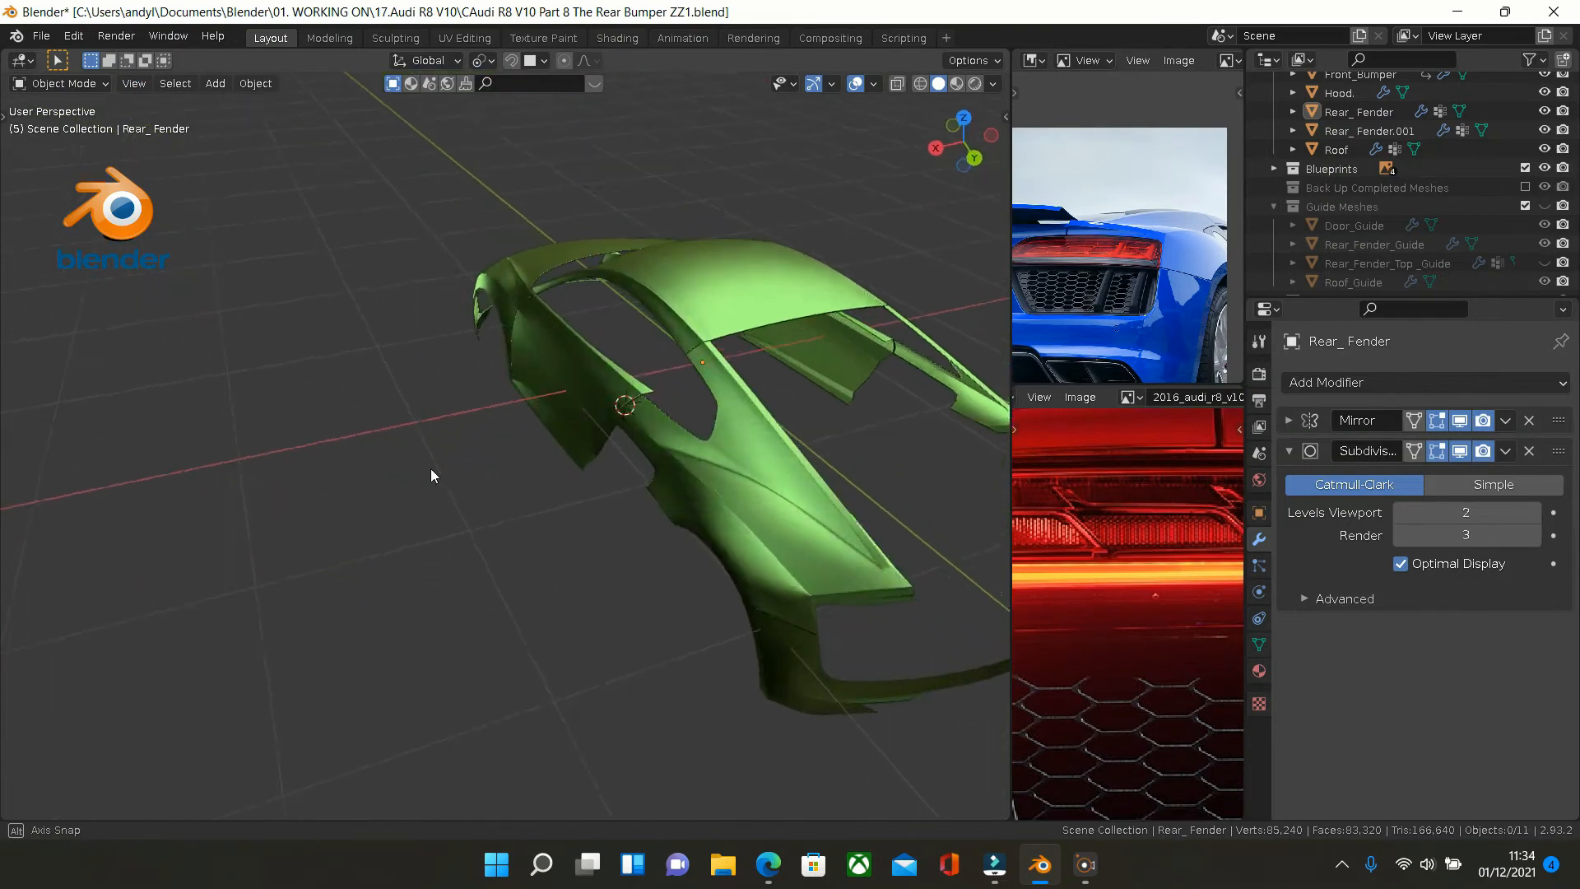
pyautogui.moveTo(433, 475); pyautogui.dragTo(695, 433)
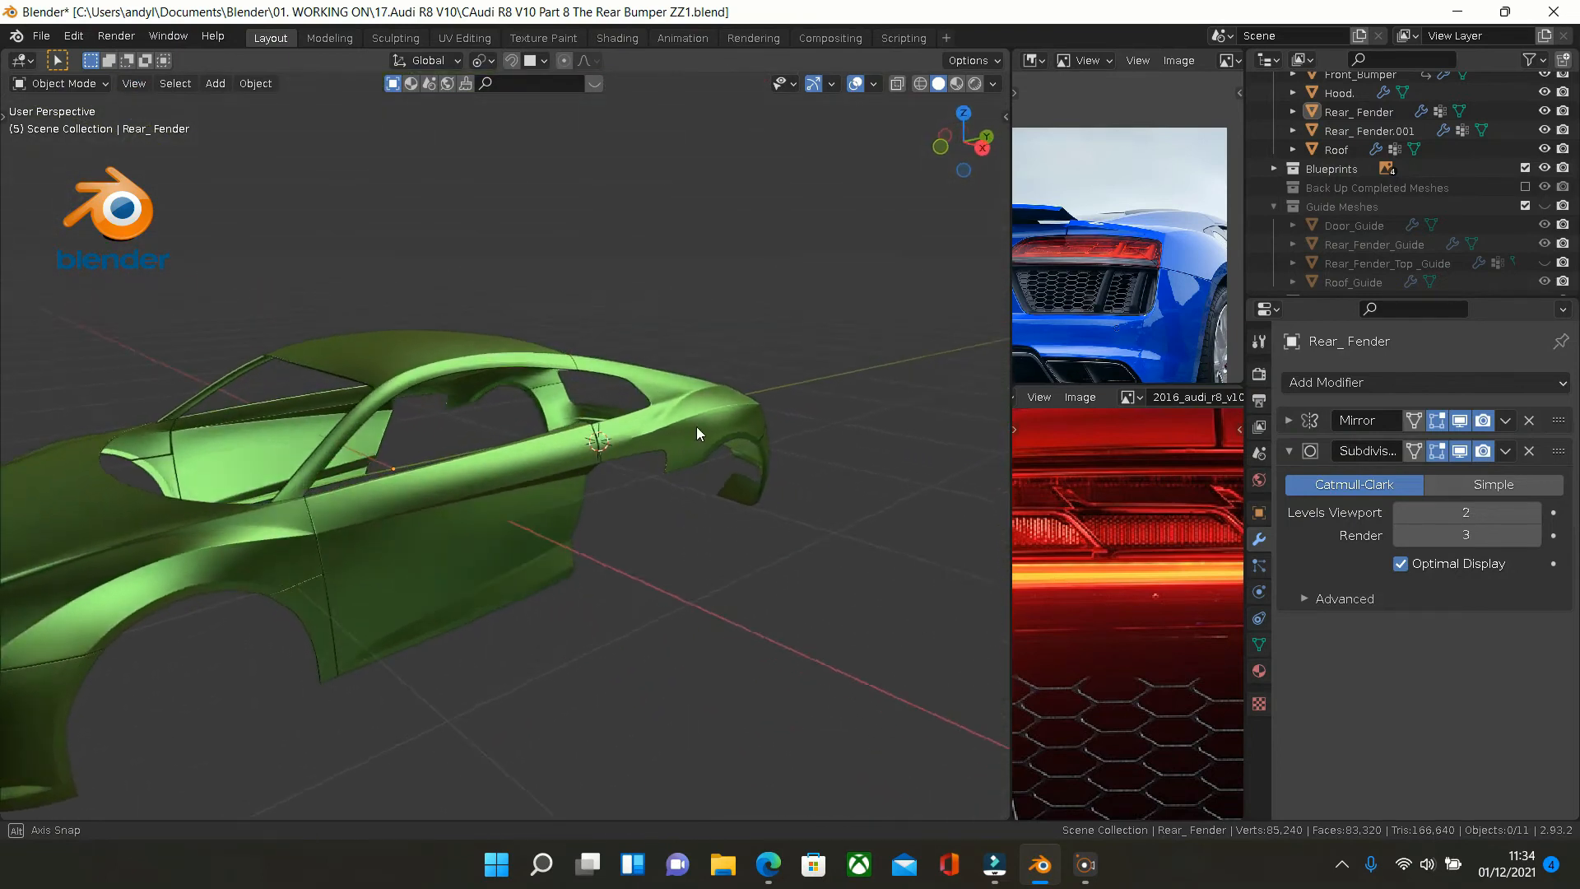
pyautogui.moveTo(698, 433); pyautogui.dragTo(533, 404)
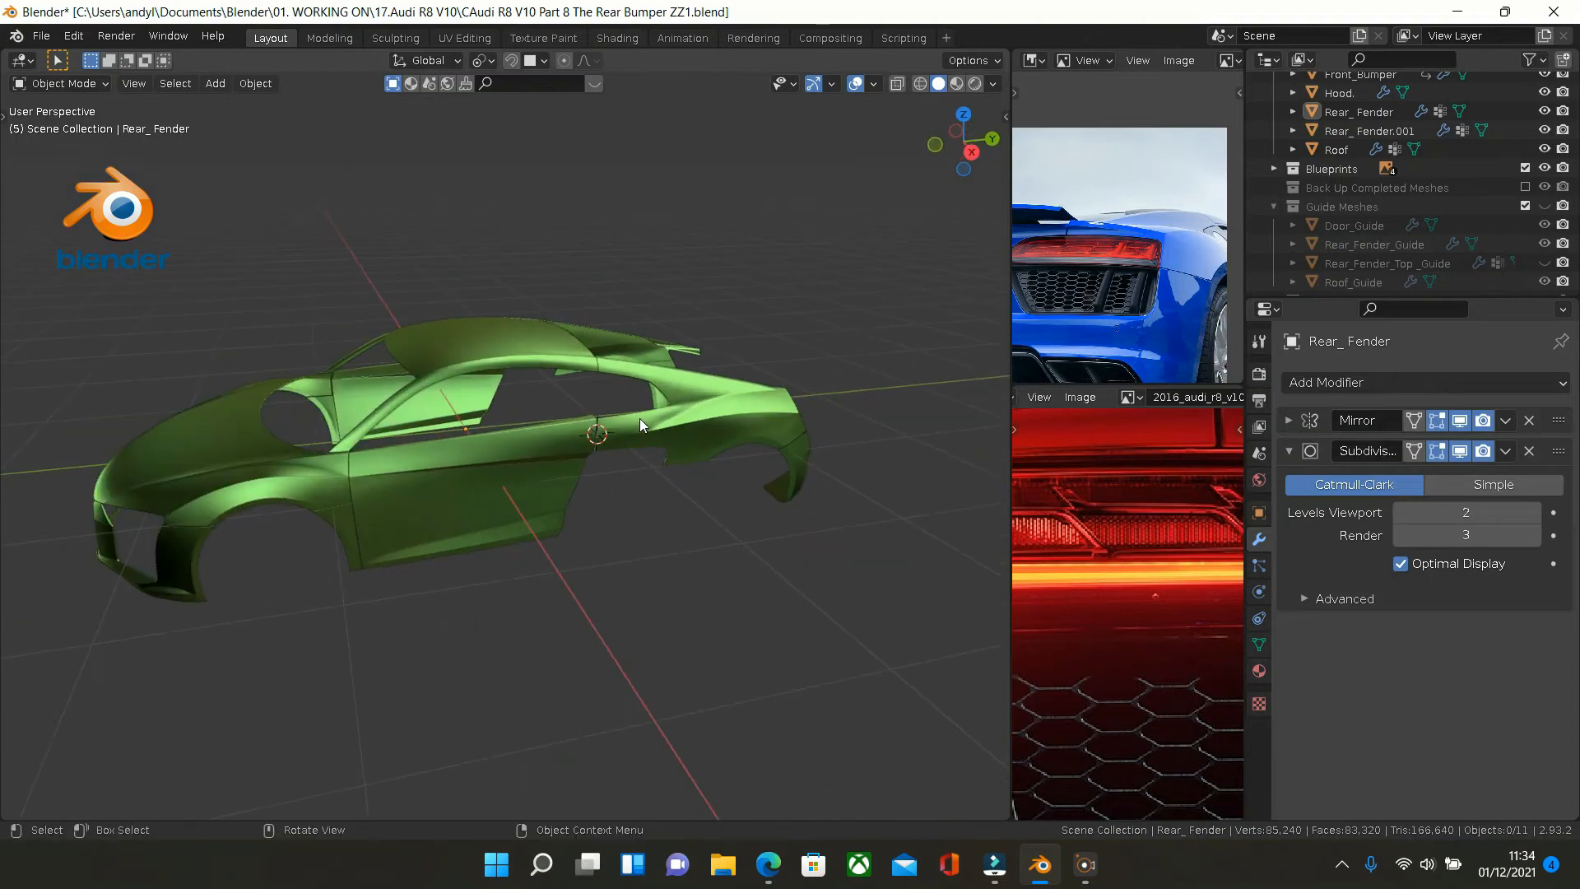
pyautogui.moveTo(640, 425); pyautogui.dragTo(604, 417)
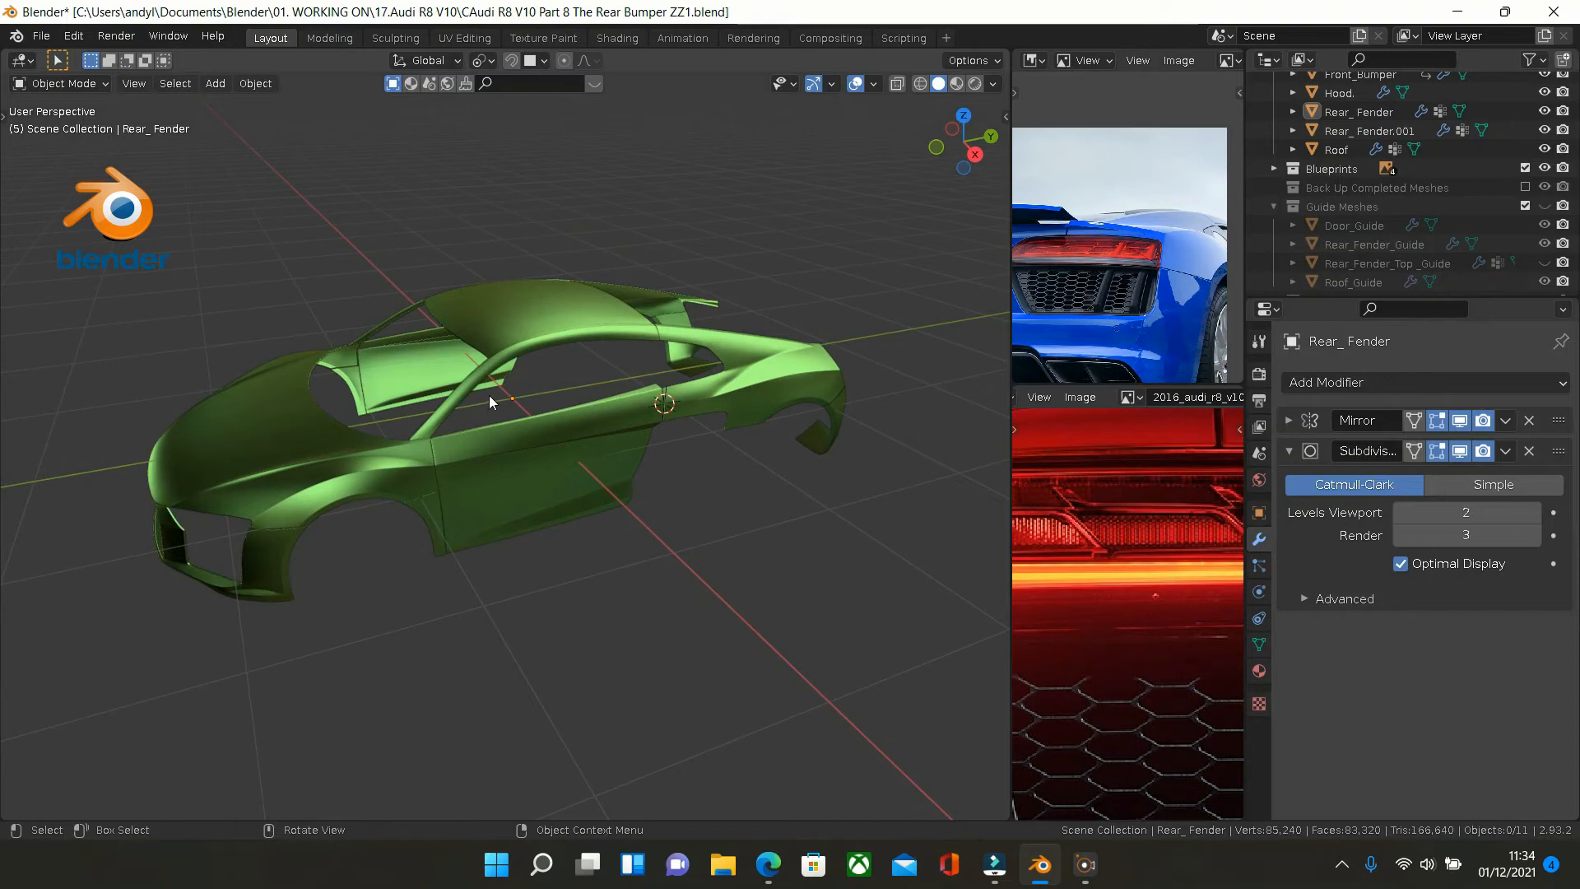
pyautogui.moveTo(494, 403); pyautogui.dragTo(479, 407)
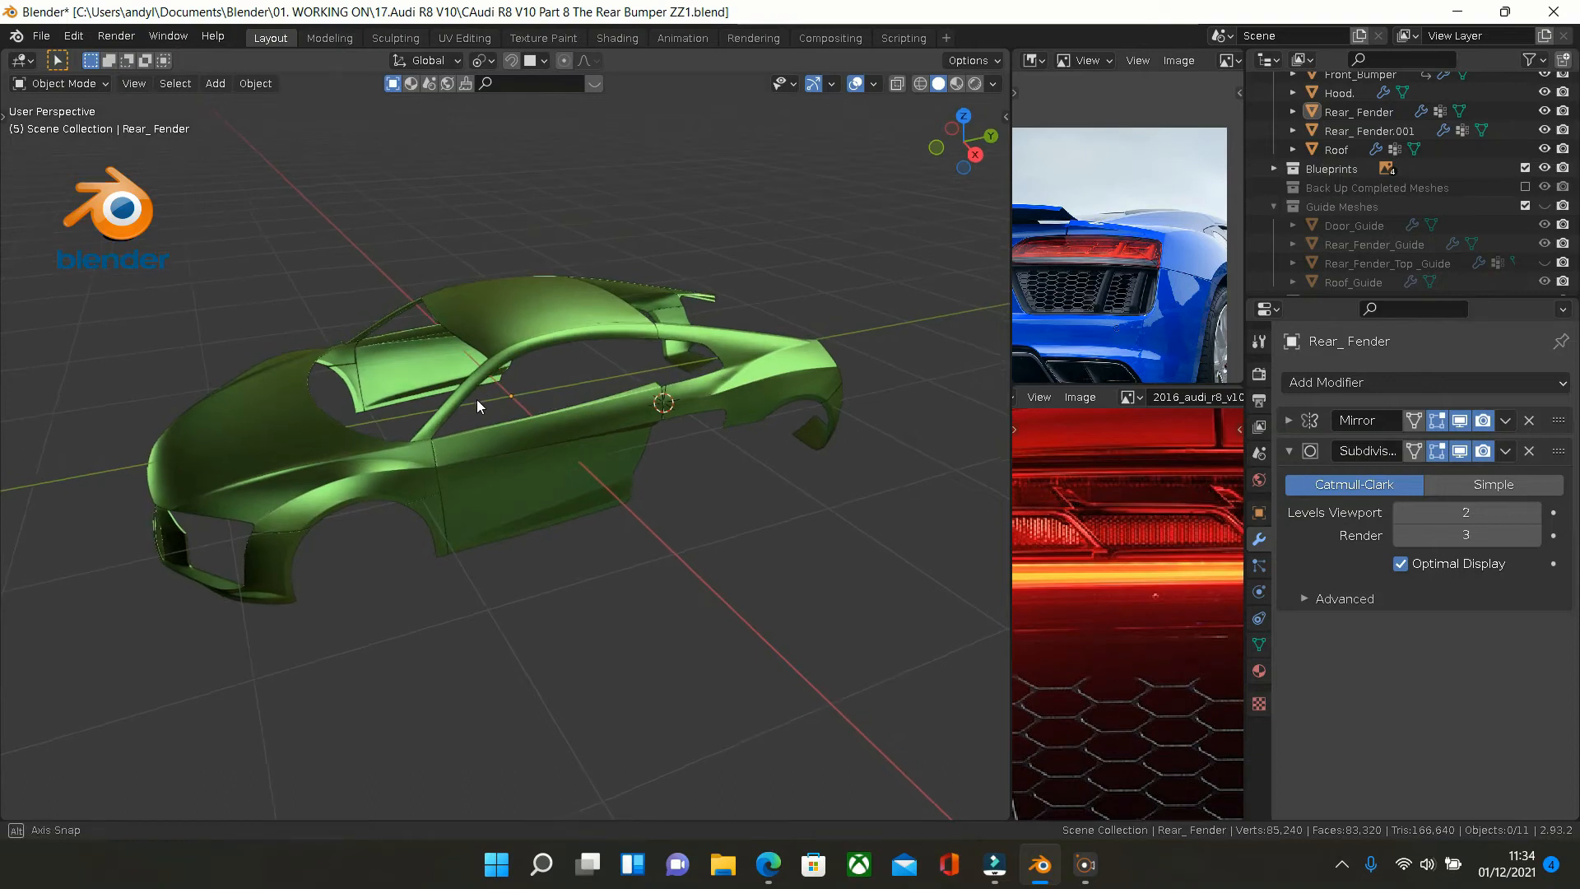
pyautogui.moveTo(479, 407); pyautogui.dragTo(550, 374)
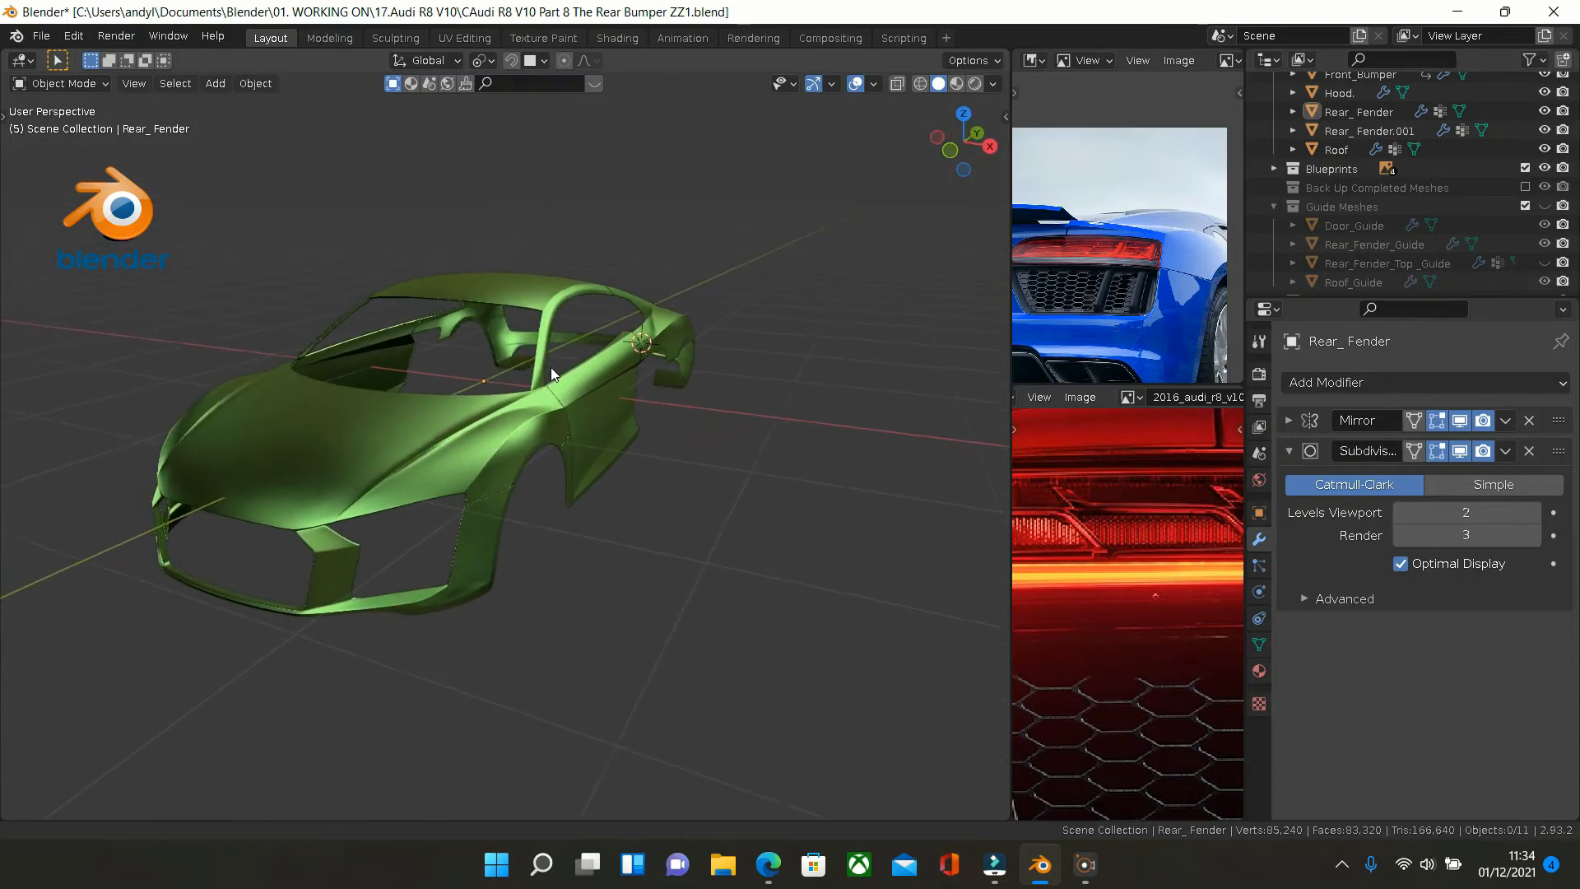
pyautogui.moveTo(550, 374); pyautogui.dragTo(489, 383)
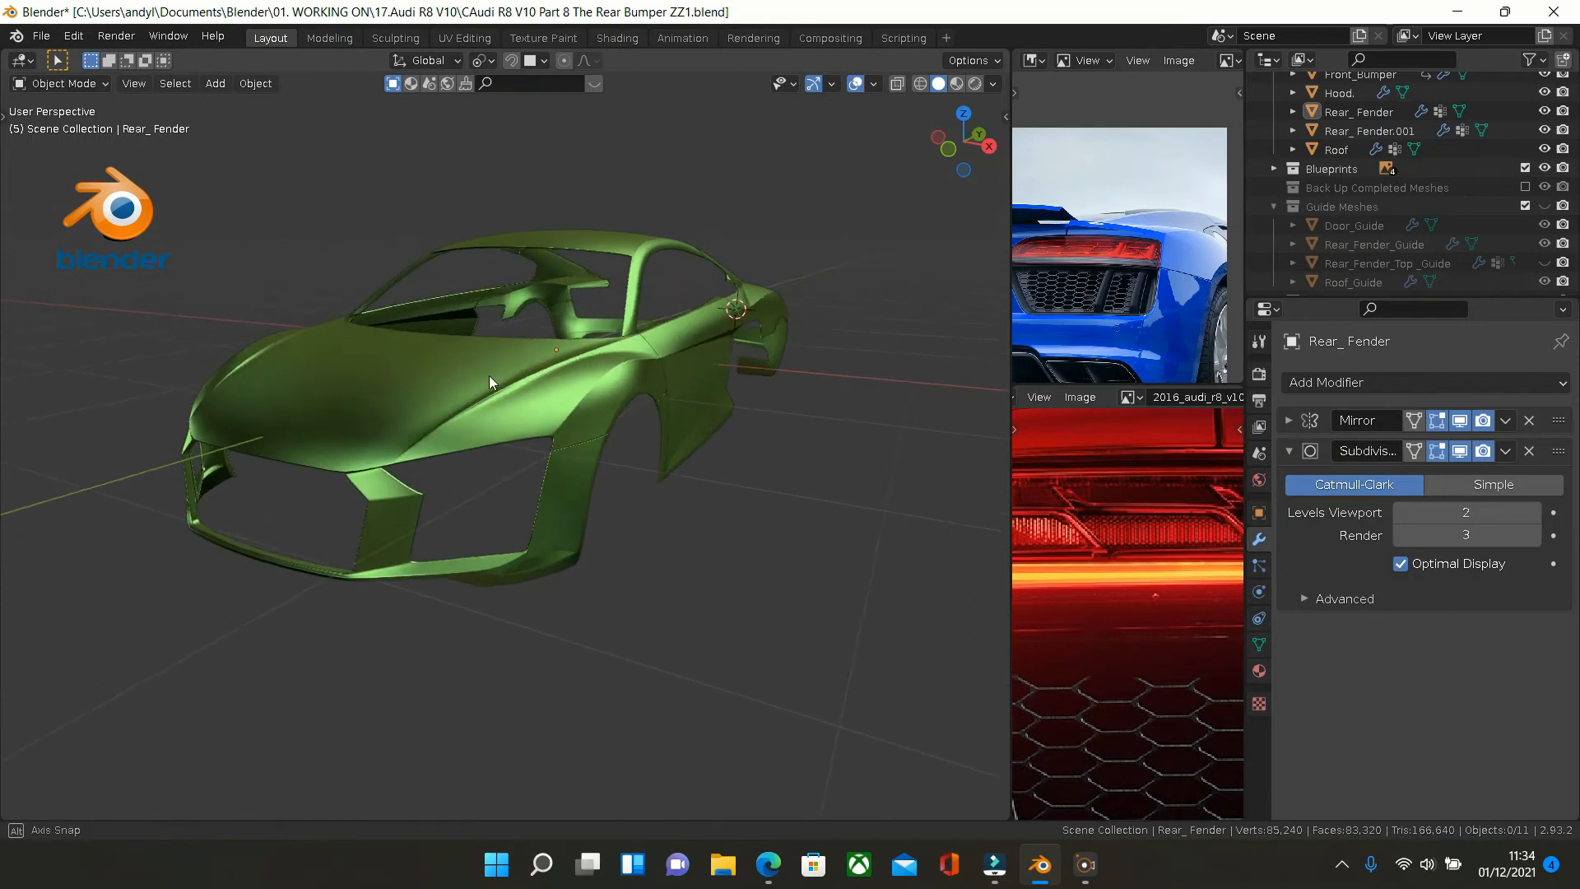
pyautogui.moveTo(489, 383); pyautogui.dragTo(637, 396)
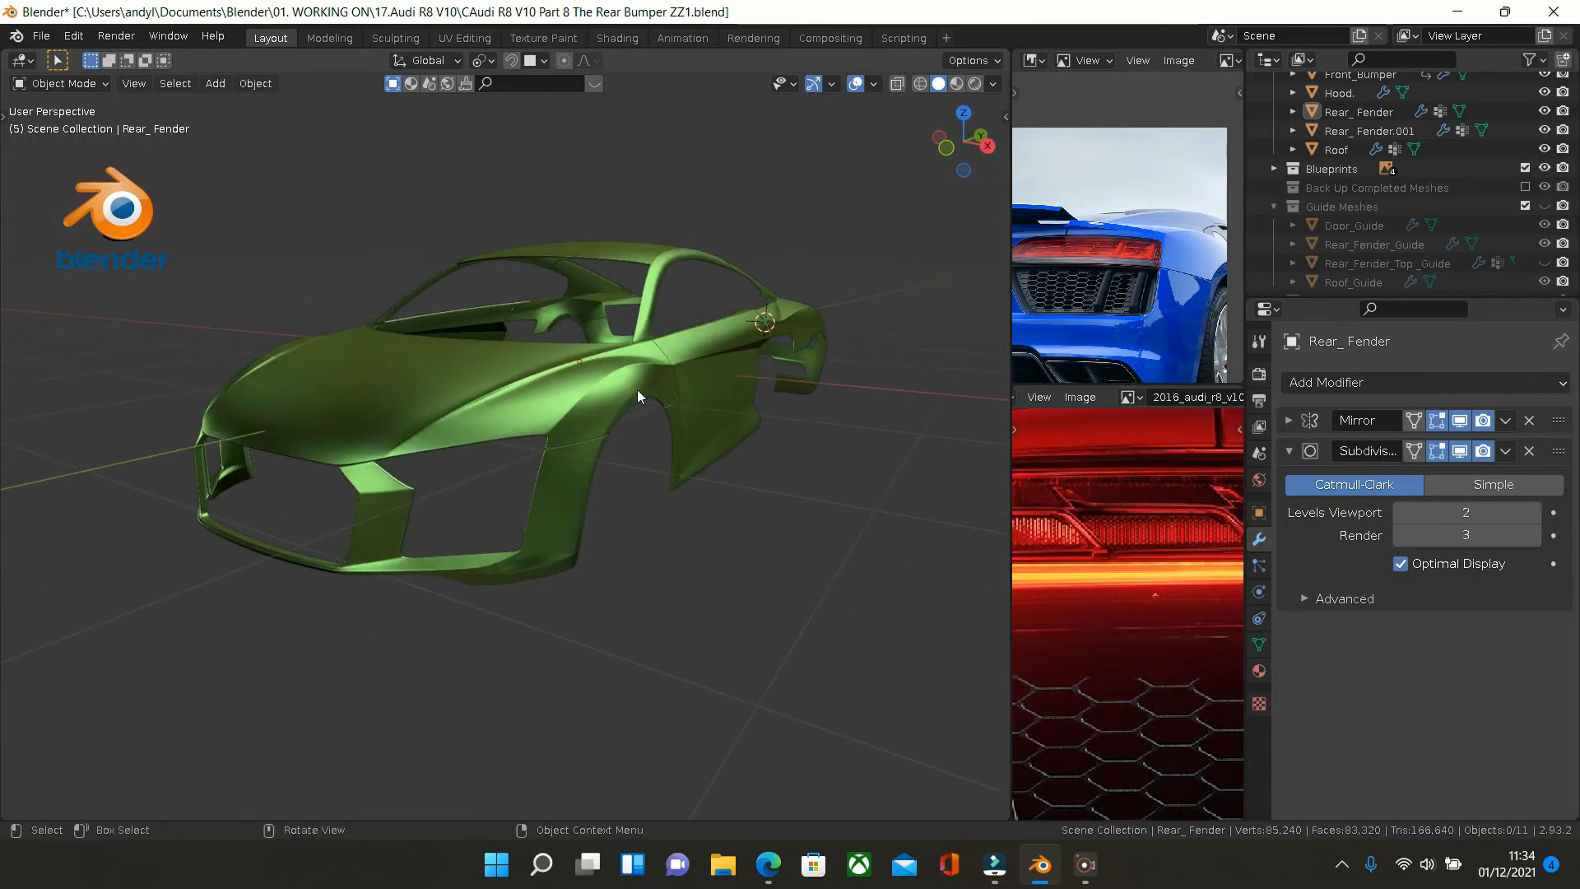
pyautogui.moveTo(637, 397); pyautogui.dragTo(703, 402)
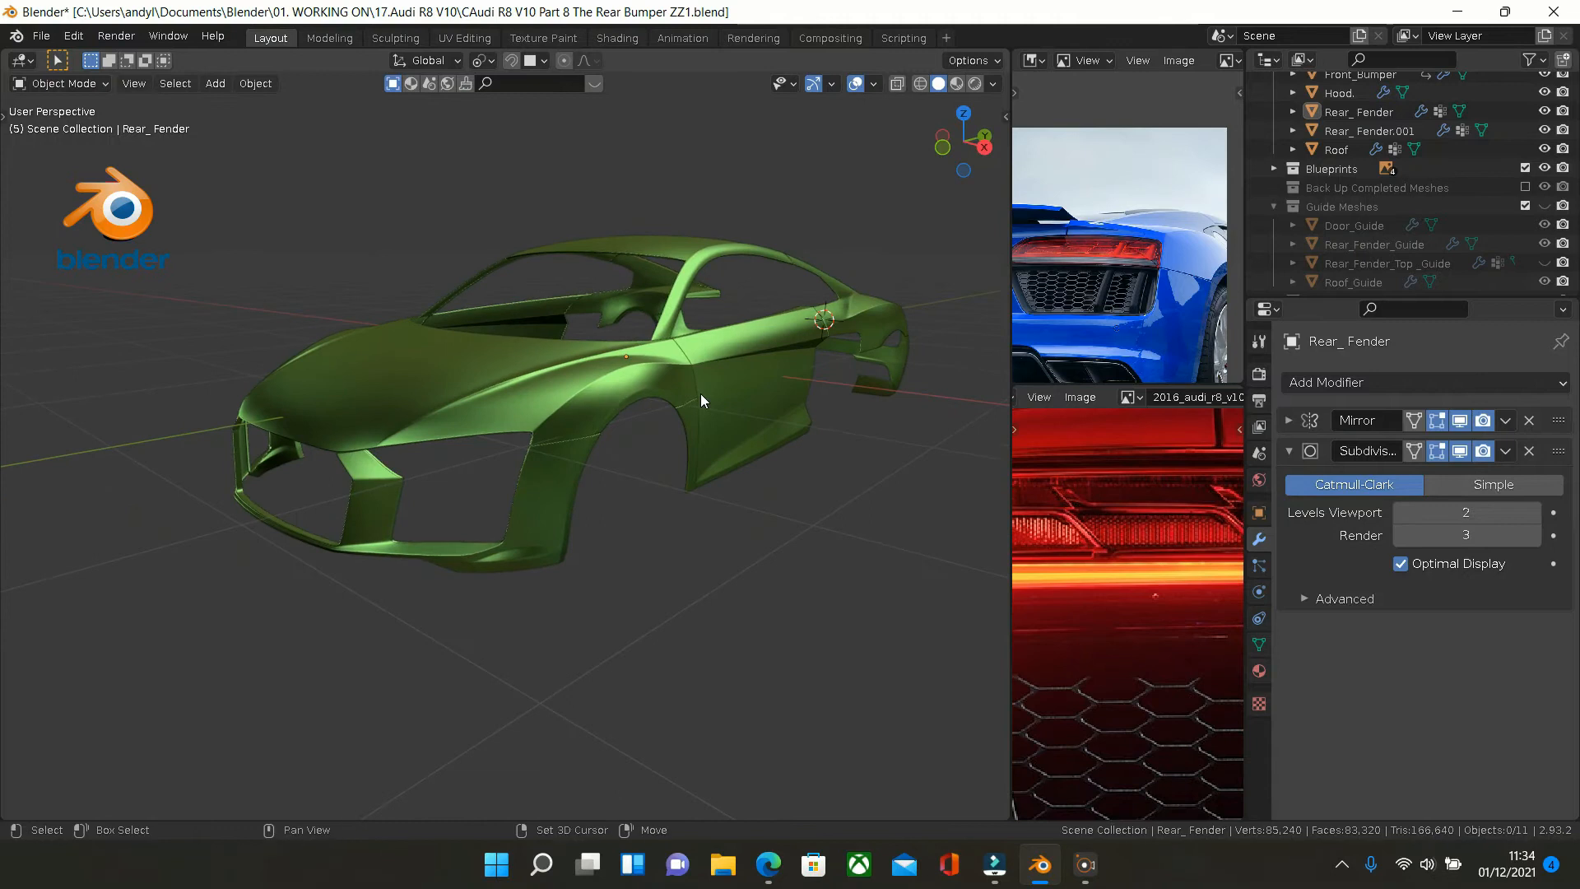
pyautogui.moveTo(701, 402); pyautogui.dragTo(563, 421)
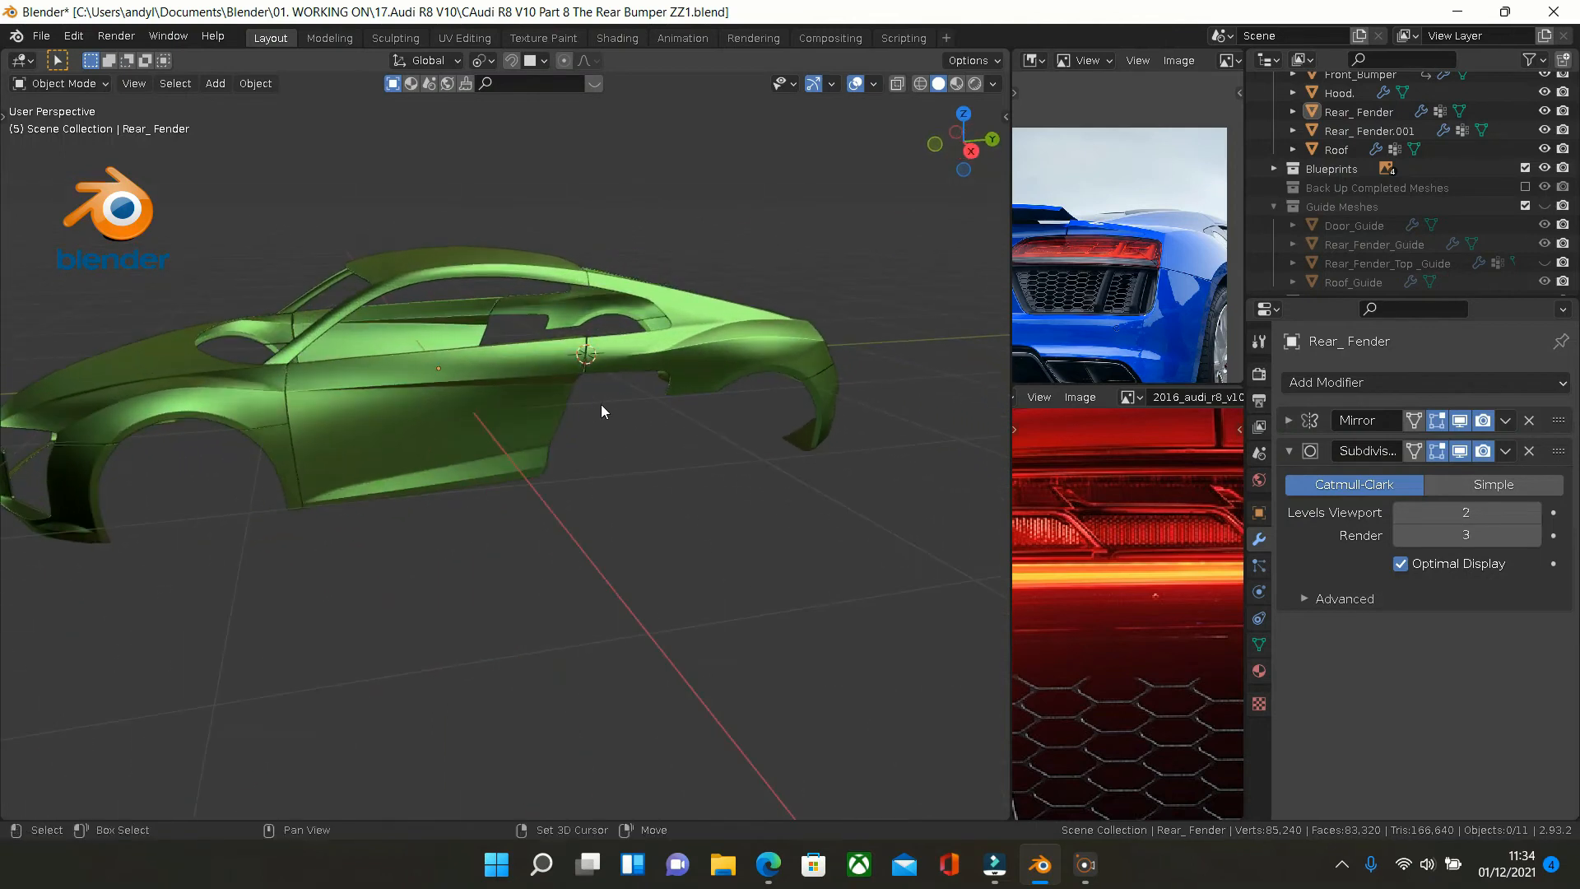
pyautogui.moveTo(603, 412); pyautogui.dragTo(693, 402)
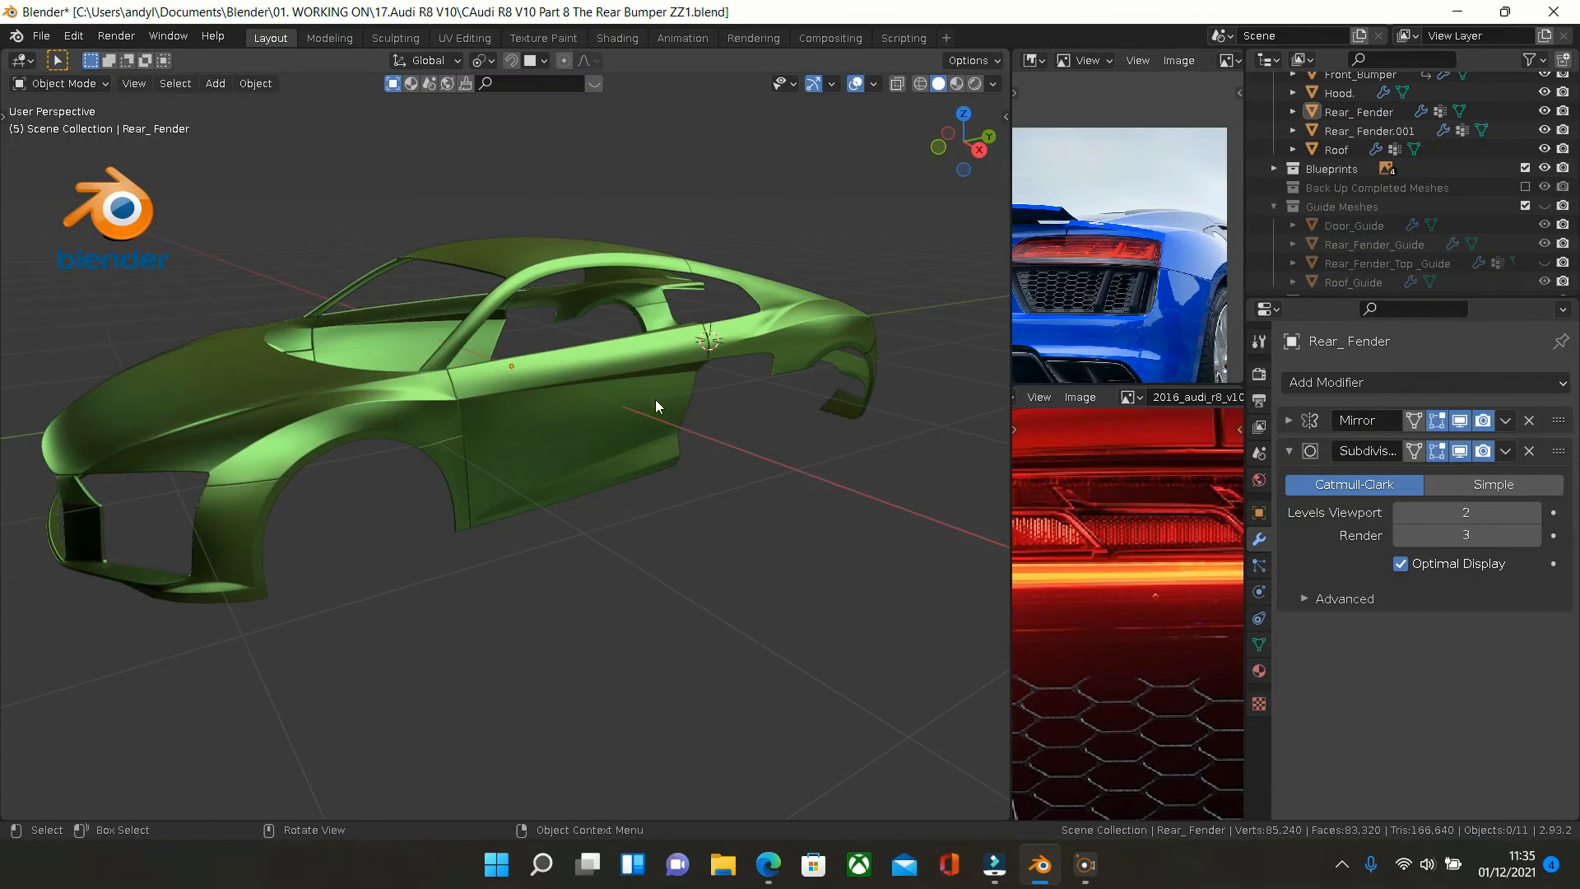
pyautogui.moveTo(758, 734)
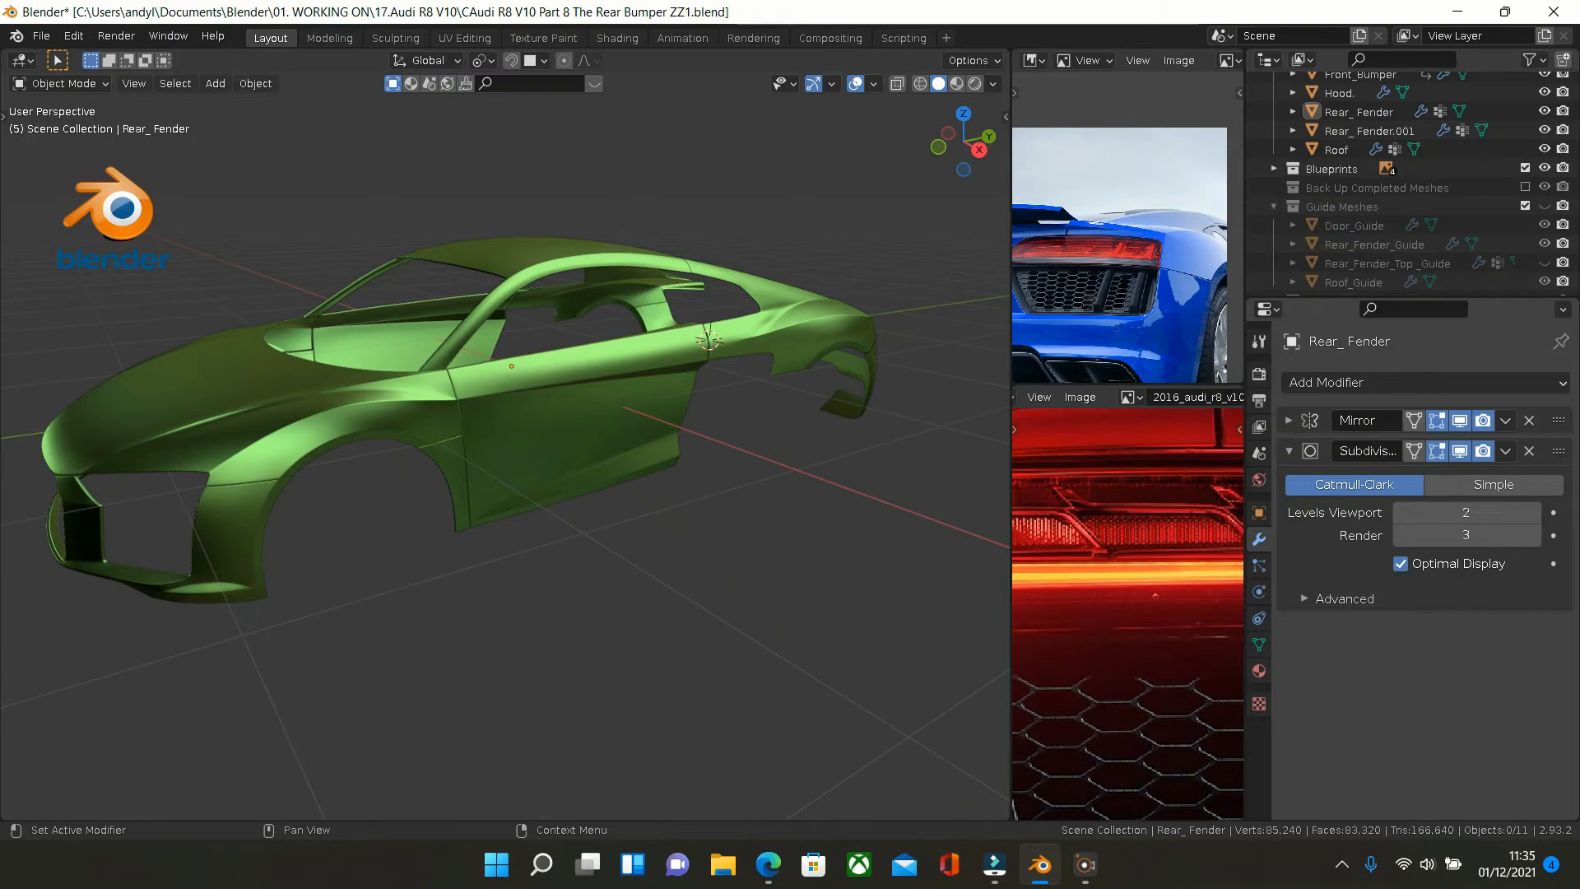
# Switch to the Edge browser showing the YouTube Studio channel dashboard
pyautogui.click(767, 865)
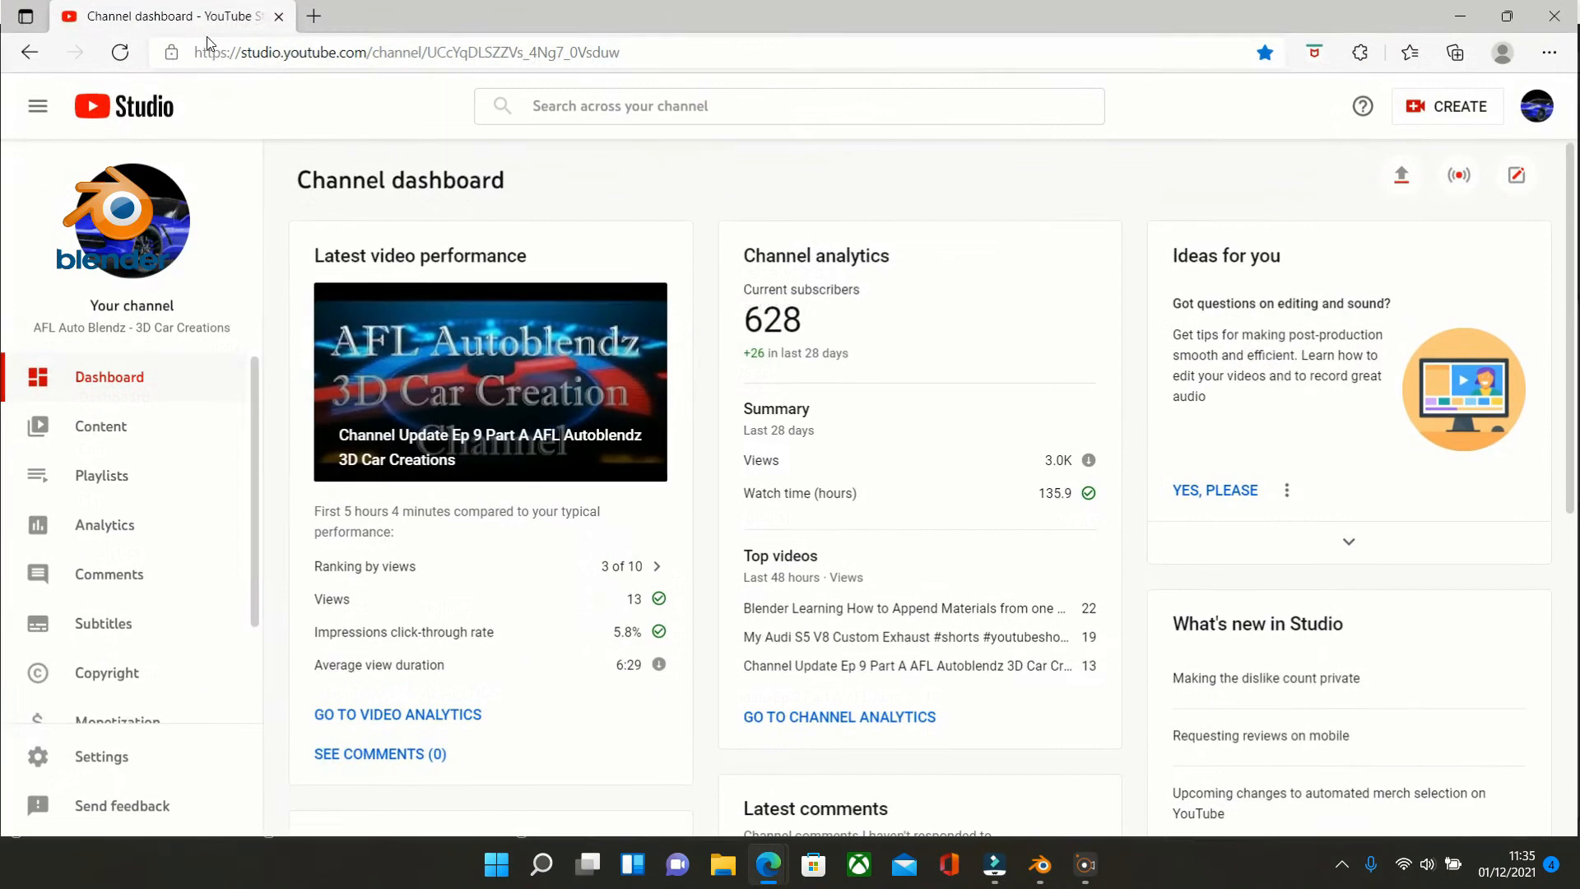
pyautogui.moveTo(115, 491)
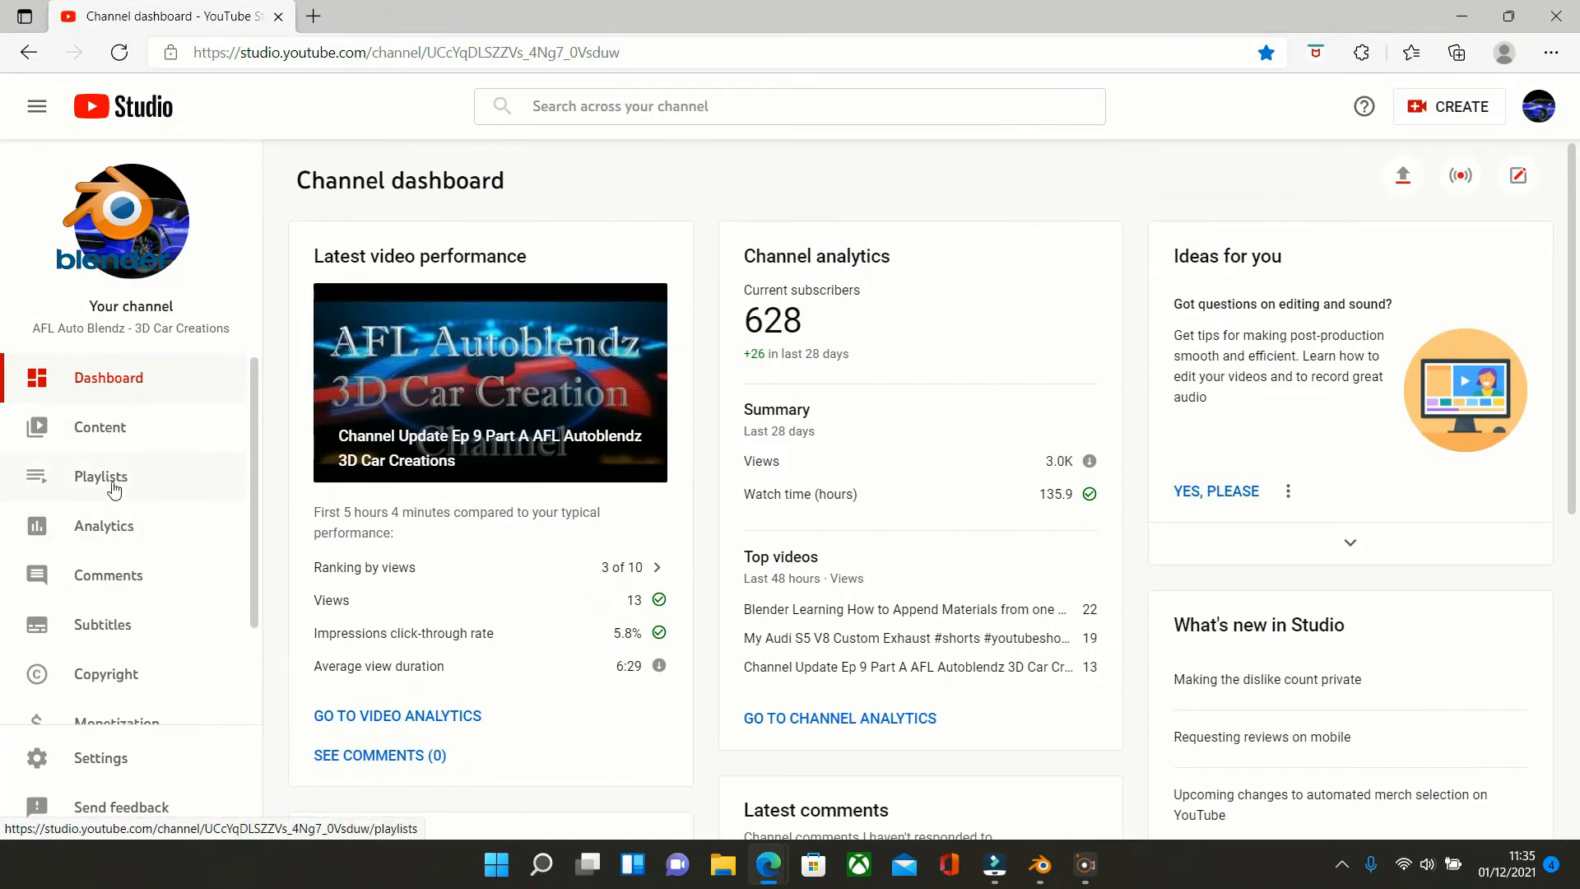
# Show the Playlists page and scroll down through the table toward the Volvo P1800 series
pyautogui.click(101, 478)
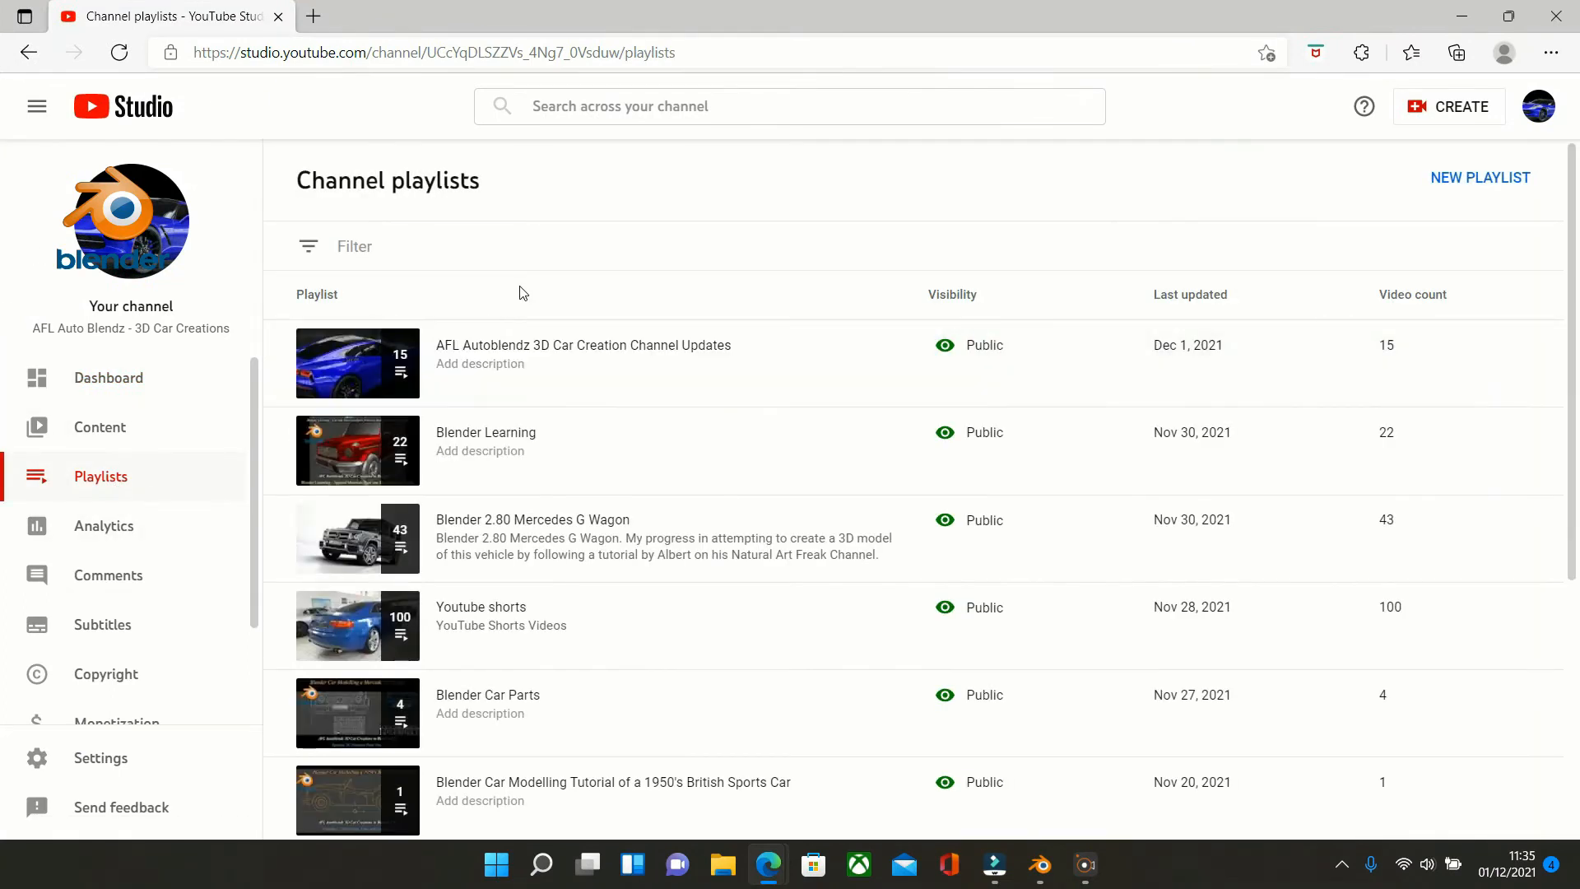
pyautogui.moveTo(494, 314)
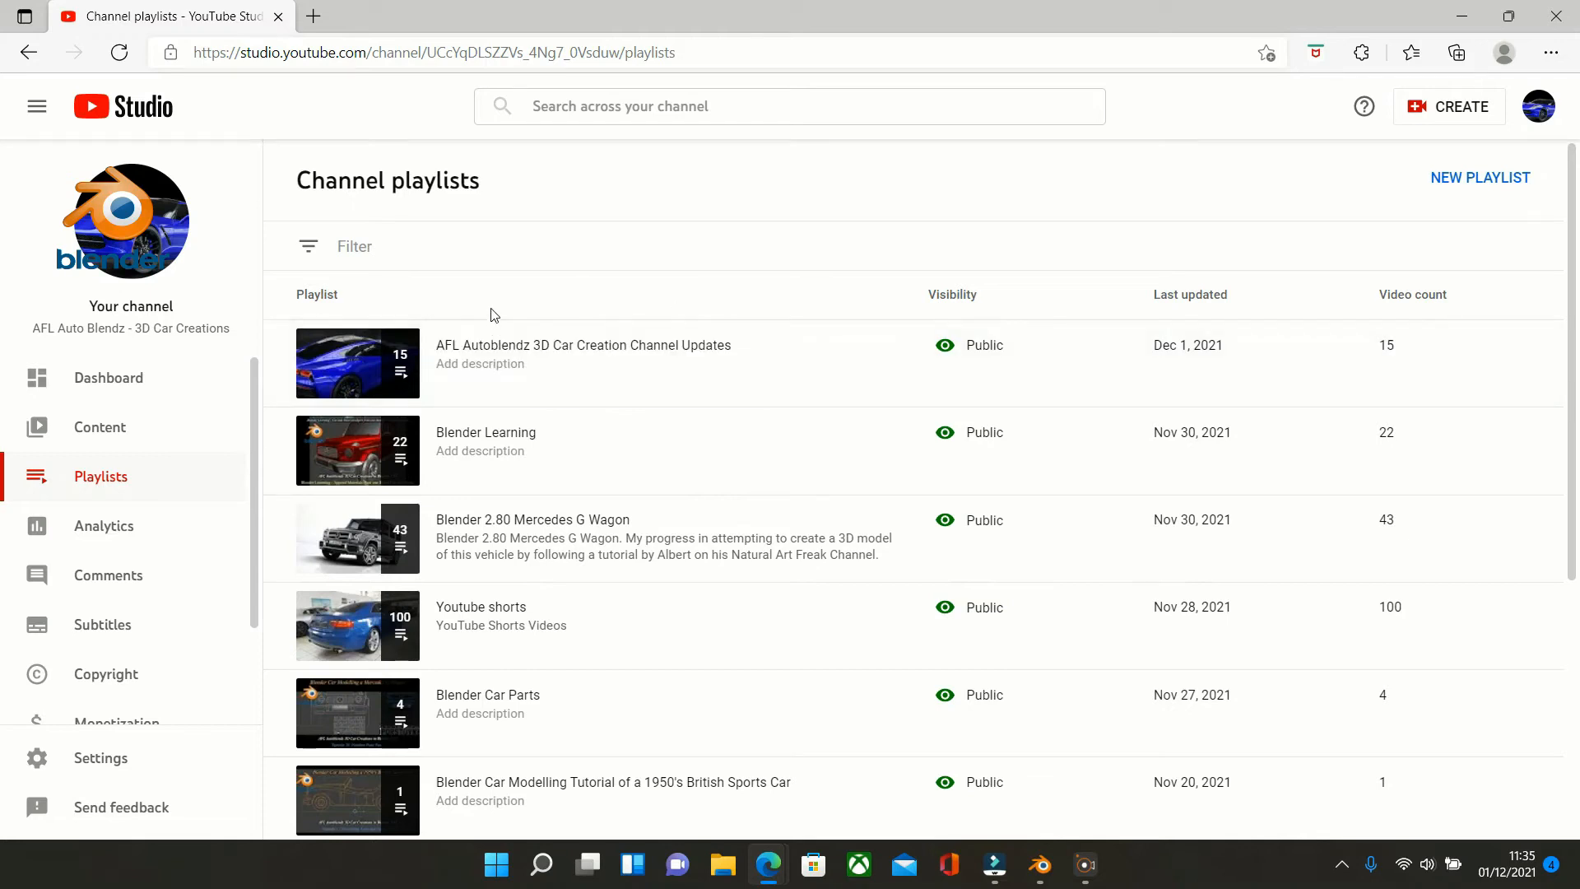
pyautogui.scroll(-3)
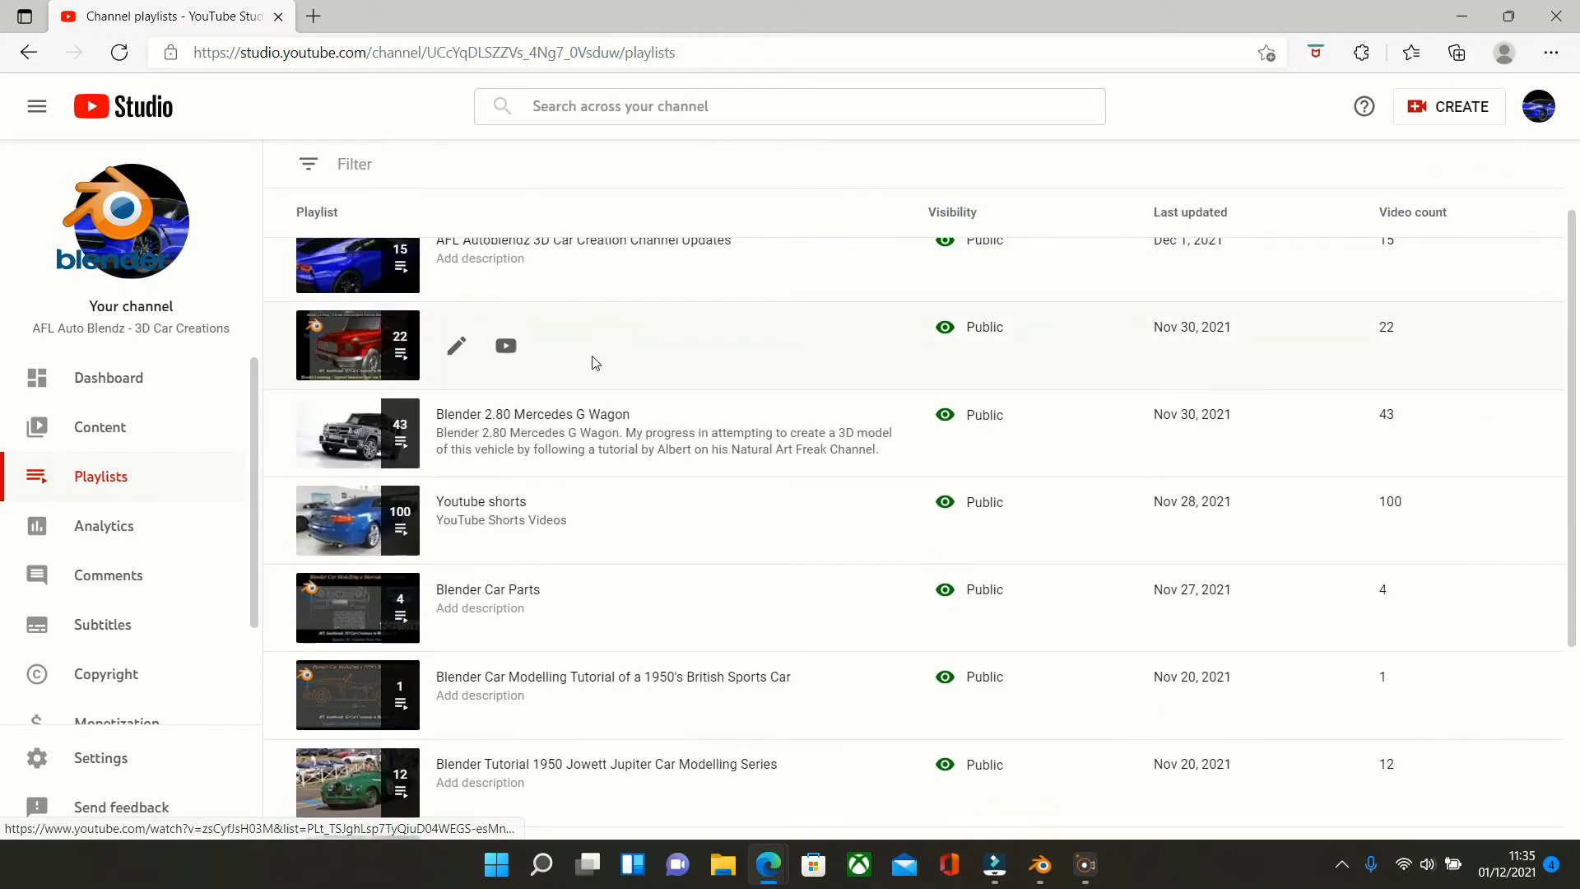
pyautogui.scroll(-3)
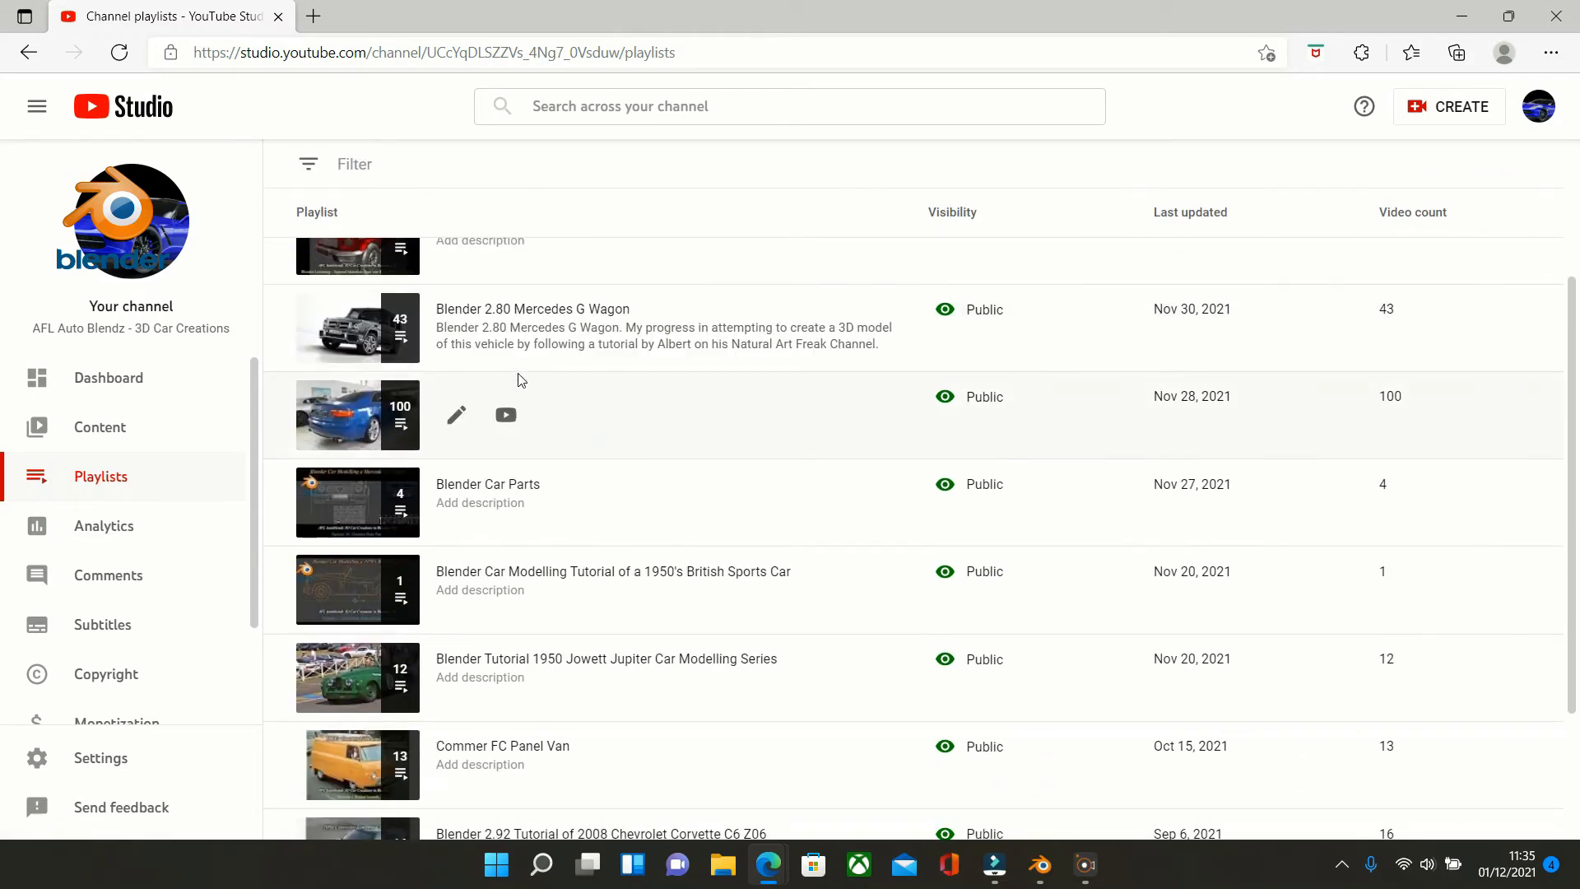
pyautogui.scroll(-3)
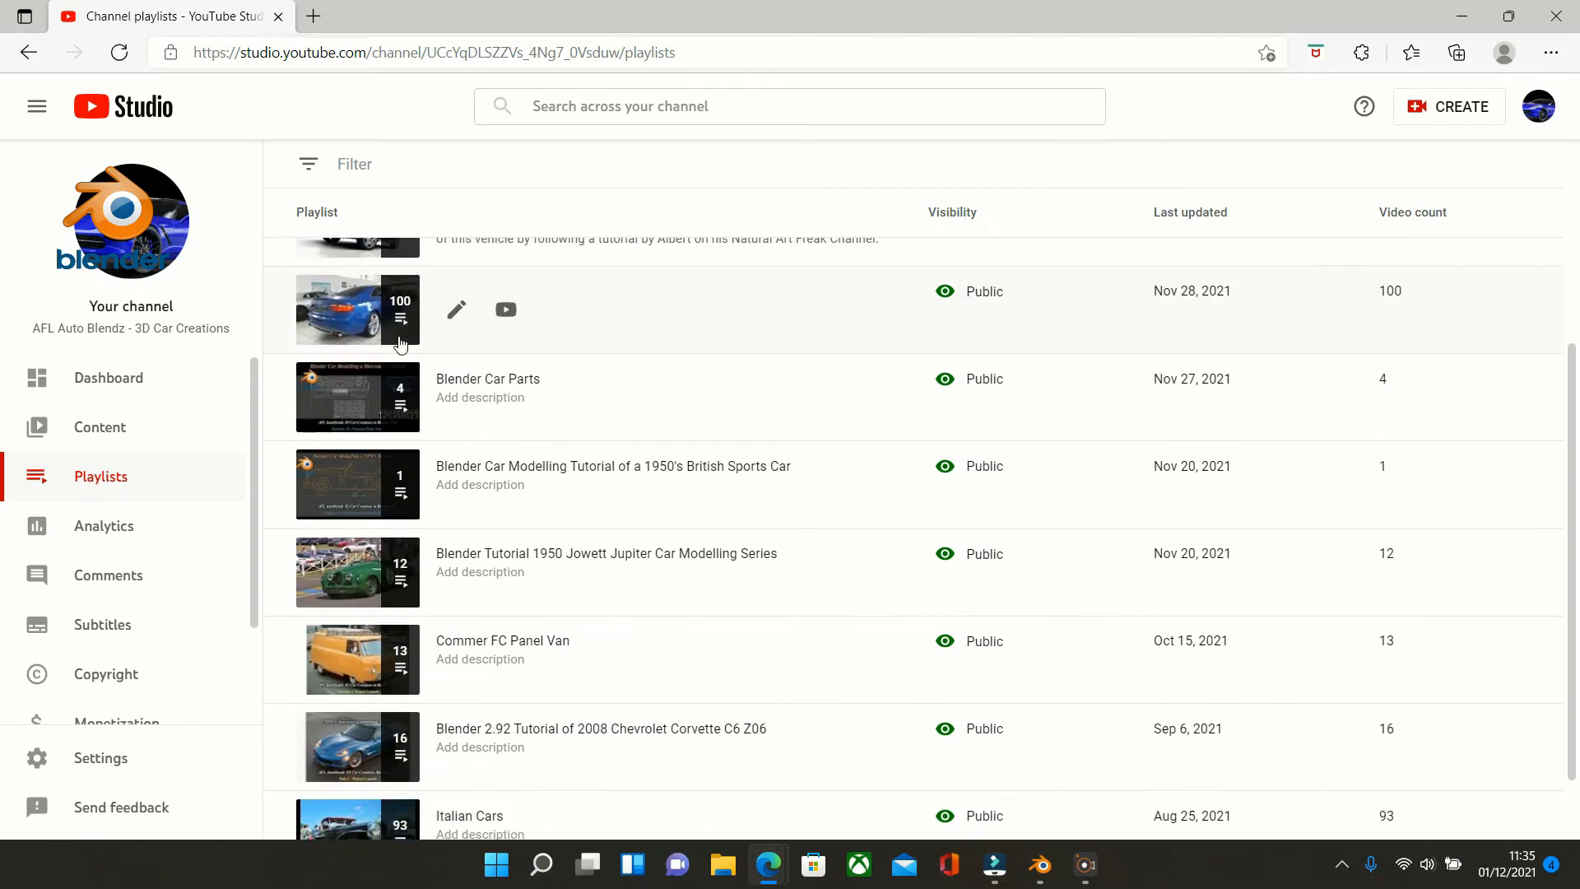
pyautogui.moveTo(575, 342)
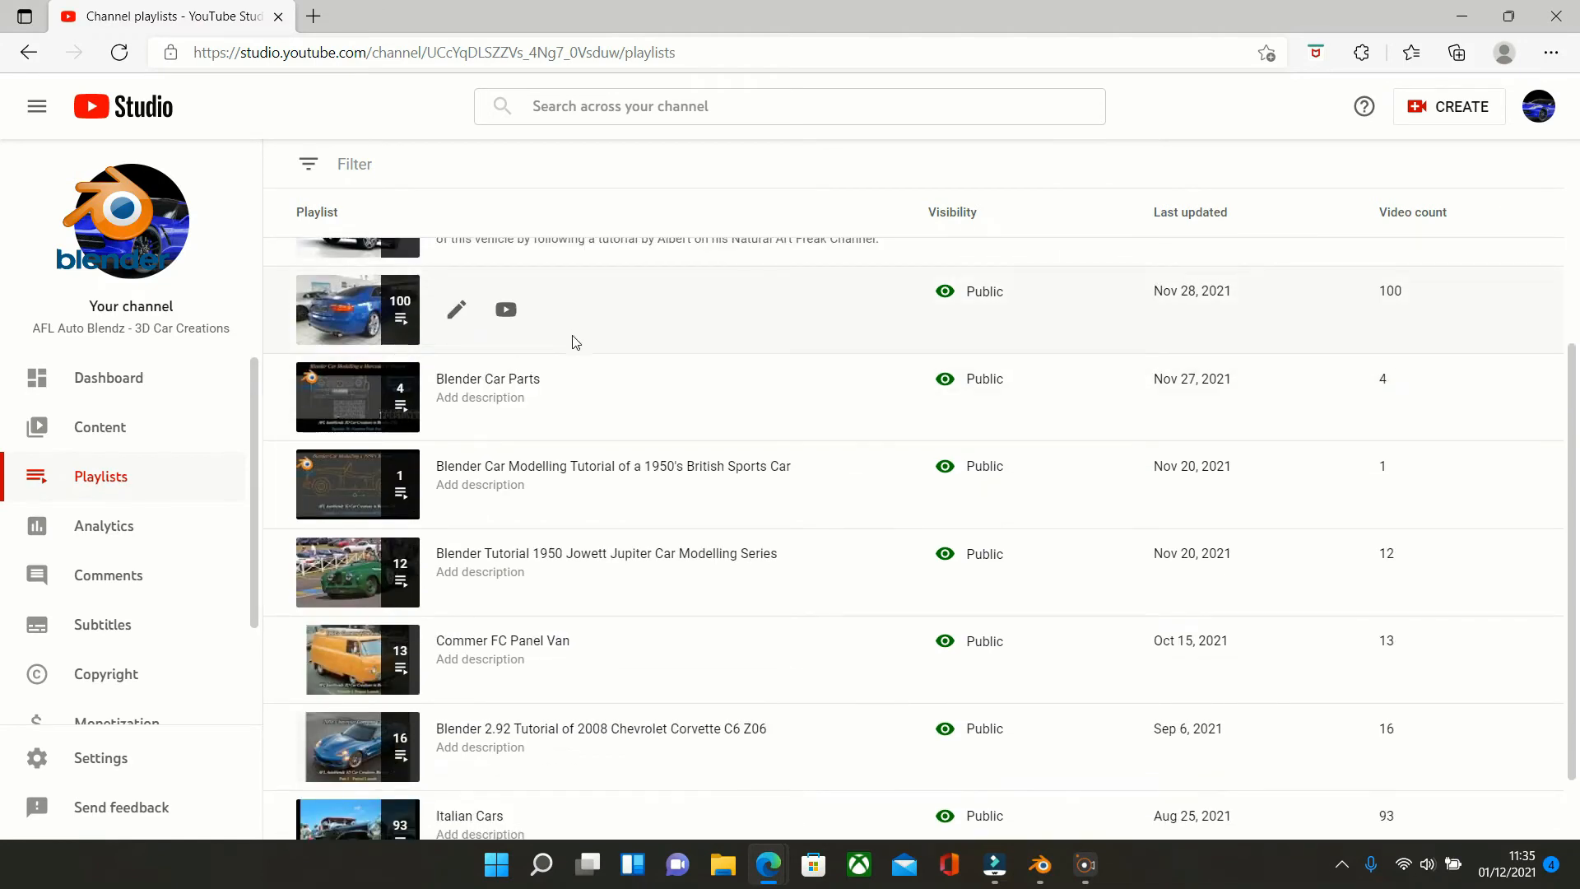
pyautogui.scroll(-3)
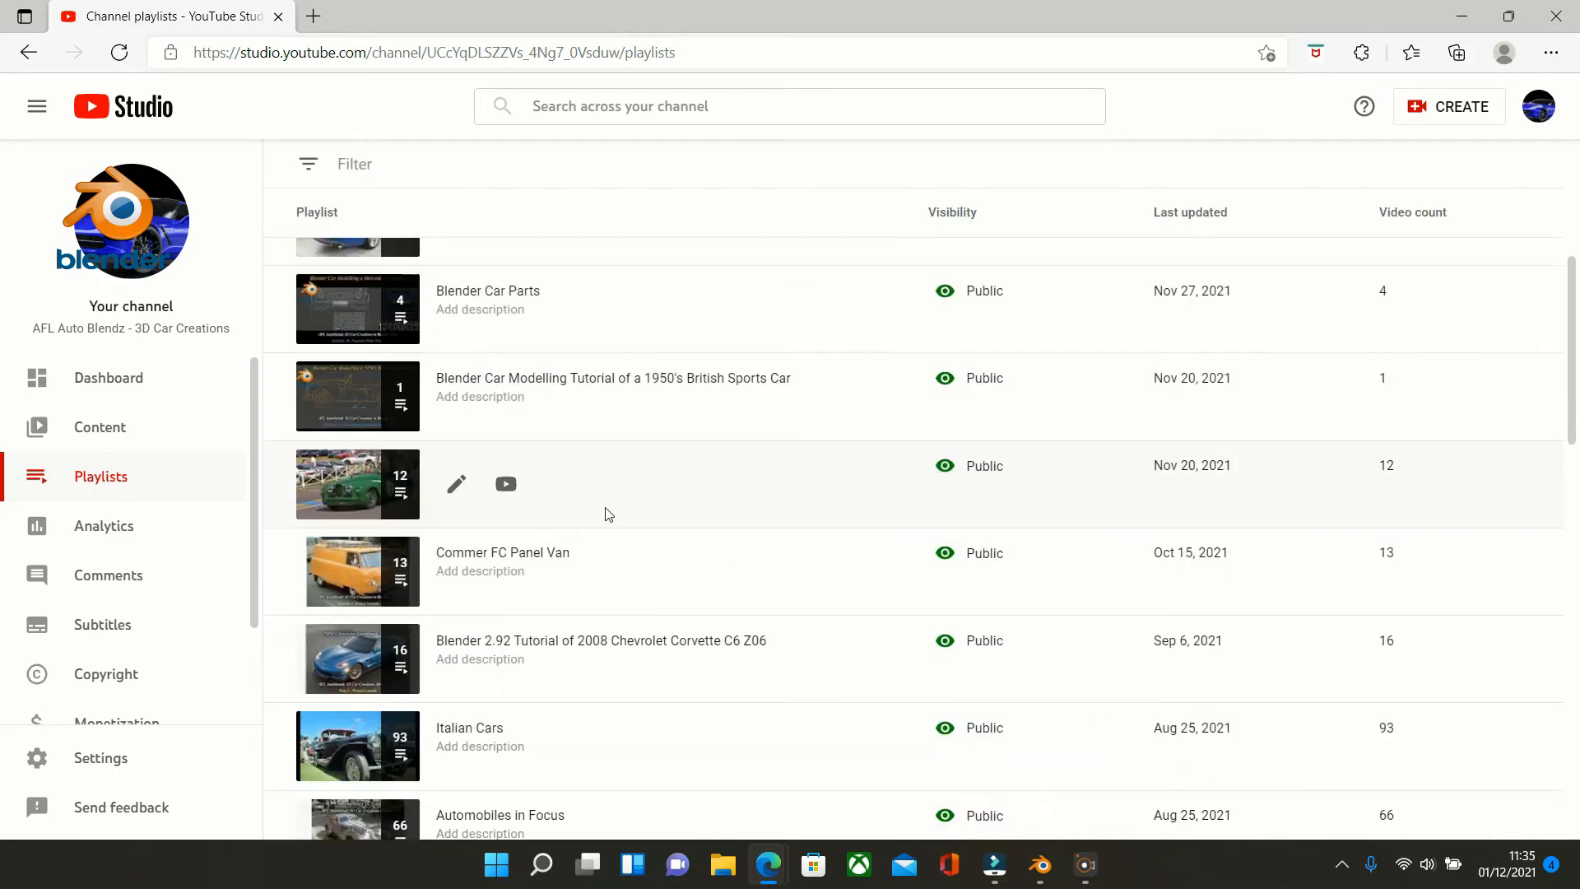
pyautogui.scroll(-3)
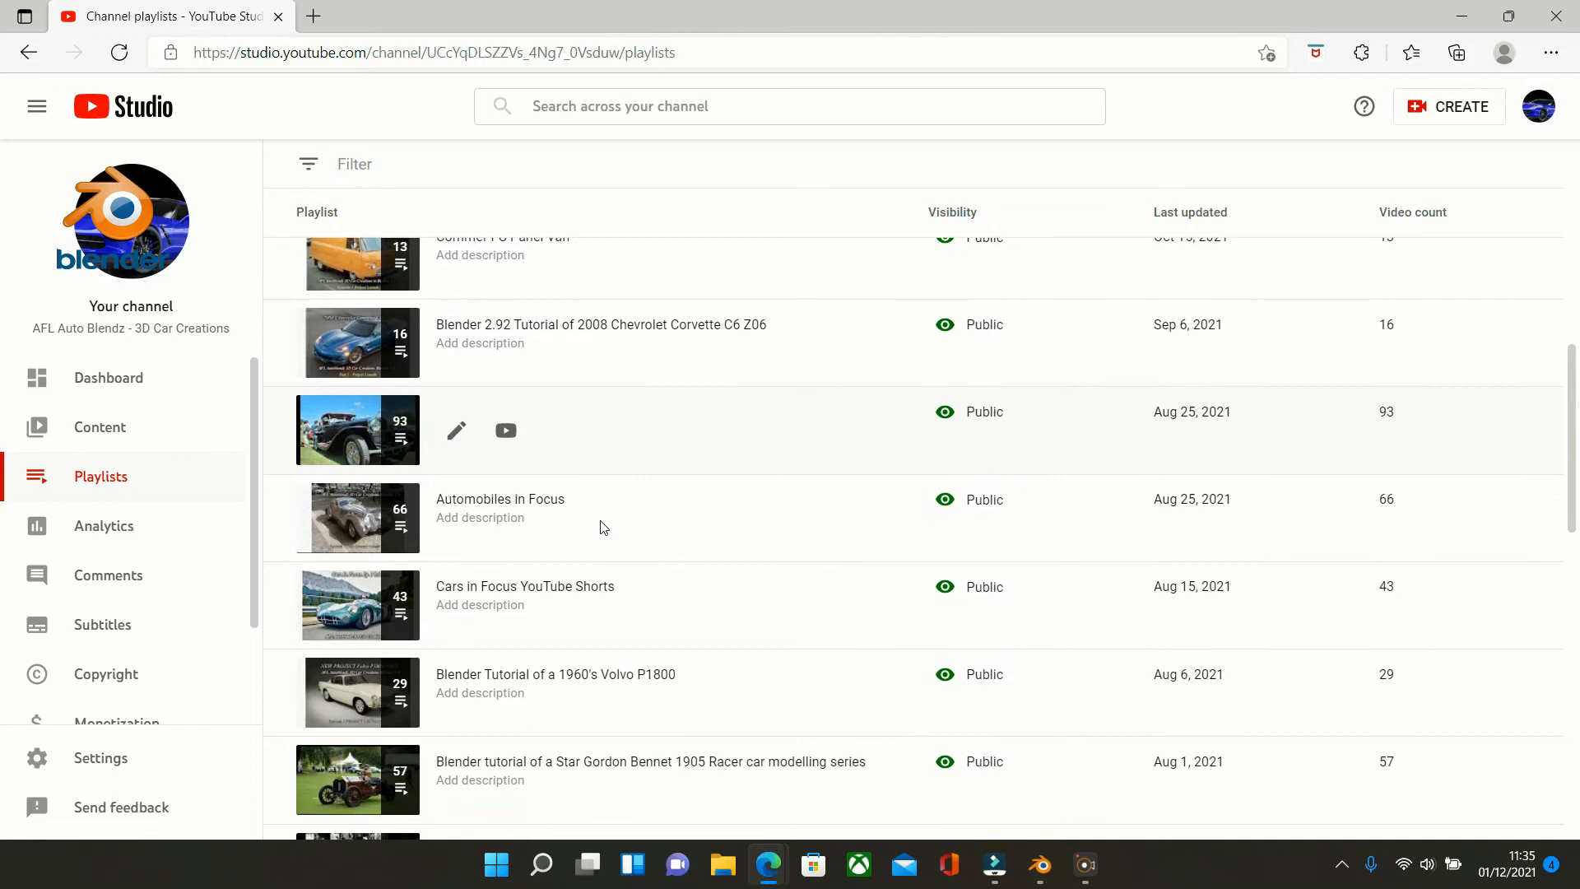
pyautogui.moveTo(505, 599)
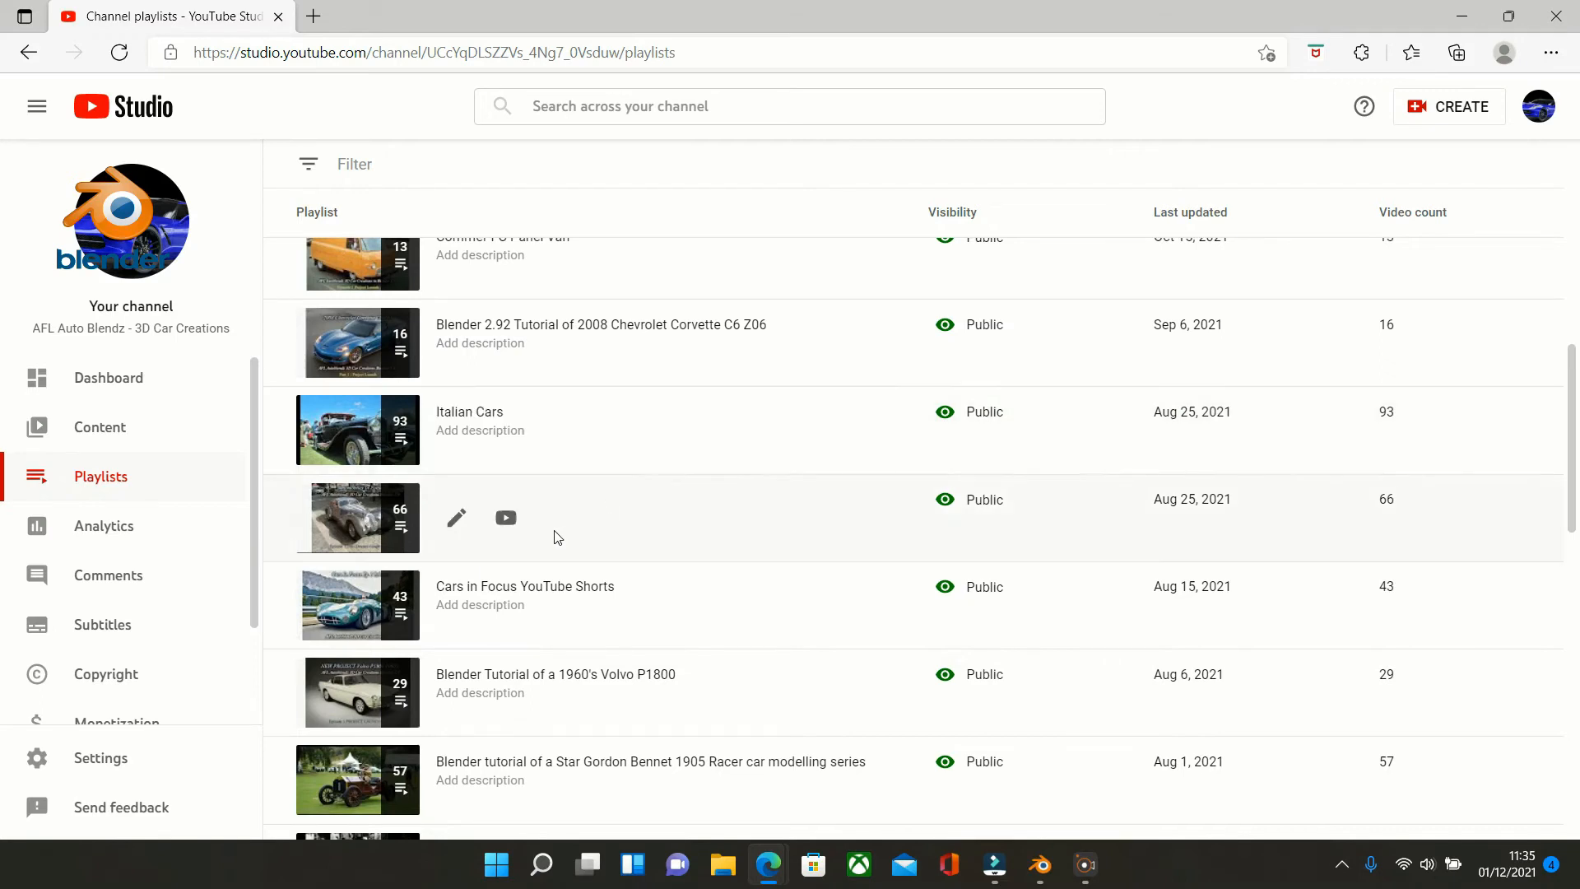
pyautogui.moveTo(728, 527)
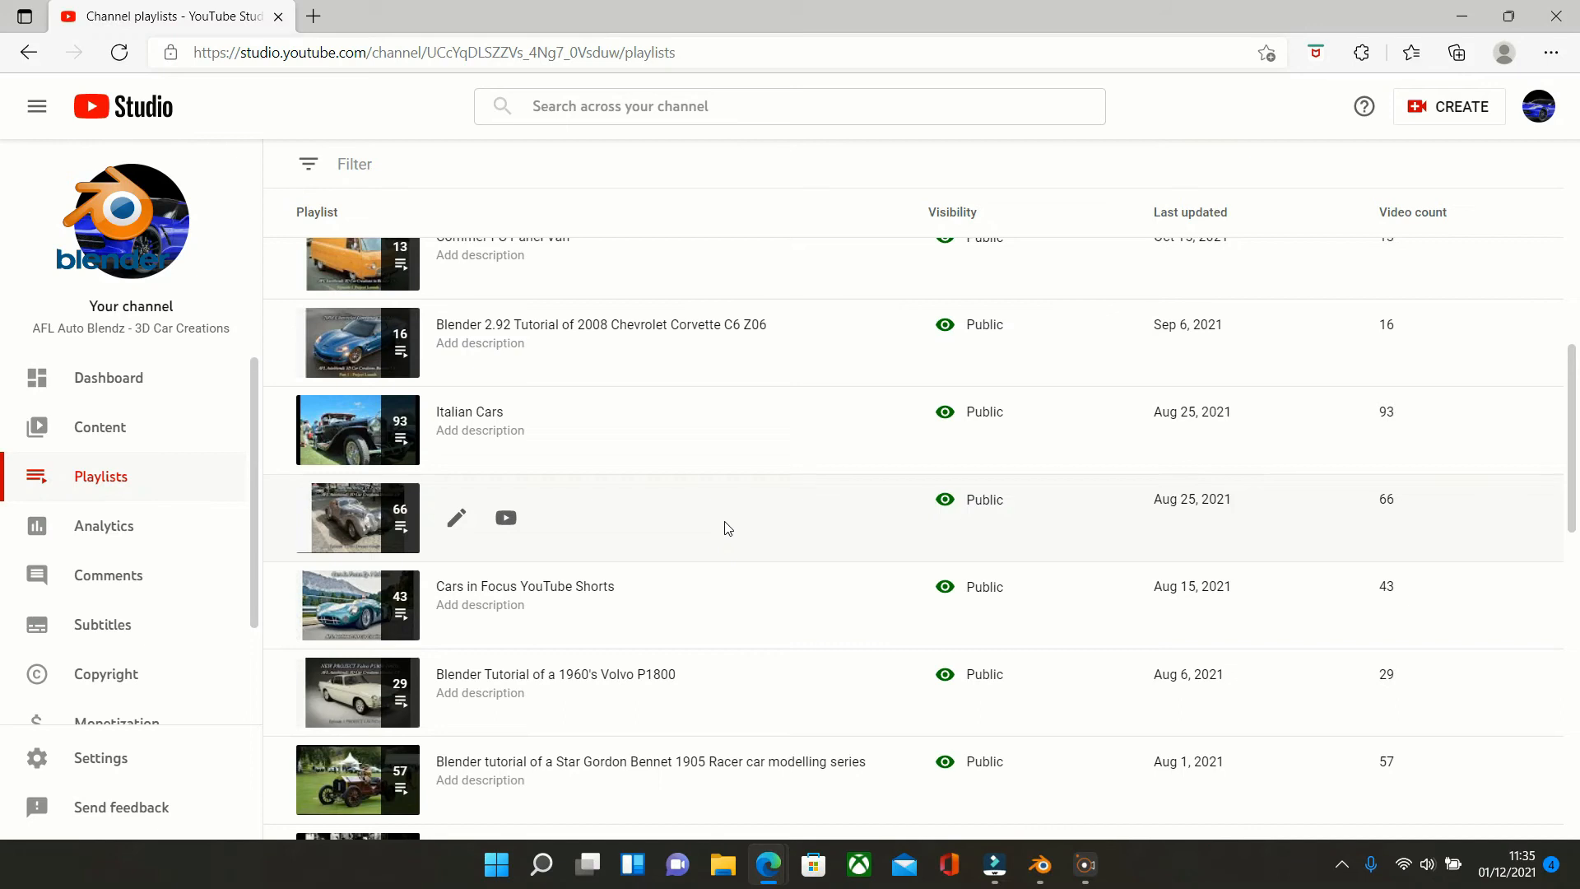
pyautogui.moveTo(665, 524)
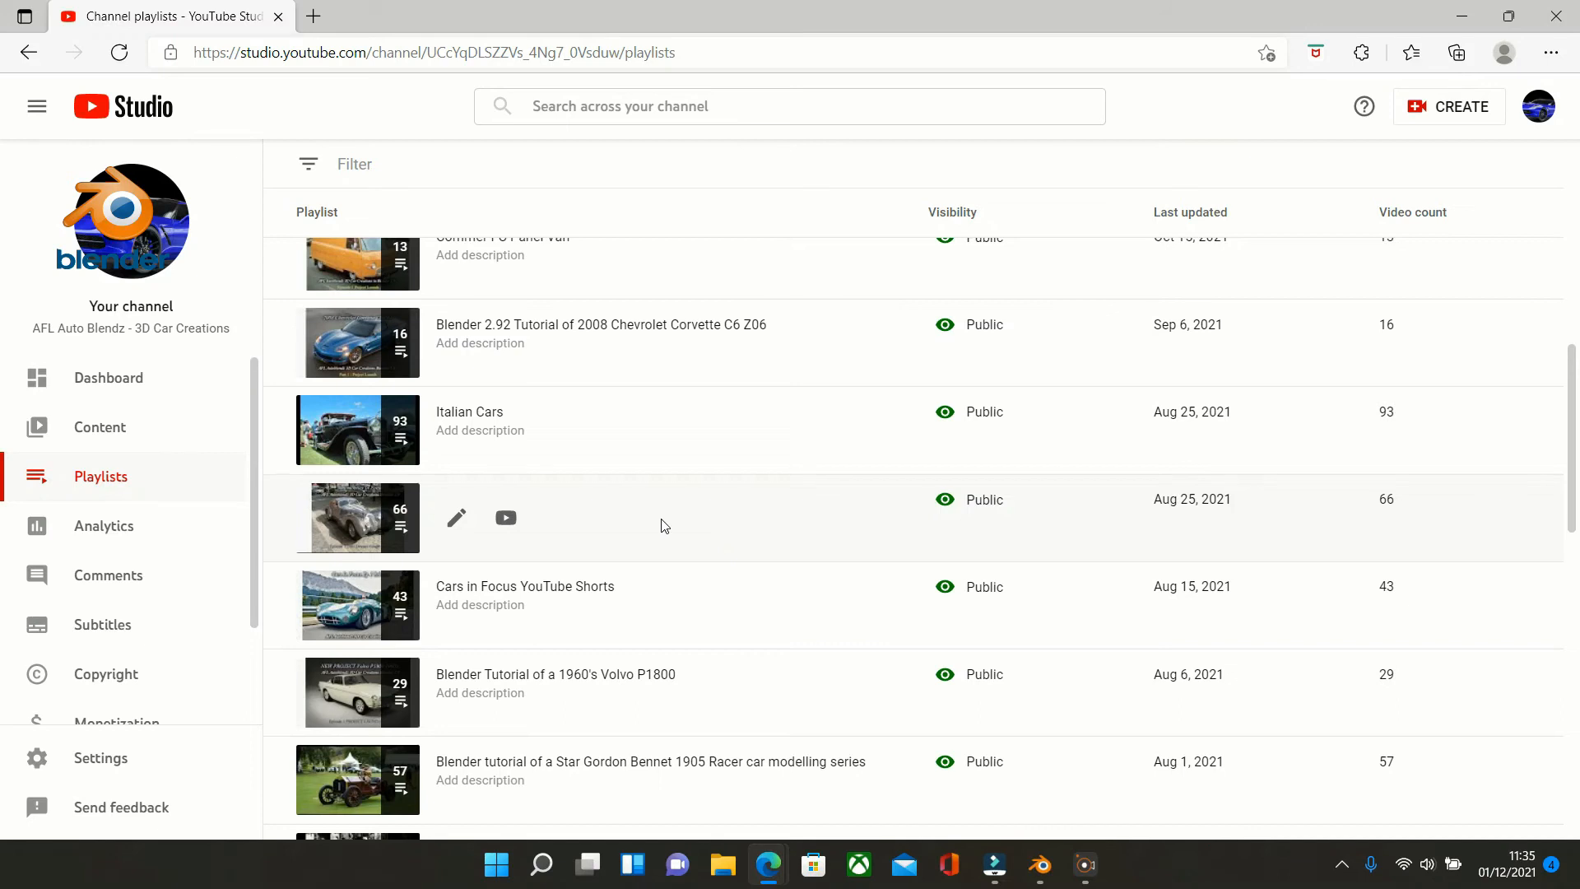
pyautogui.scroll(-3)
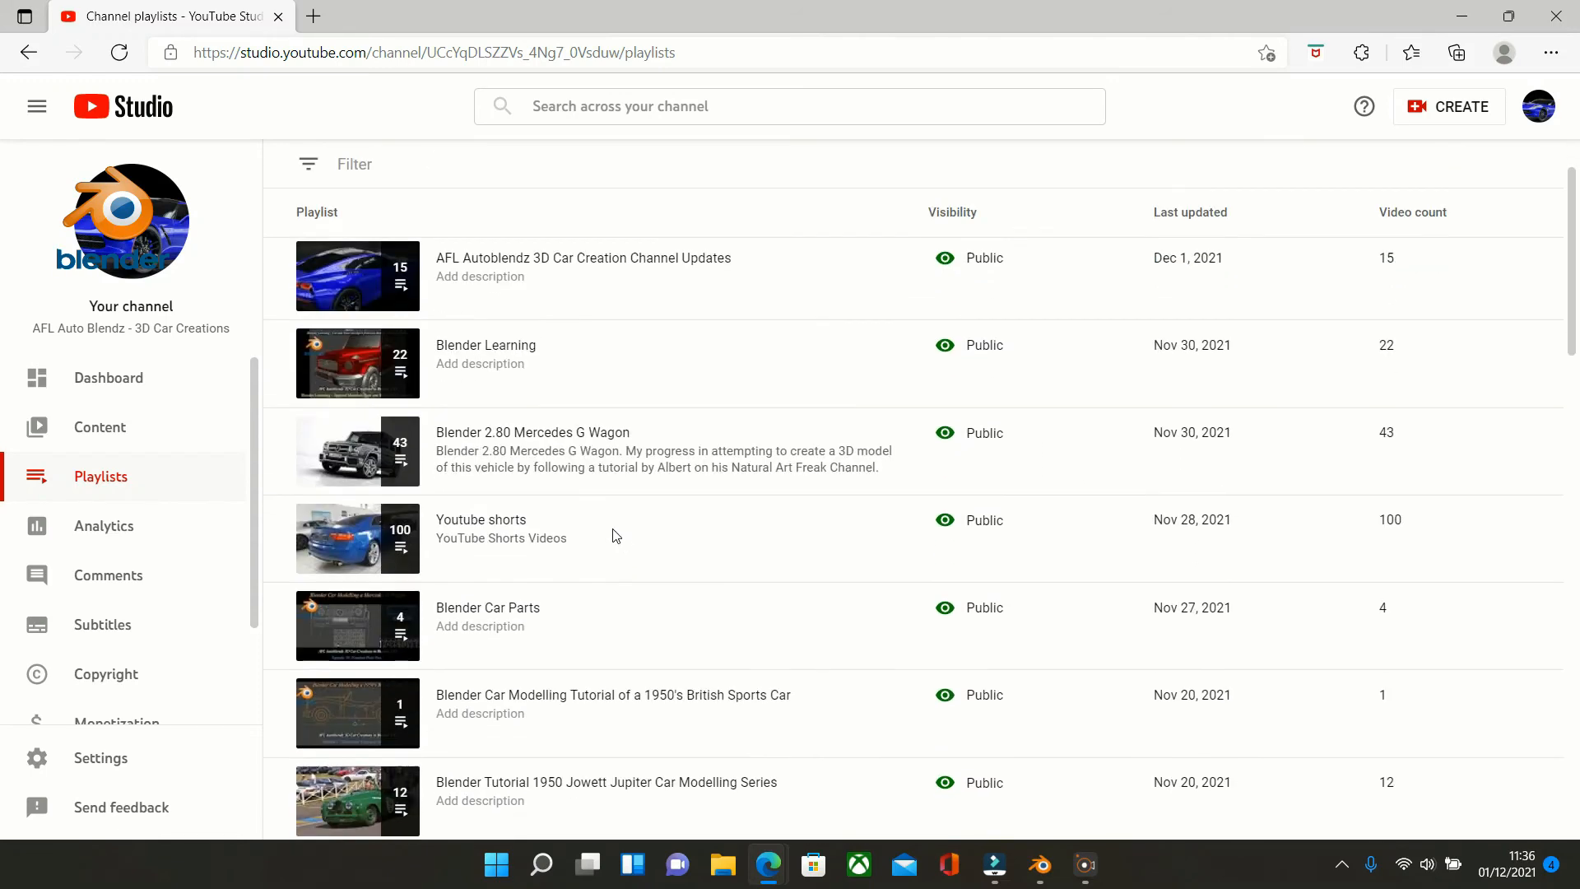
# Visit Dashboard, Content and the Analytics overview with 3,004 views, then return to Dashboard
pyautogui.click(109, 379)
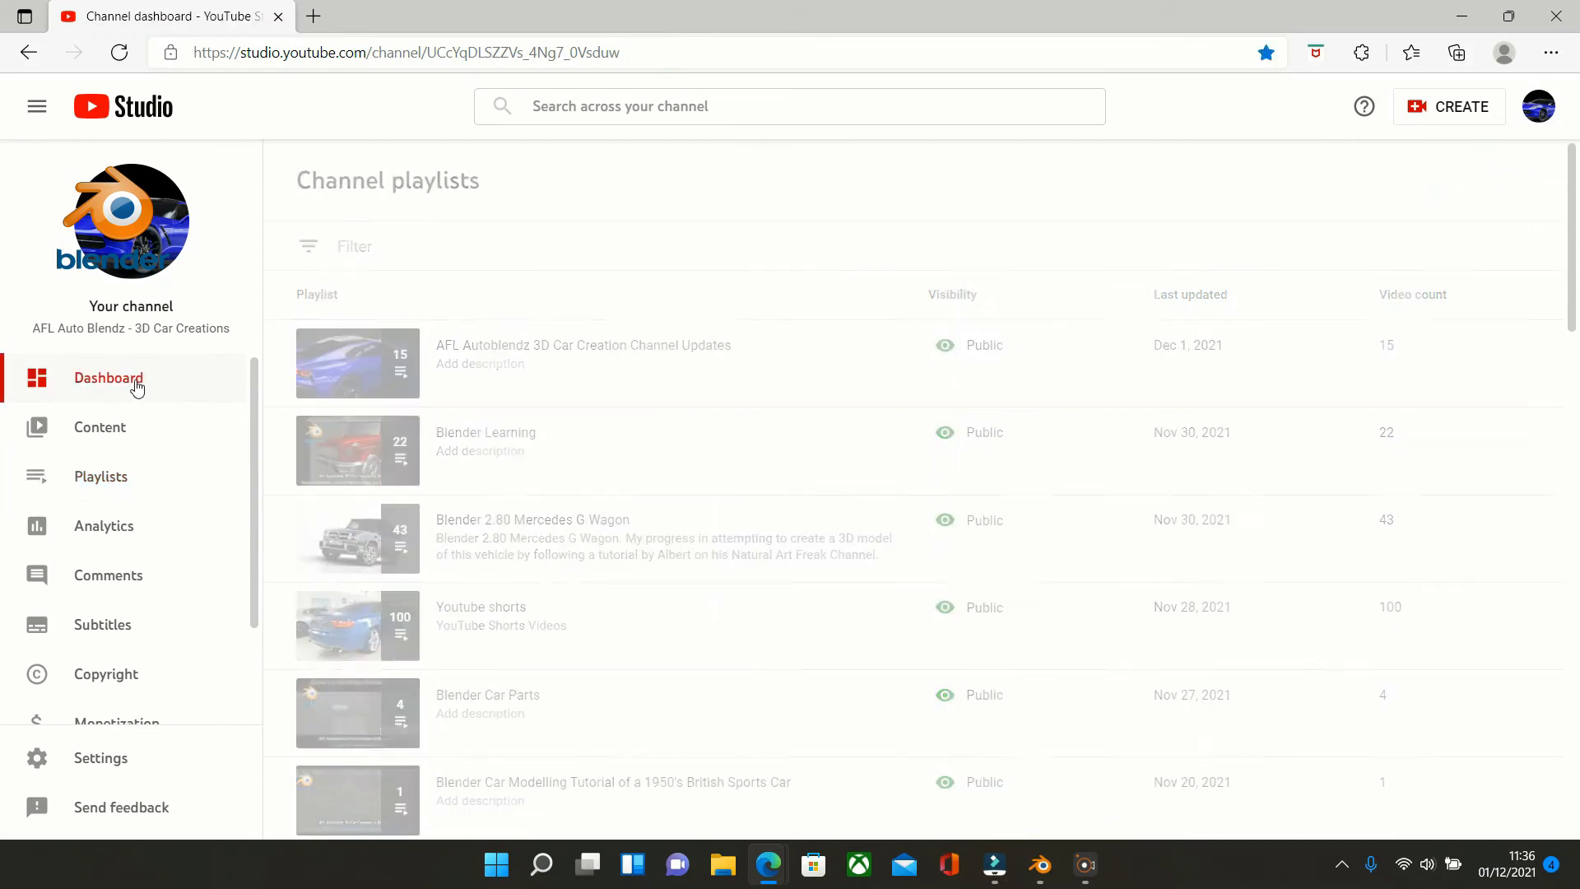
pyautogui.click(109, 379)
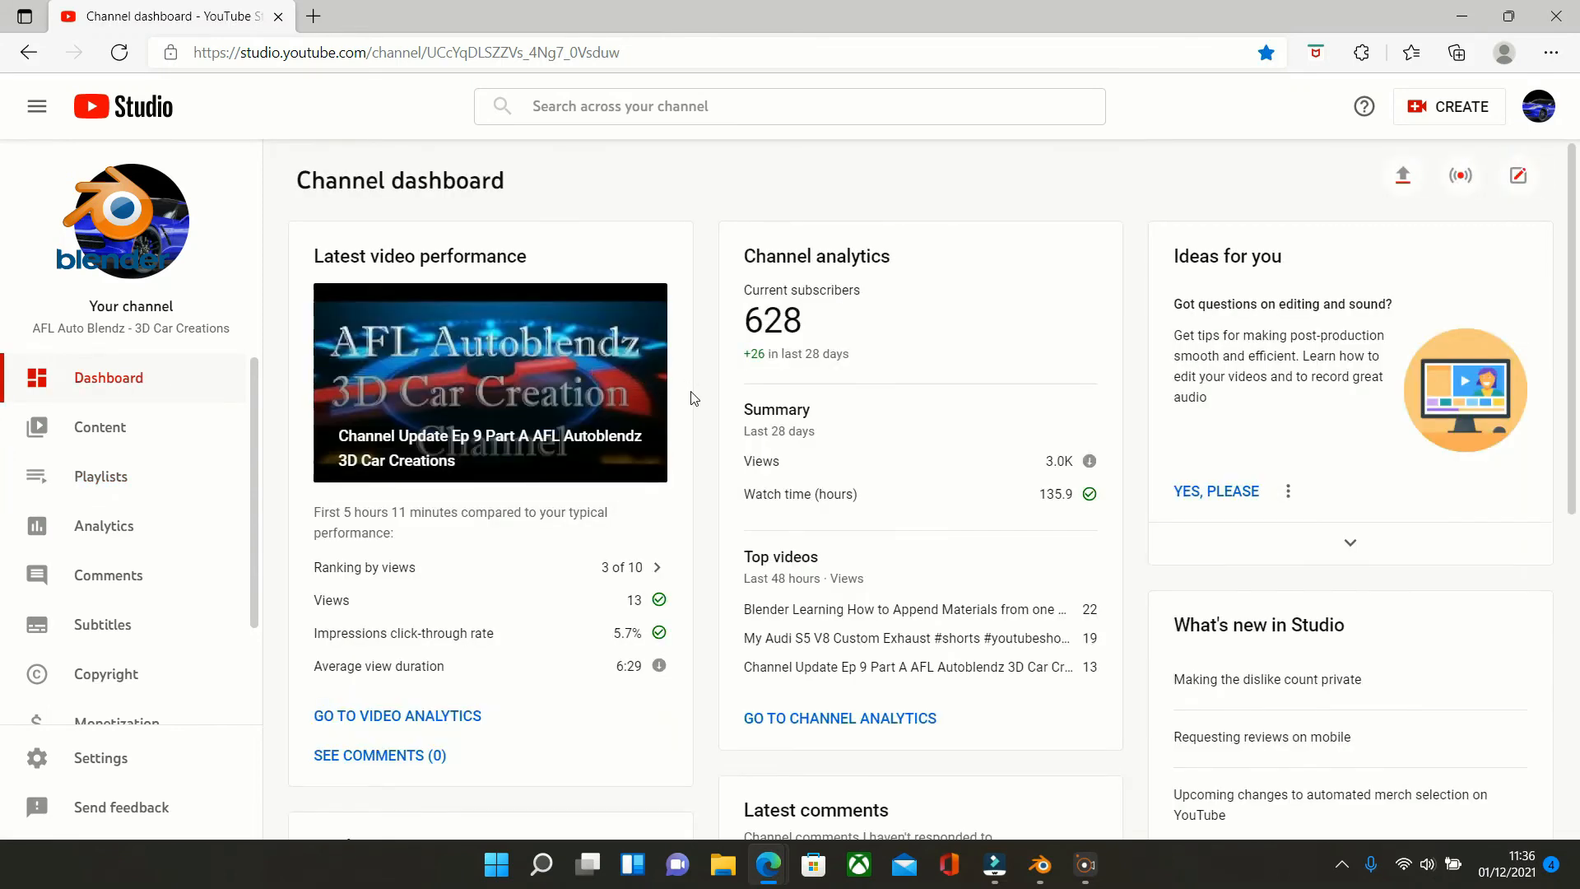
pyautogui.moveTo(119, 441)
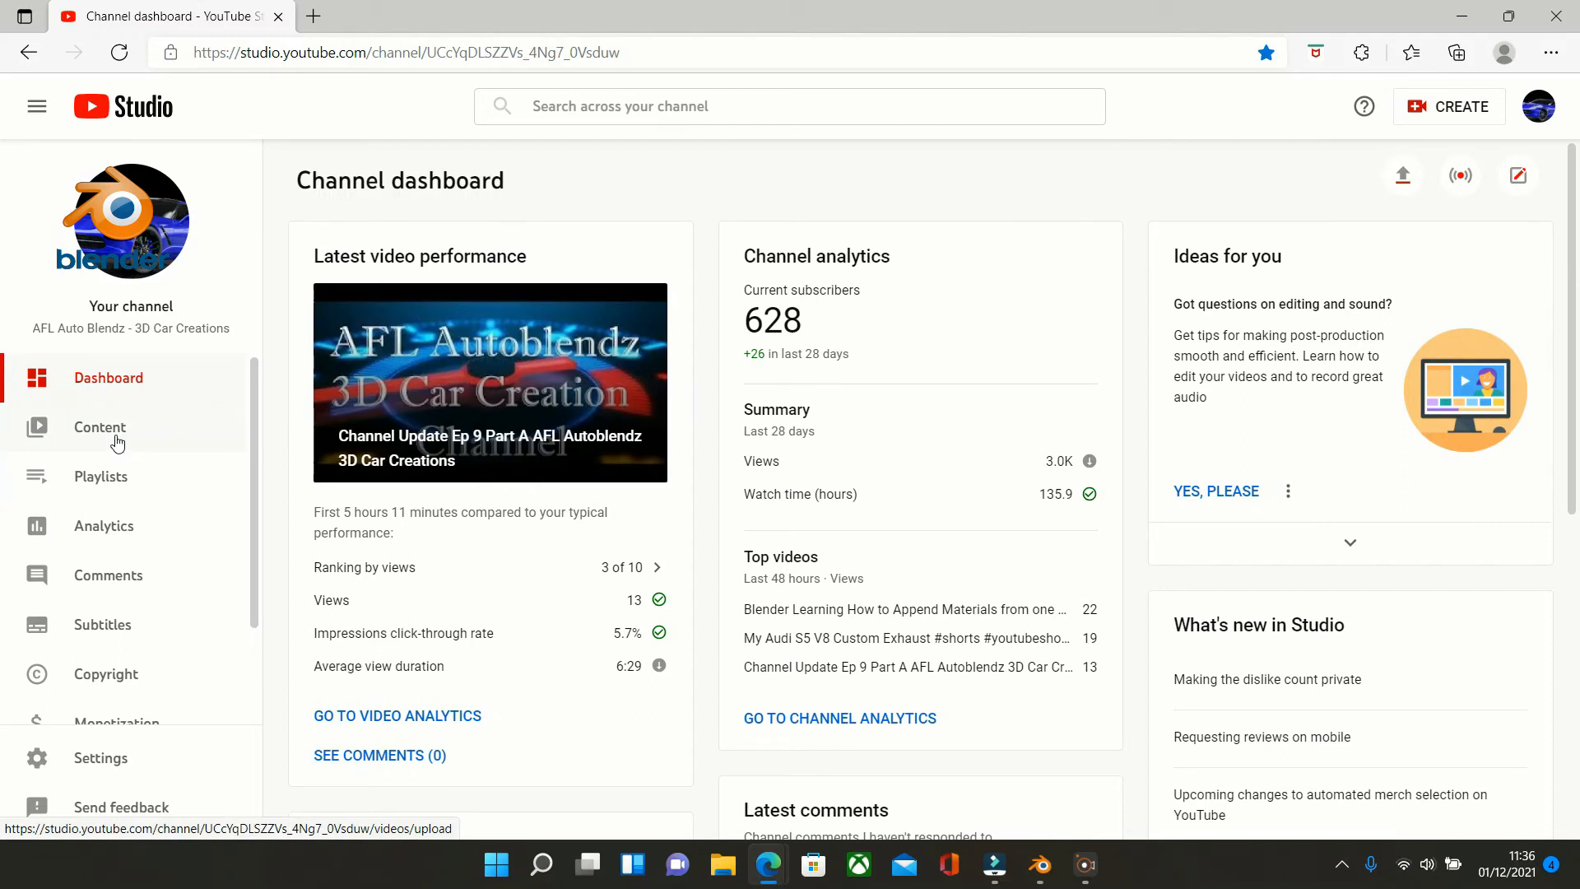
pyautogui.click(98, 428)
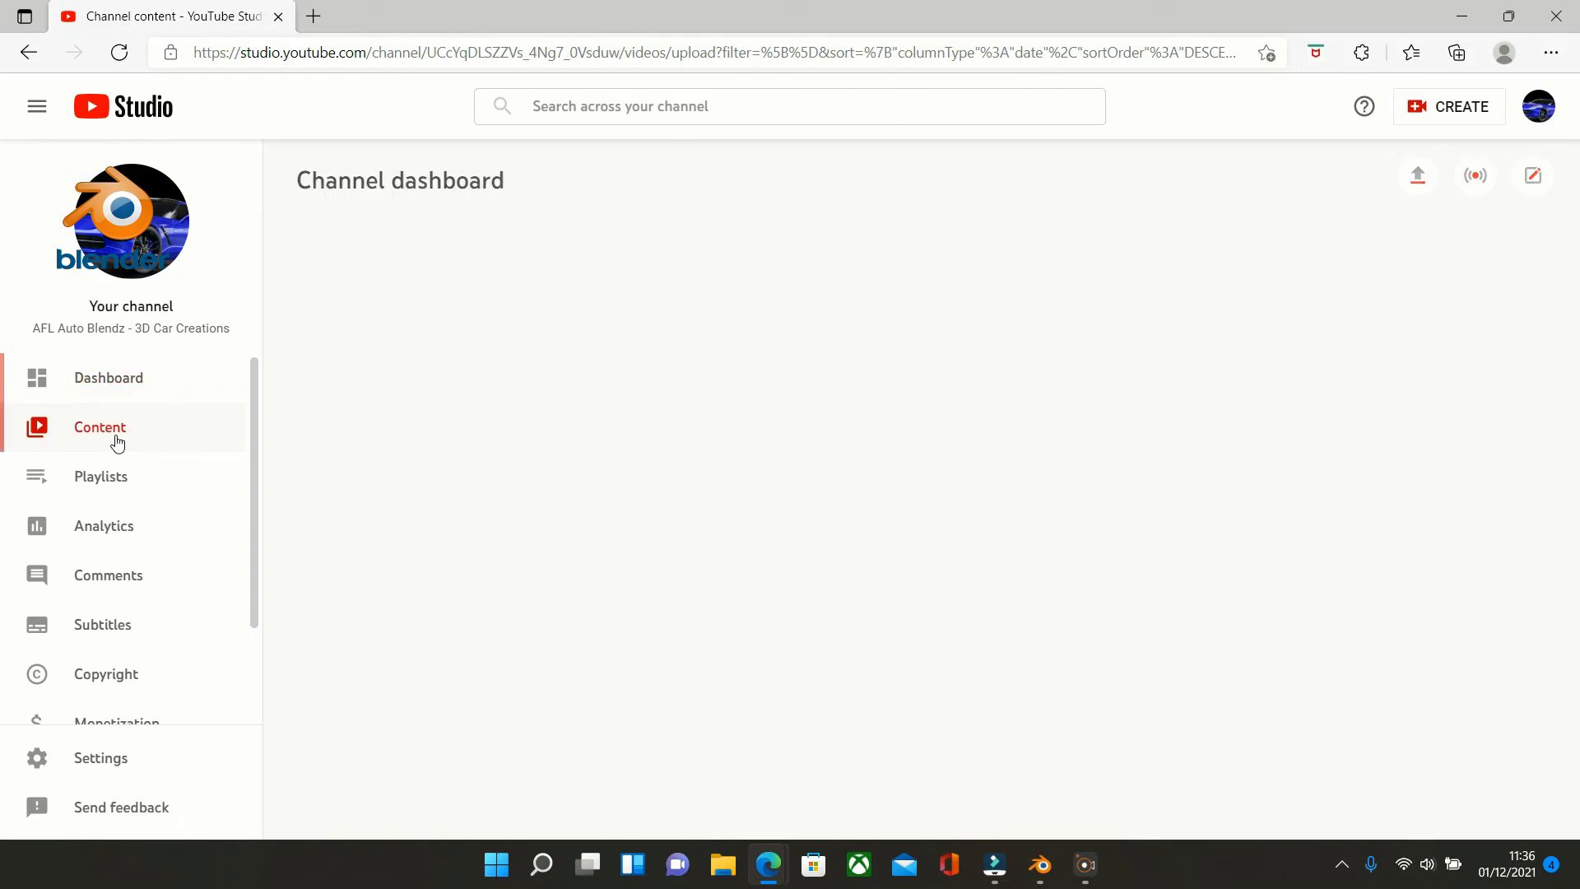
pyautogui.click(104, 527)
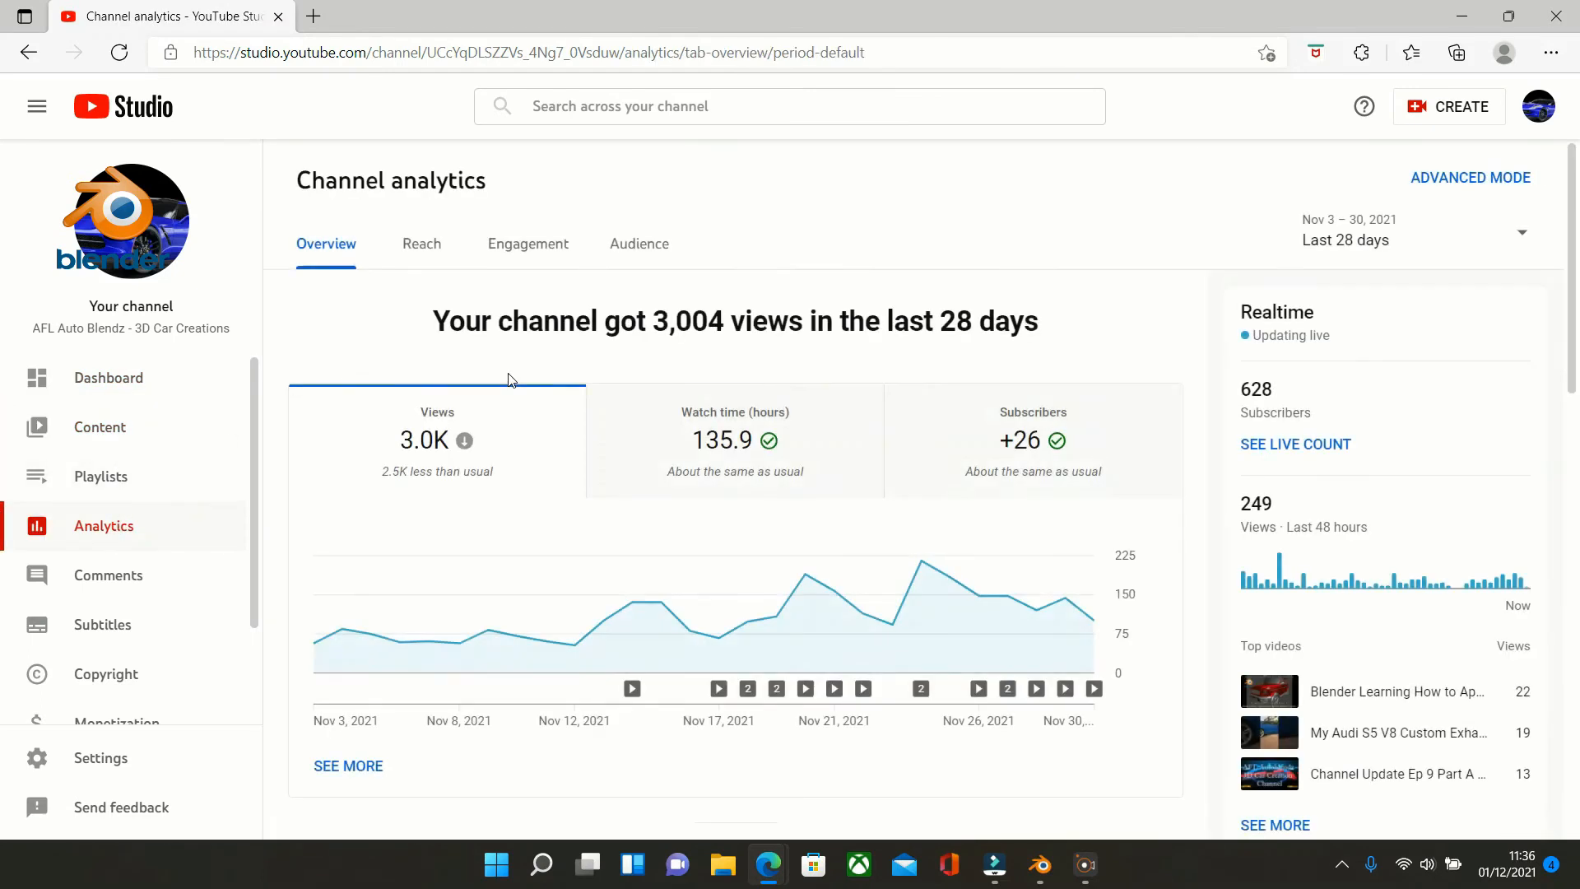
pyautogui.moveTo(132, 392)
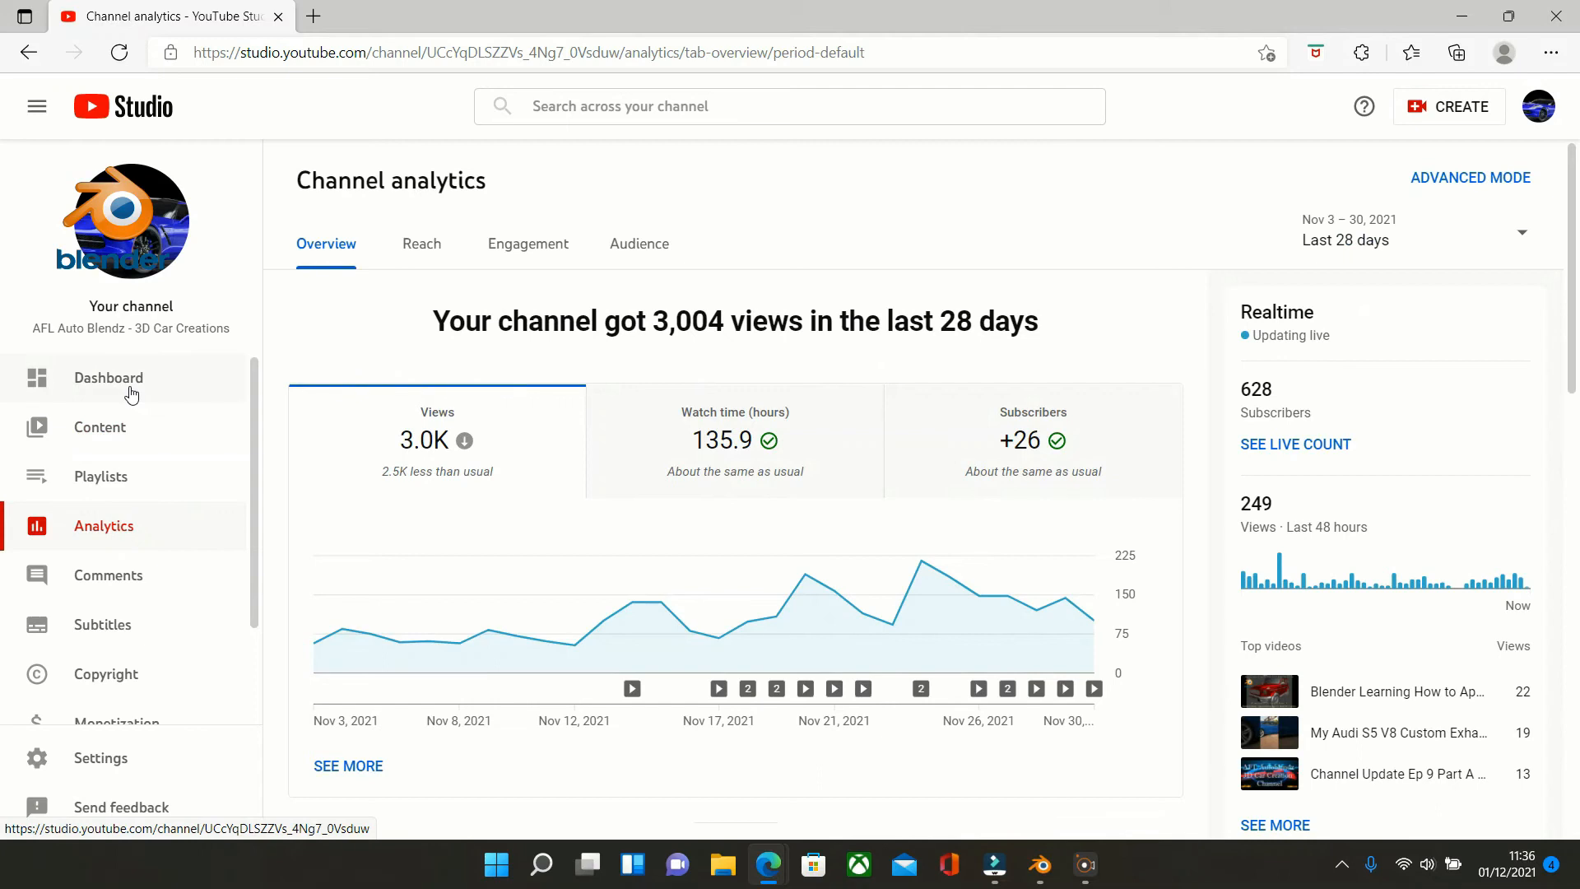
pyautogui.click(109, 379)
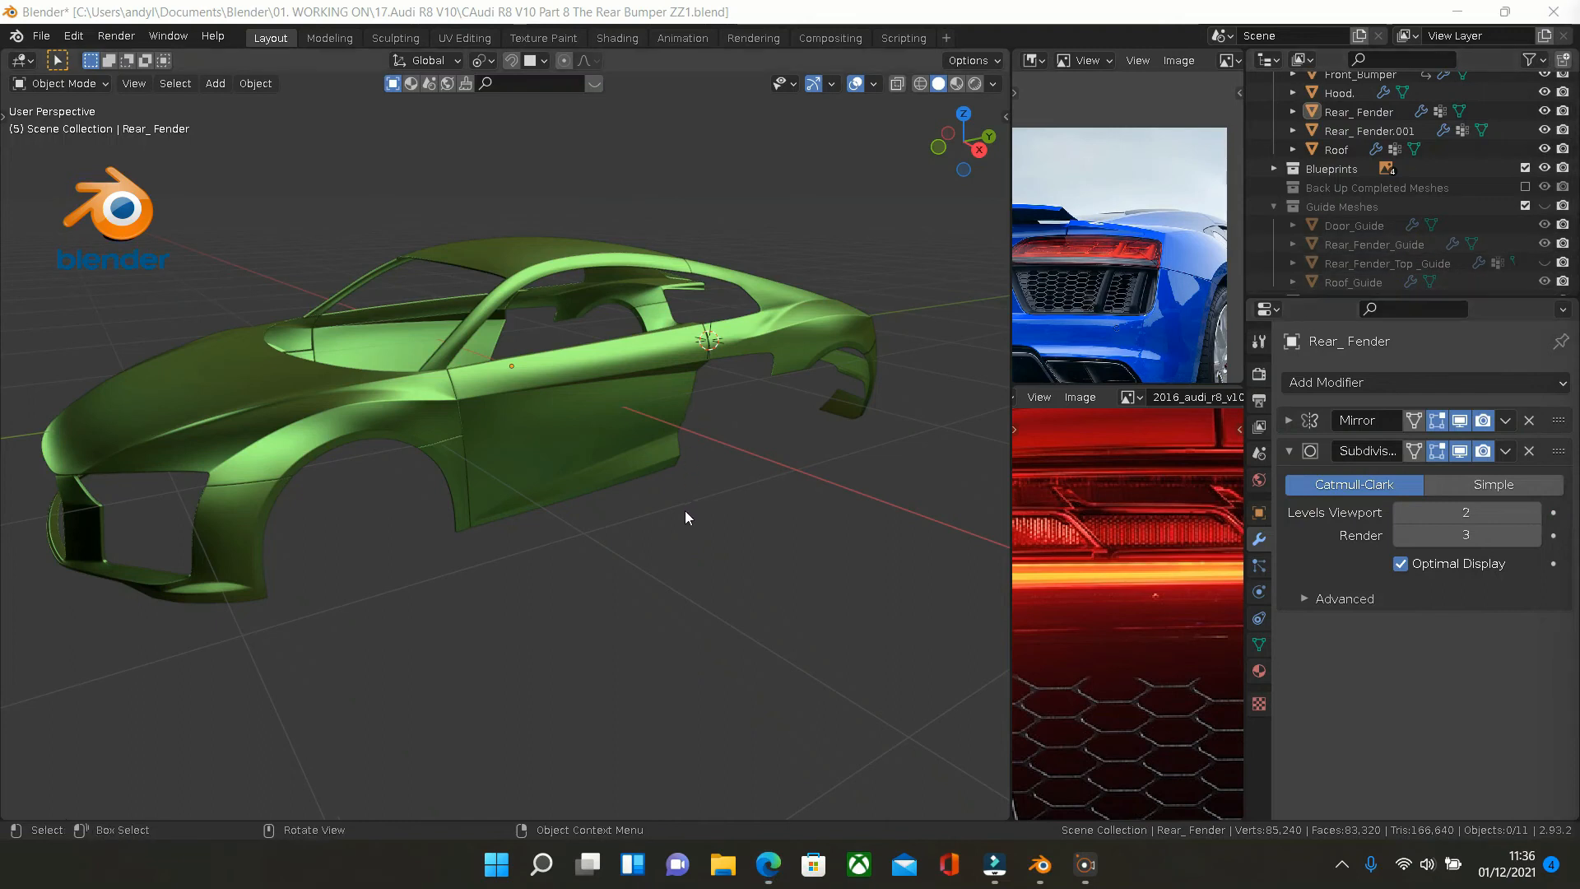
pyautogui.moveTo(695, 563)
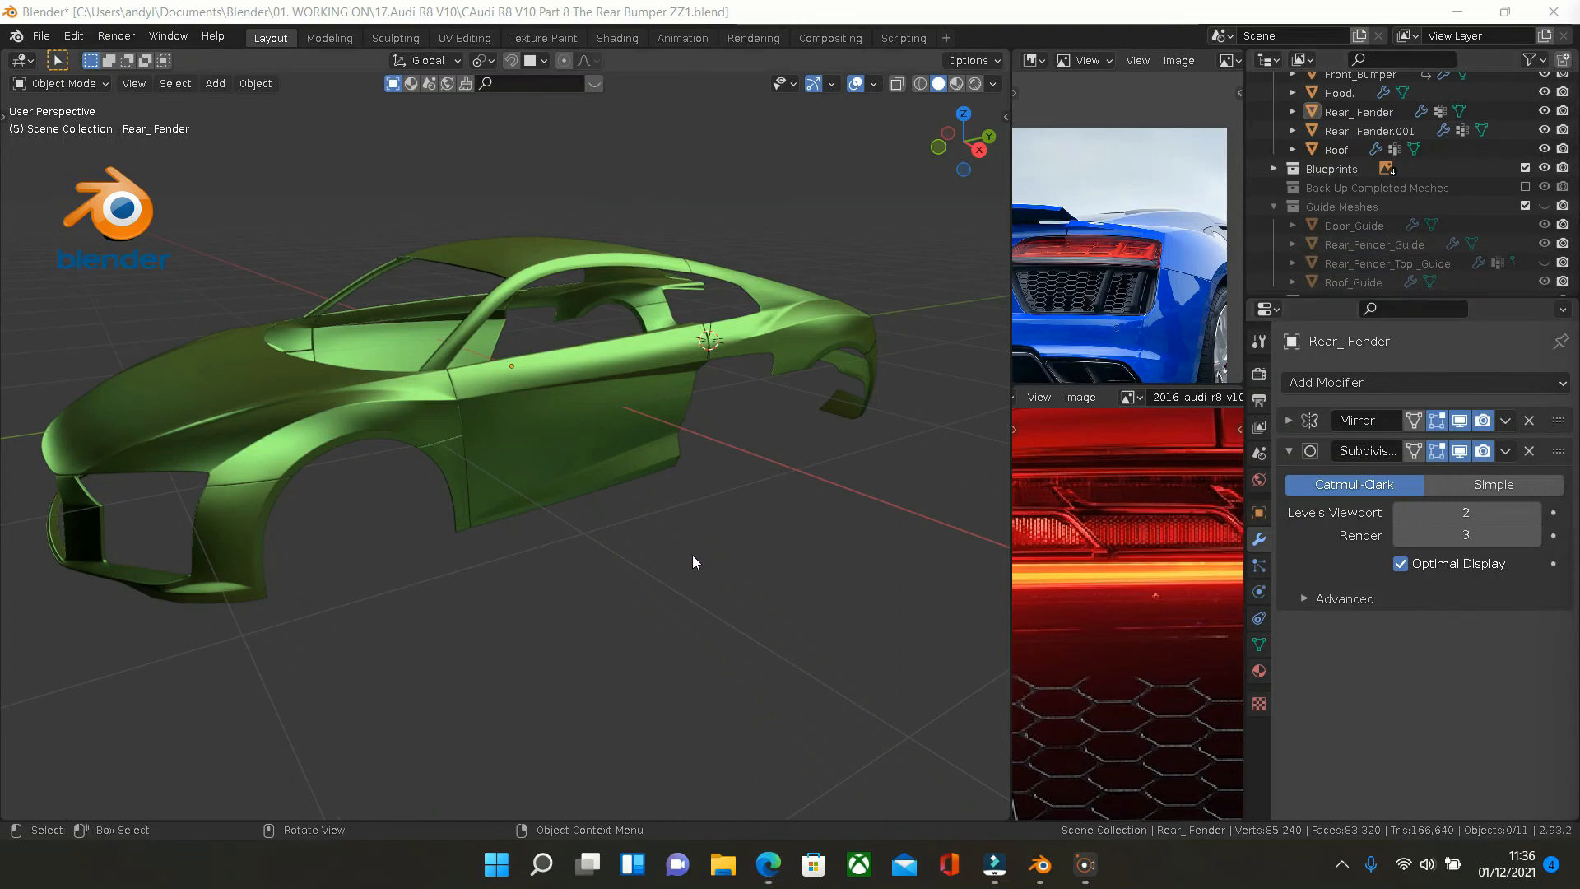
pyautogui.moveTo(721, 533)
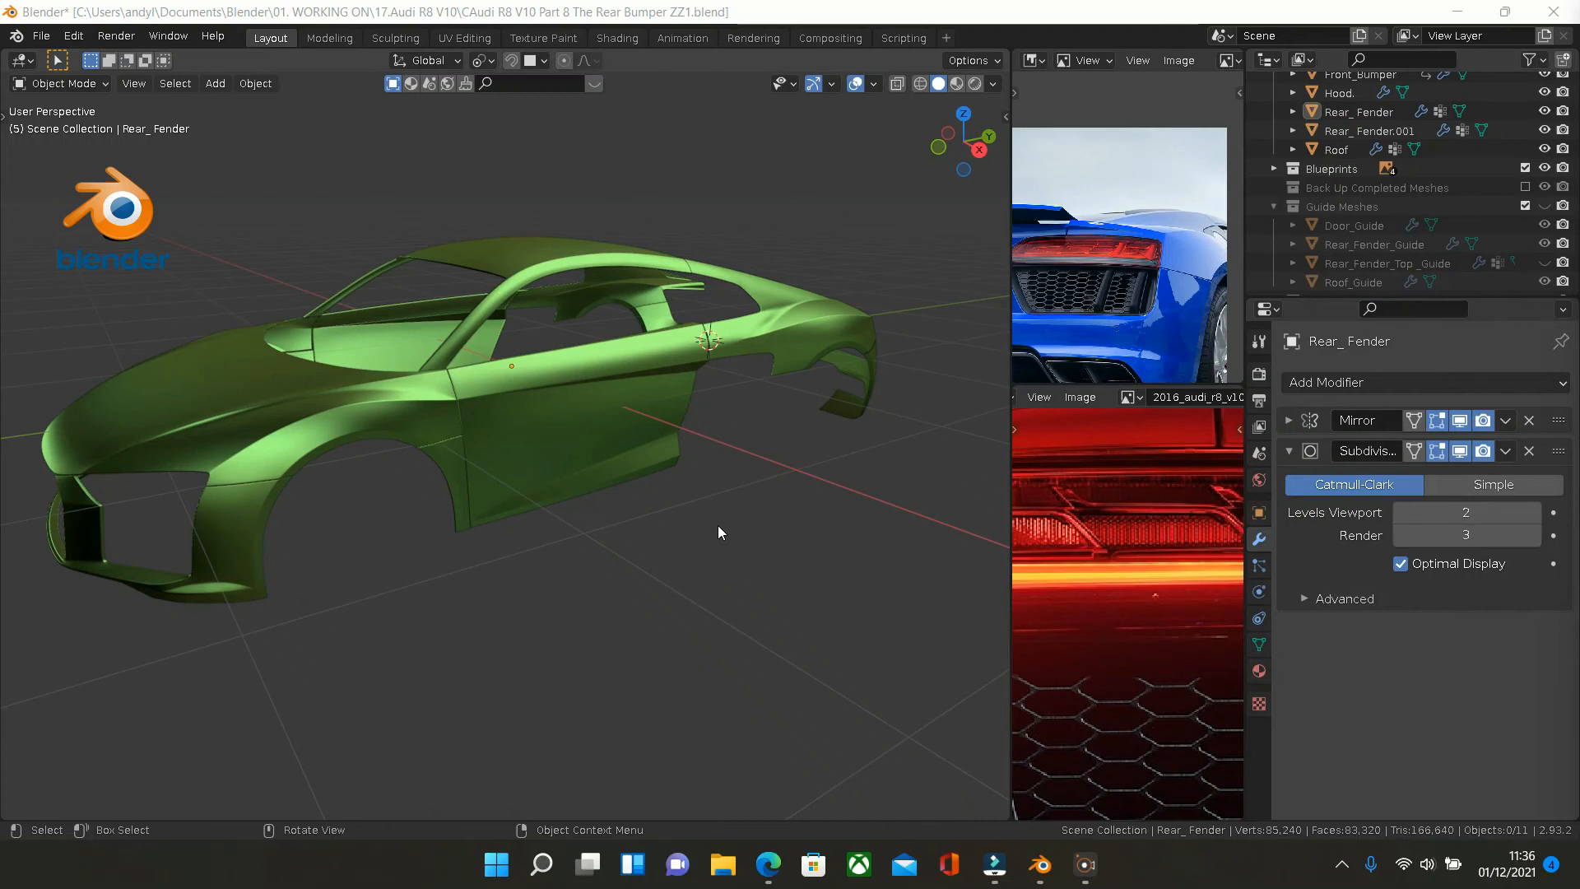
pyautogui.moveTo(712, 533)
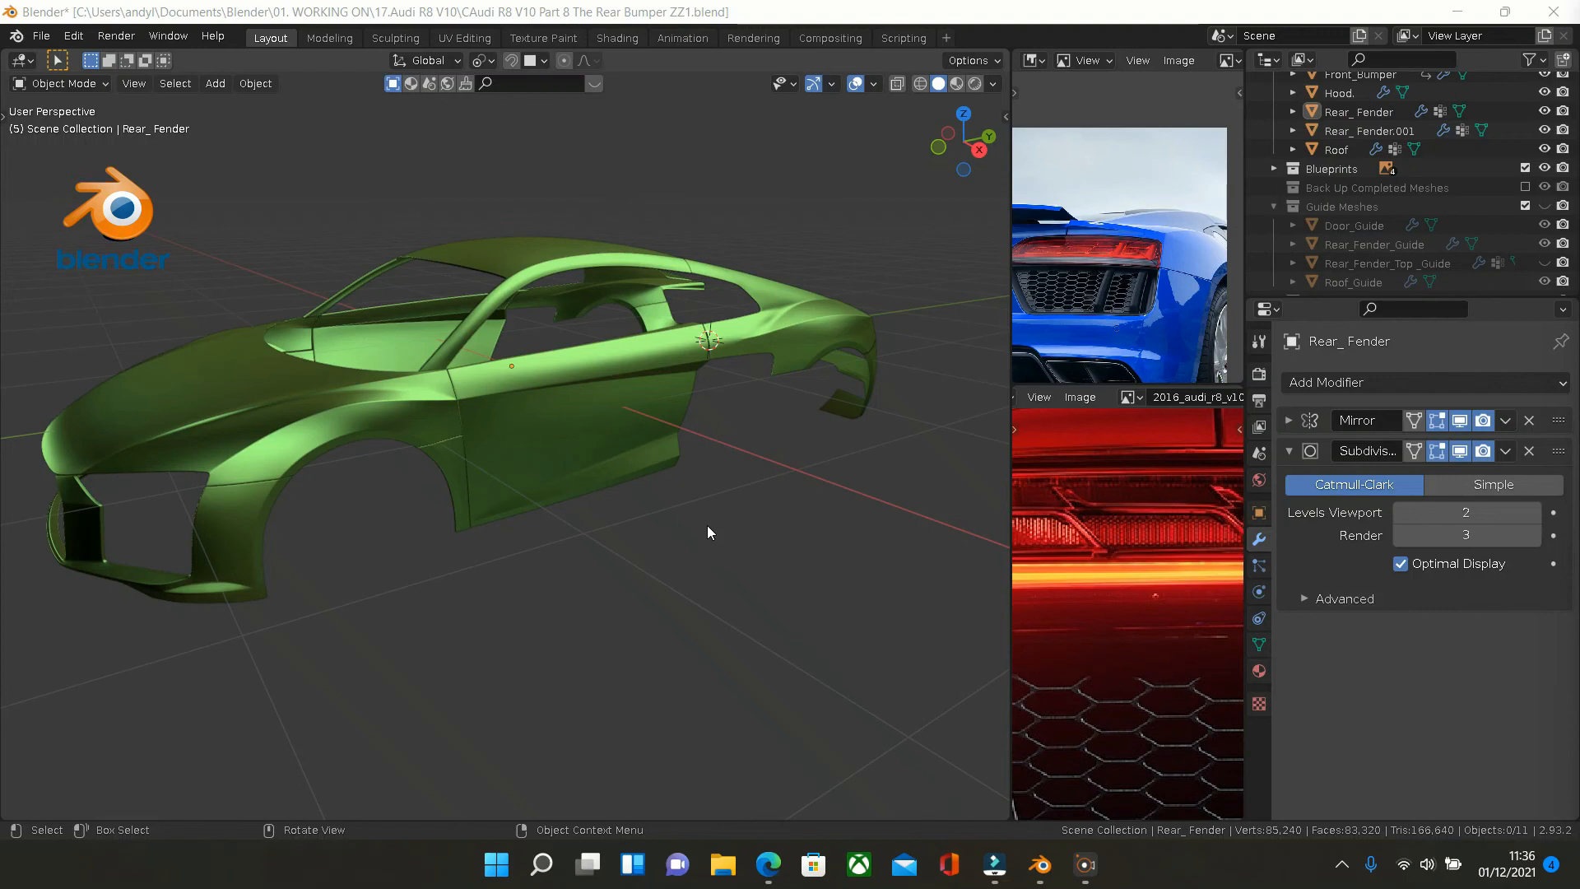
# Orbit the green Audi R8 body to a lower front three-quarter angle
pyautogui.moveTo(708, 531); pyautogui.dragTo(619, 512)
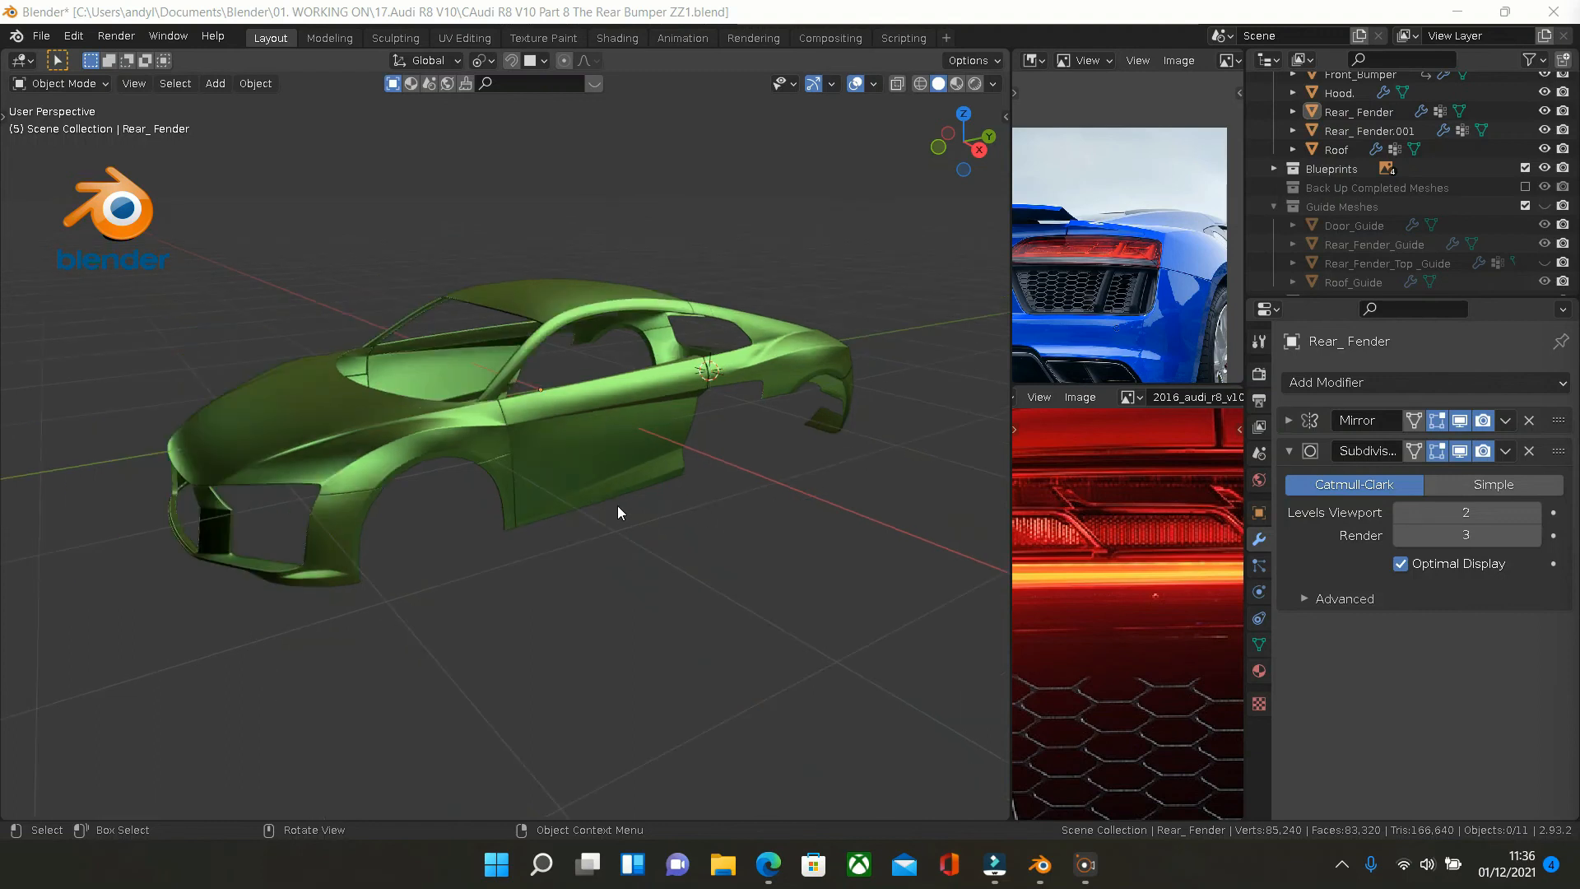
pyautogui.moveTo(711, 518)
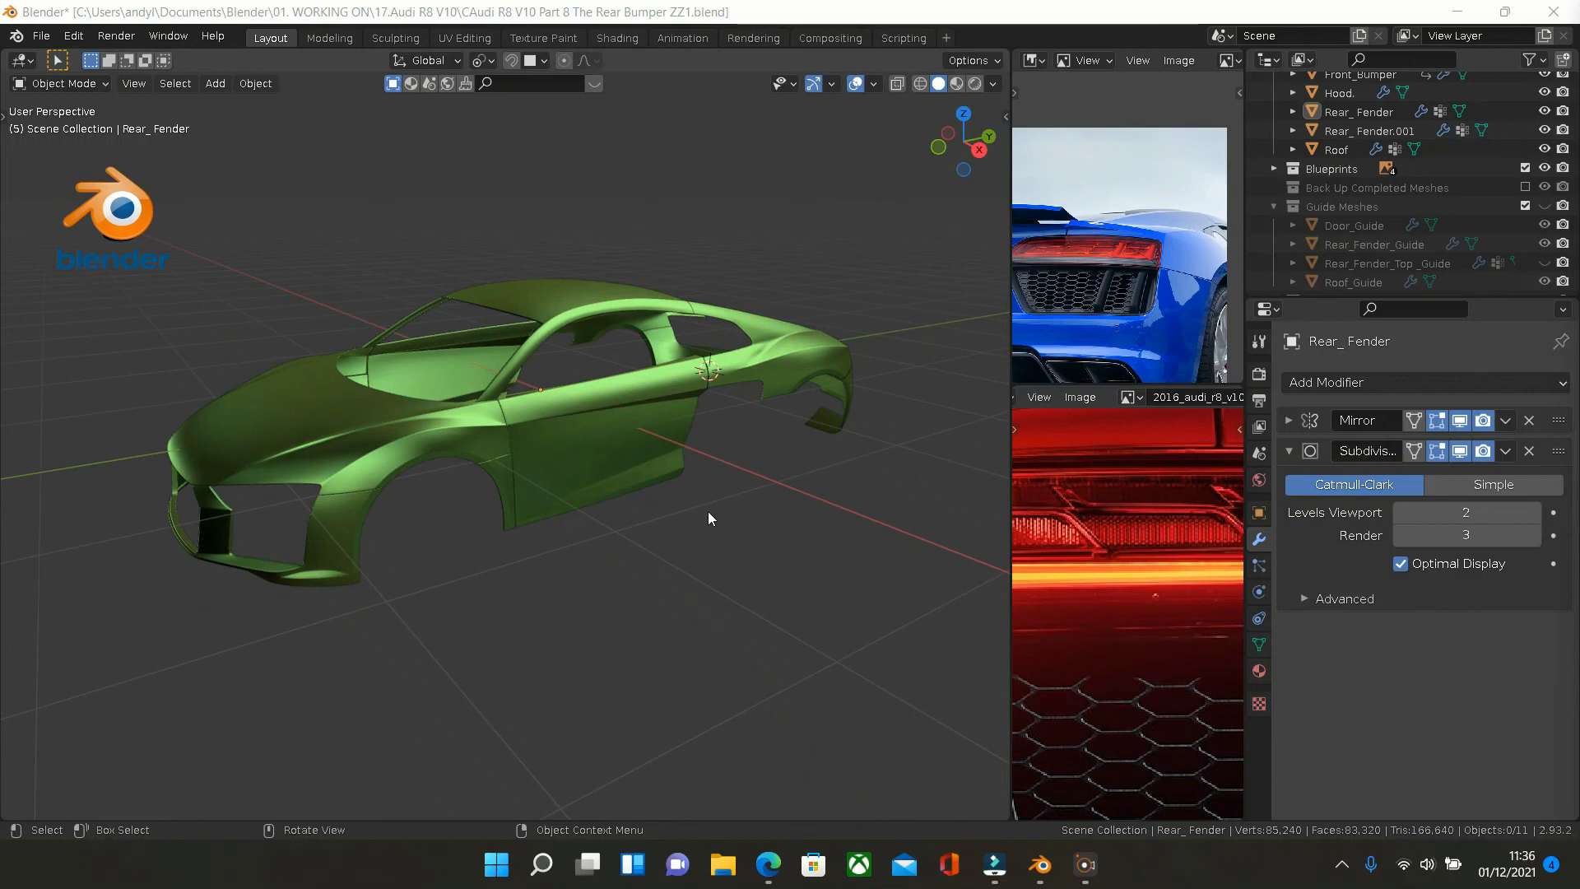
pyautogui.moveTo(714, 538)
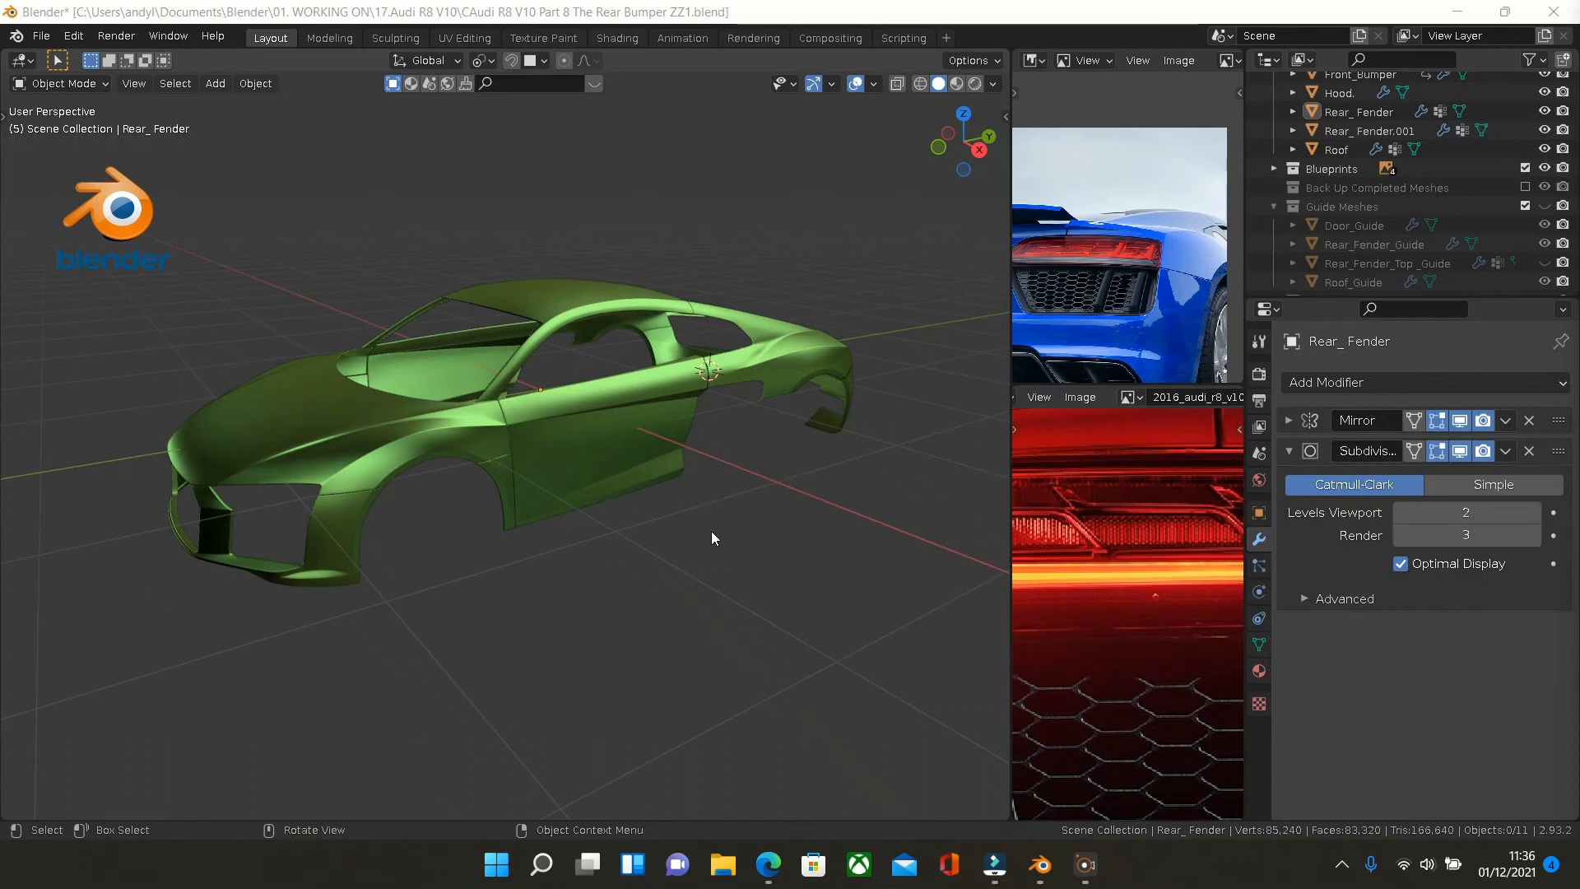